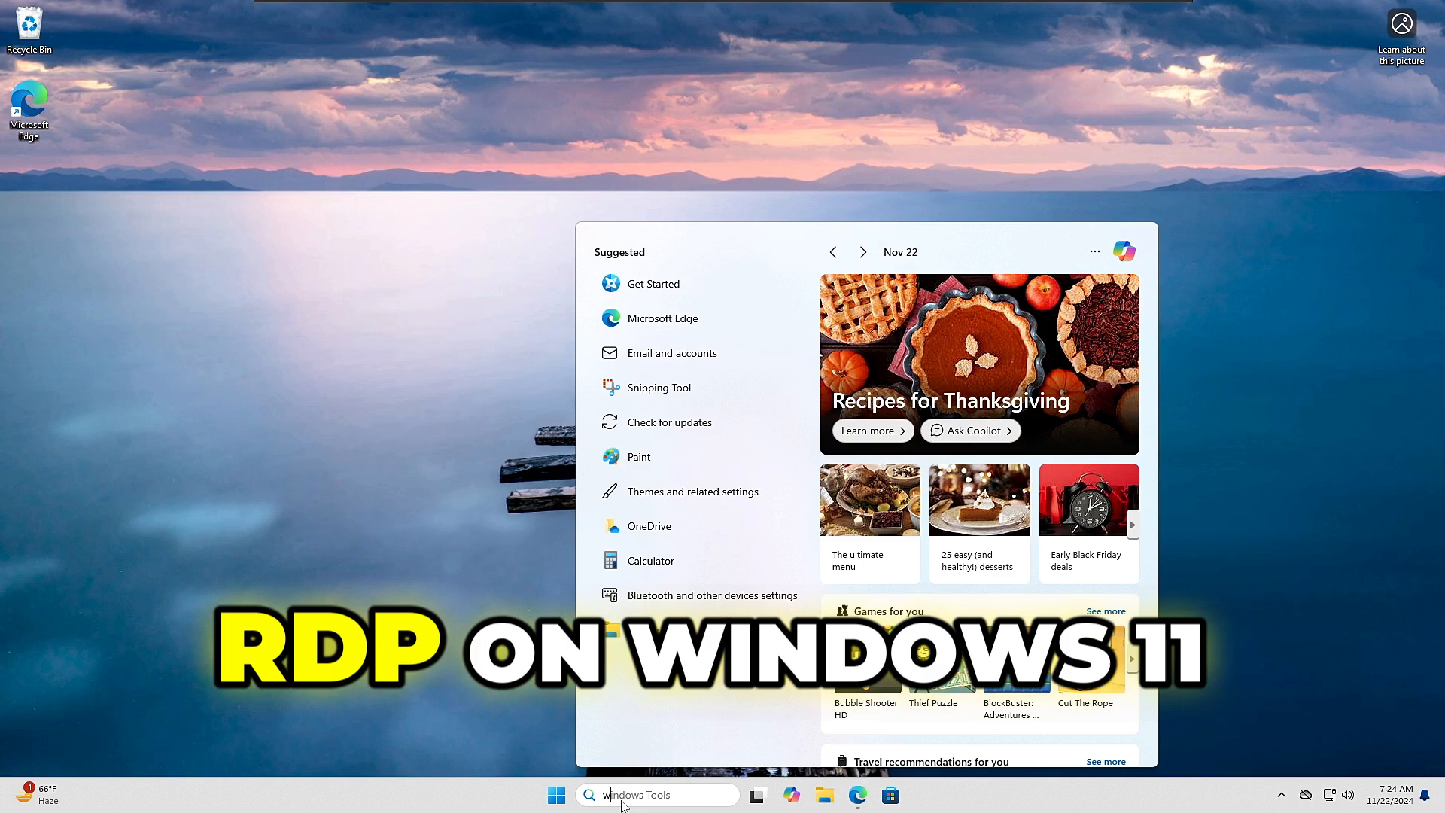
Check the Windows version with winver, then review the Remote Desktop settings page.
text(winver)
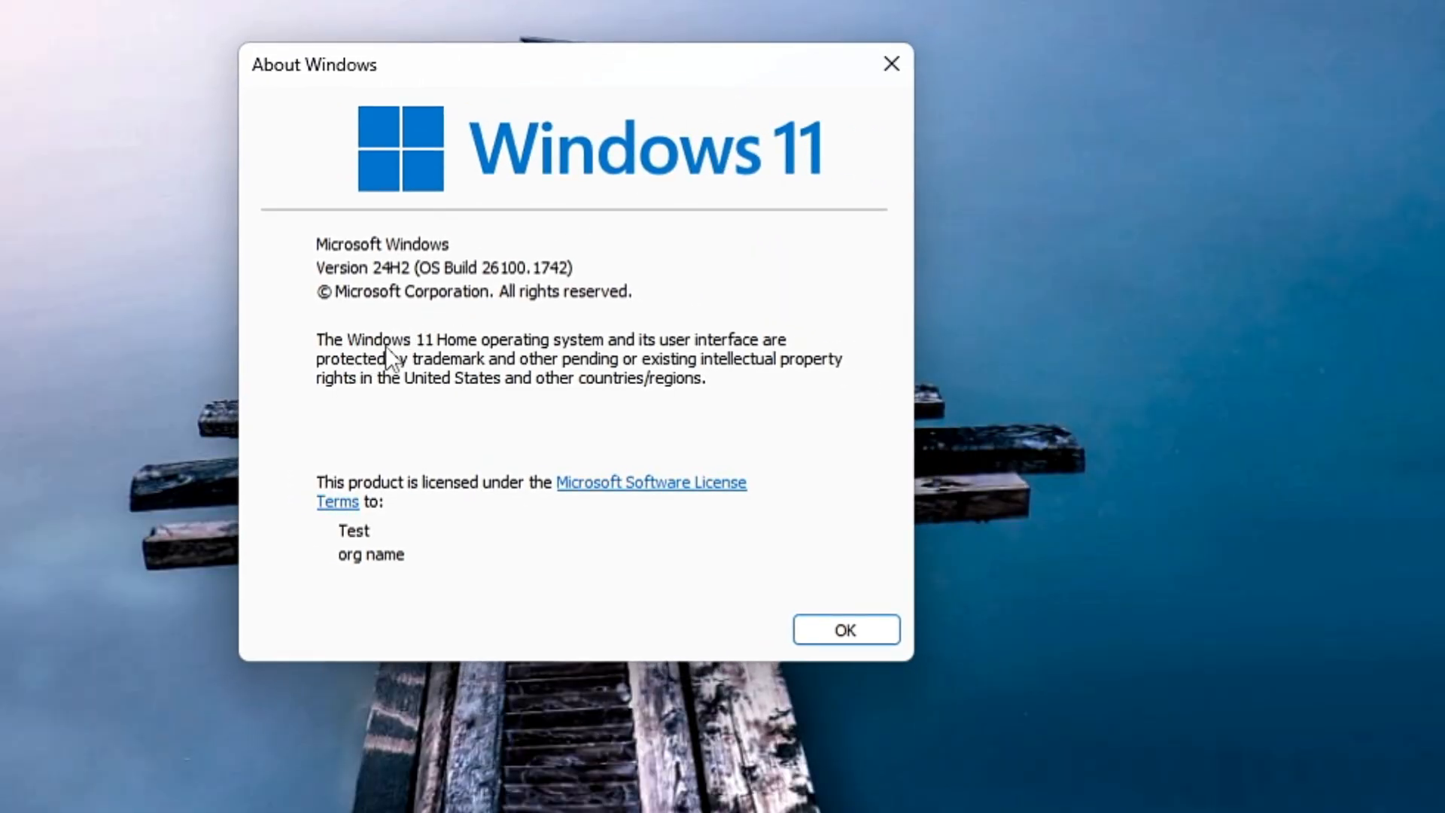
mouse_move(512, 357)
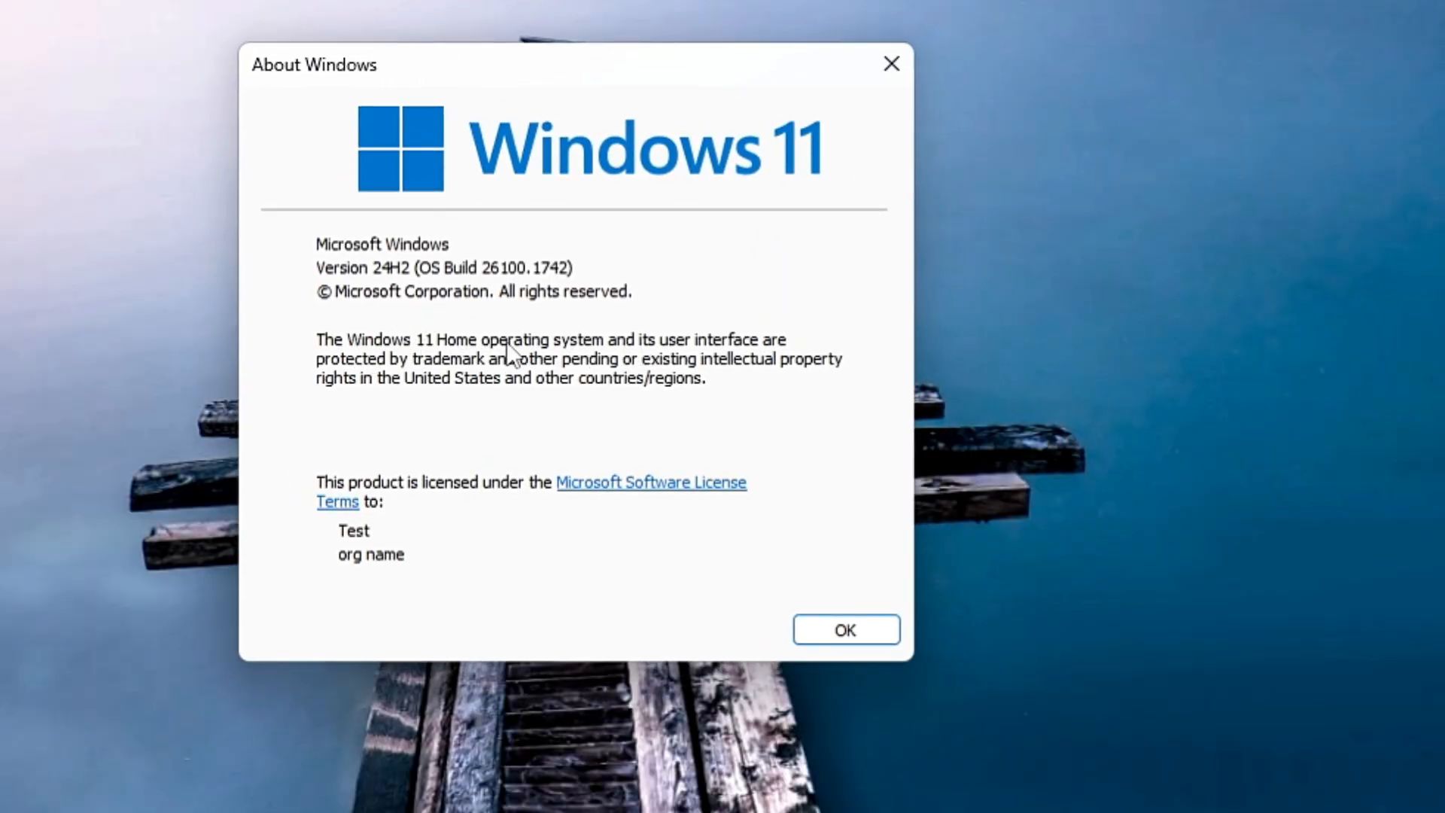
click(844, 629)
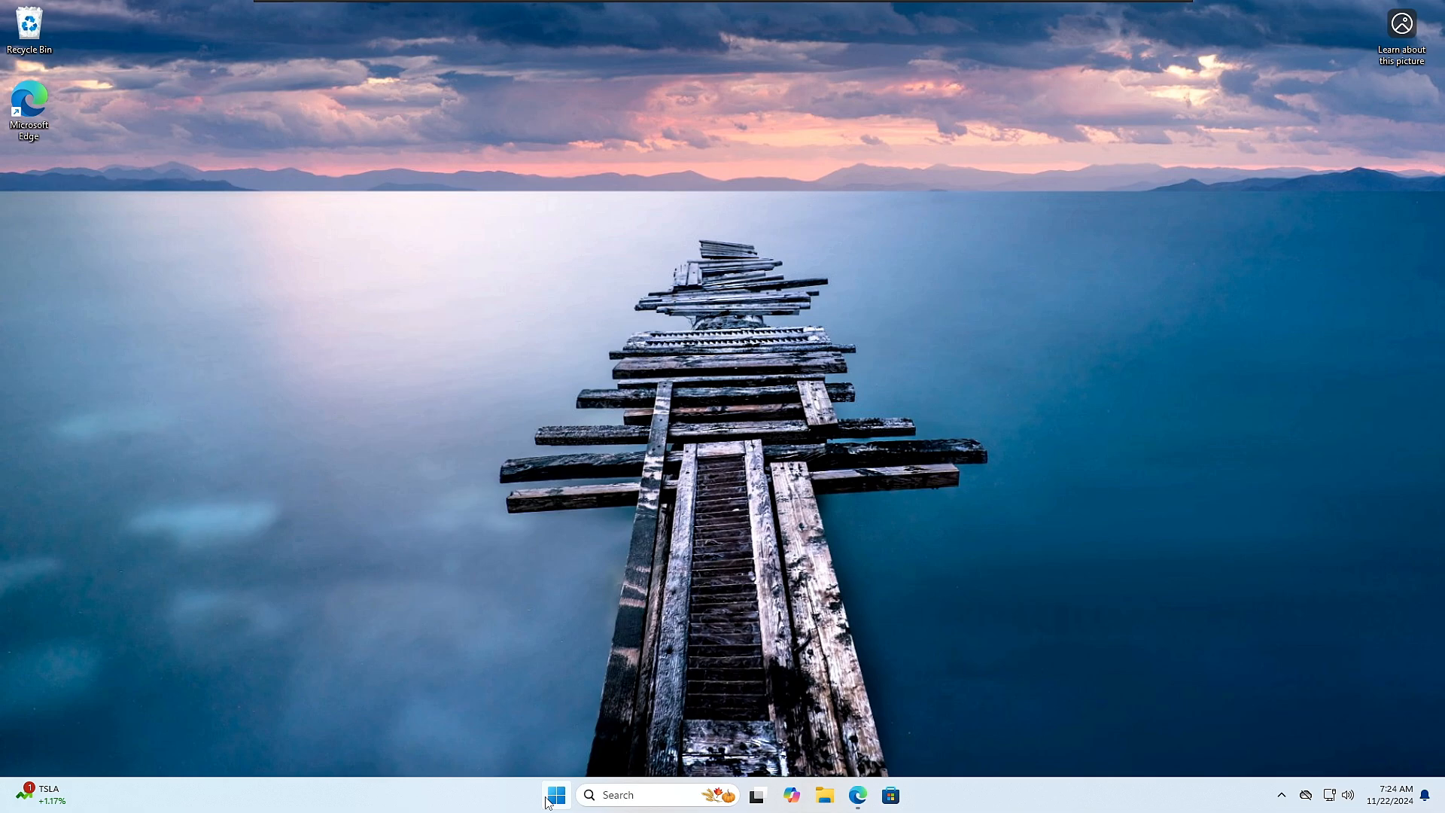
mouse_move(517, 635)
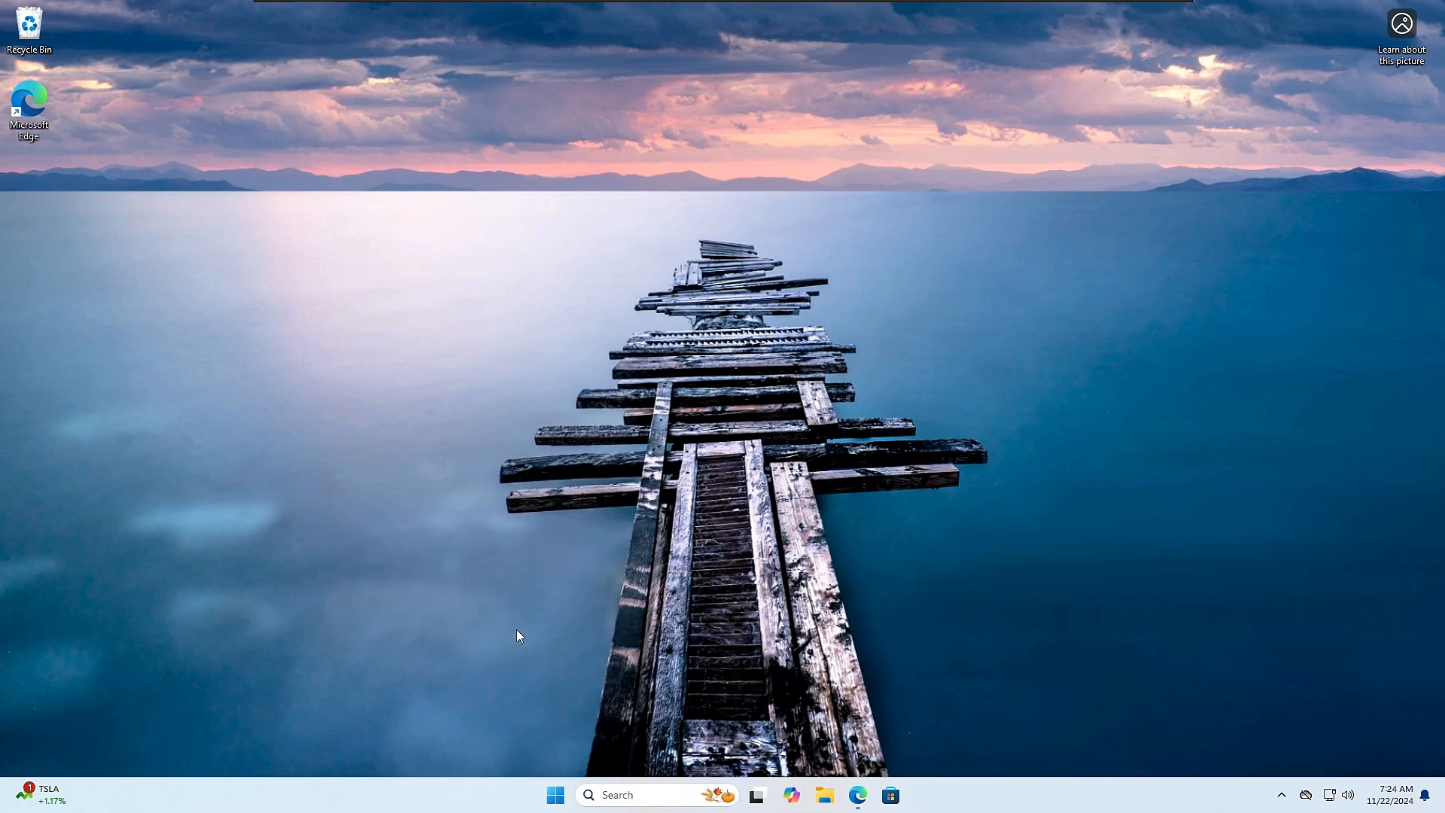
click(906, 794)
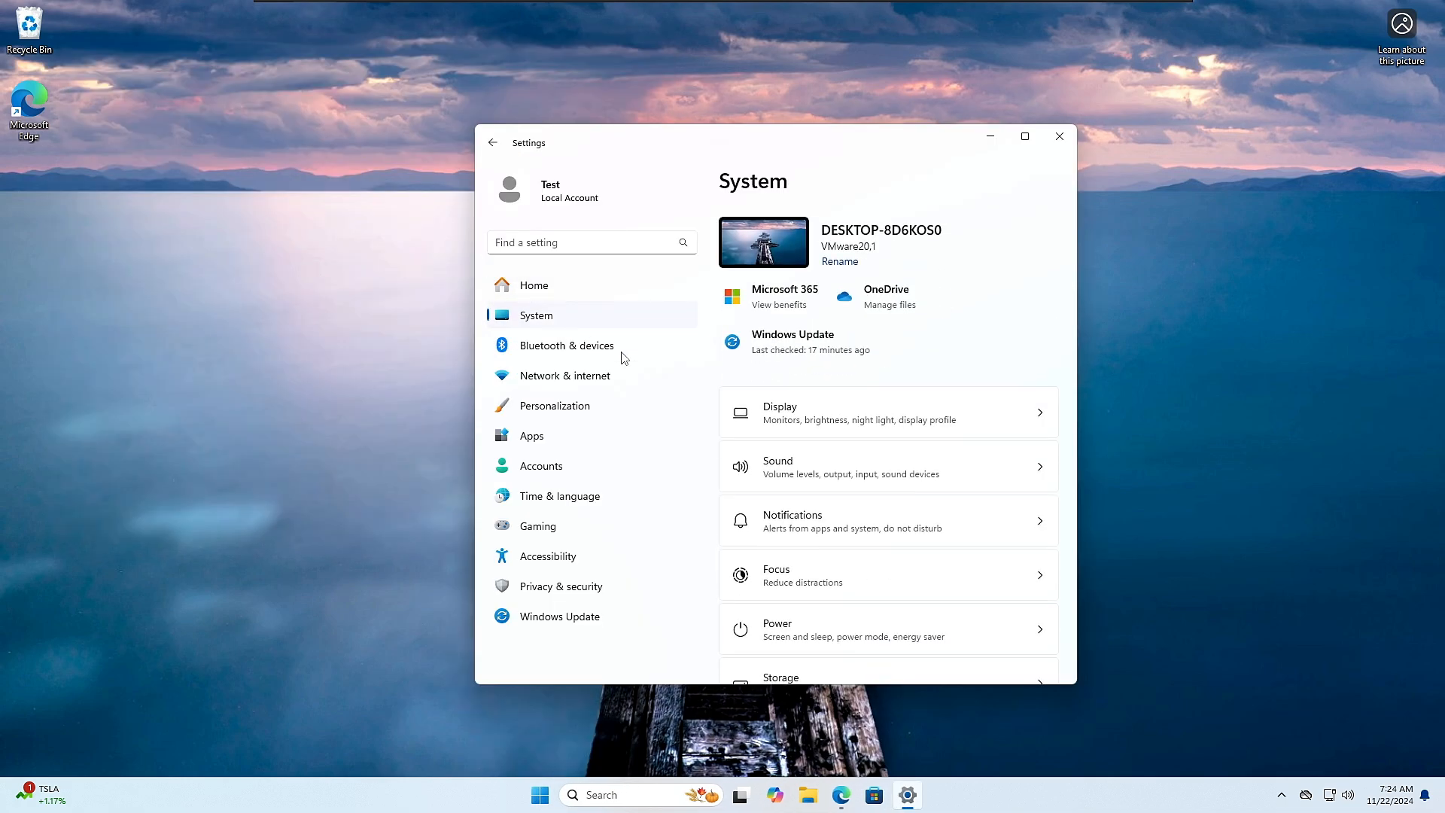
scroll(down, 3)
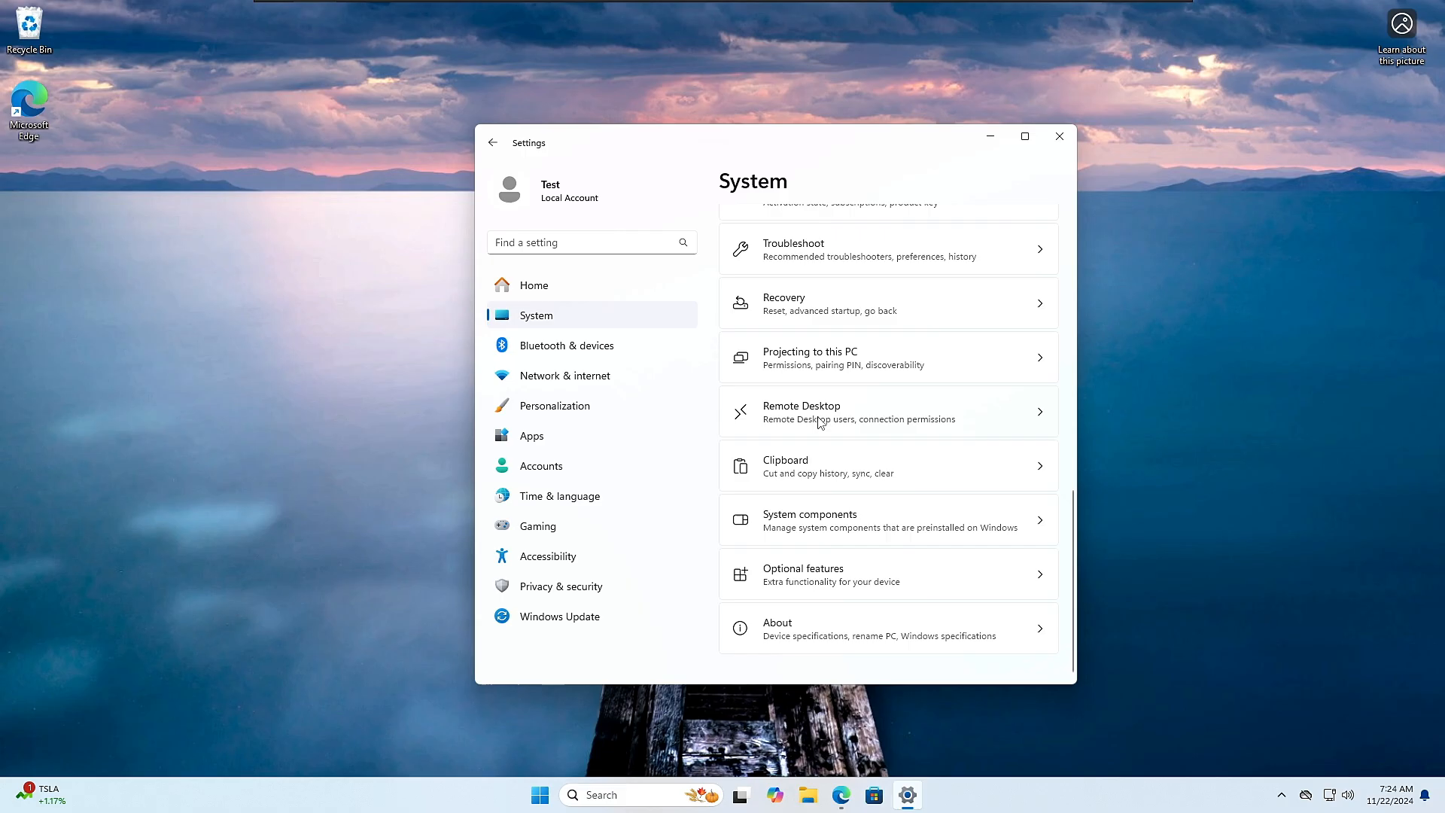
click(801, 411)
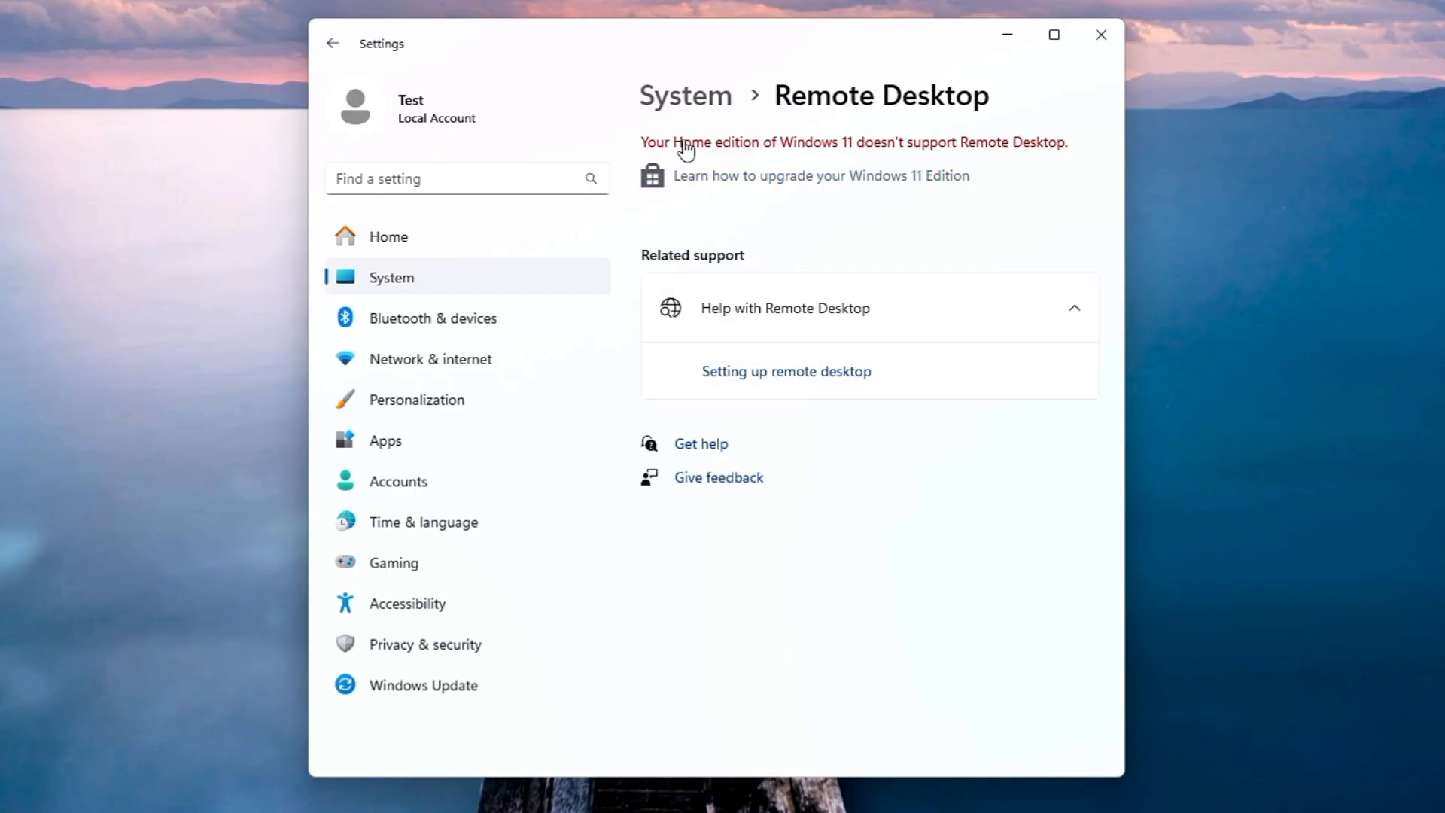
mouse_move(991, 159)
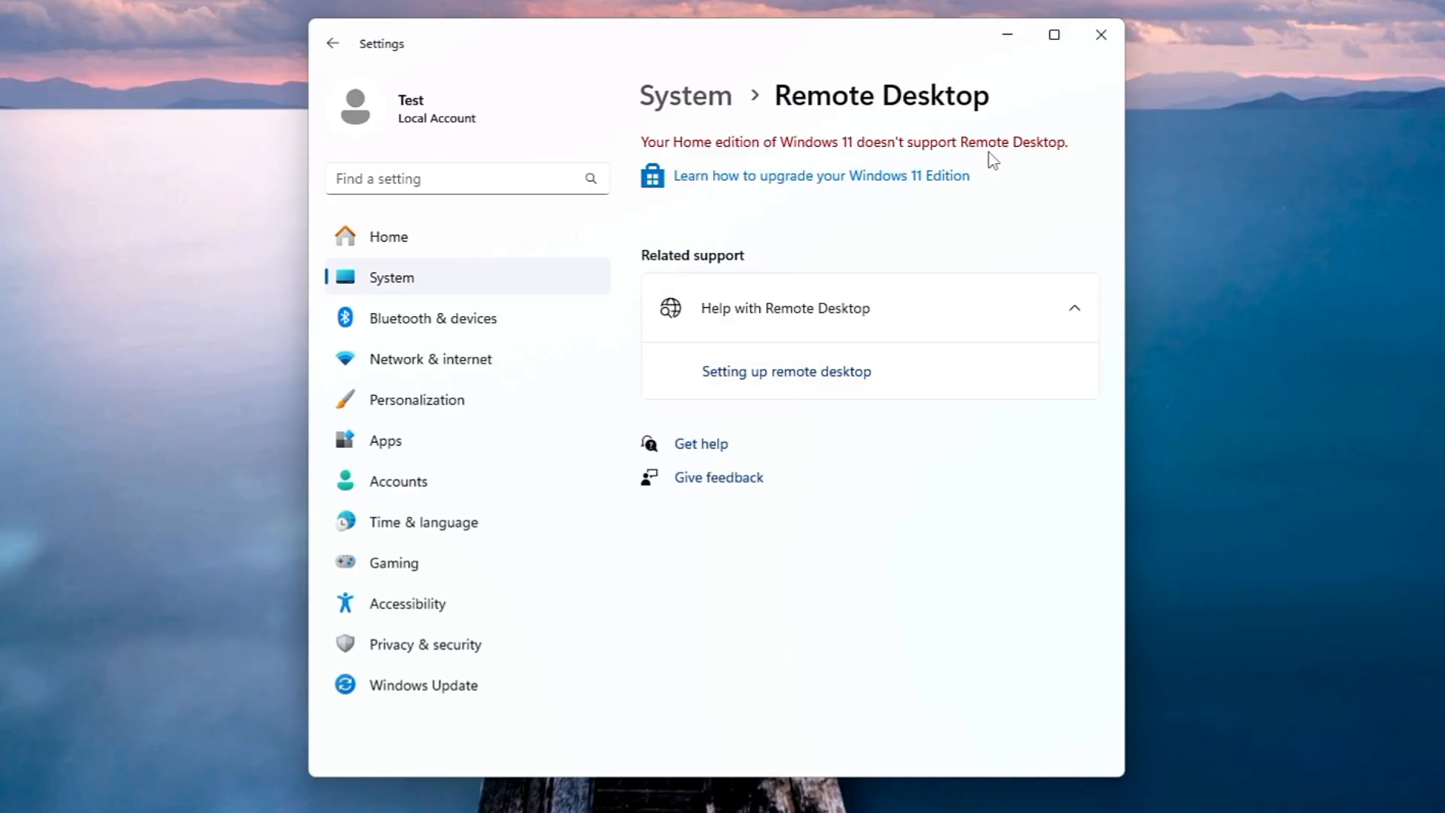
mouse_move(1026, 163)
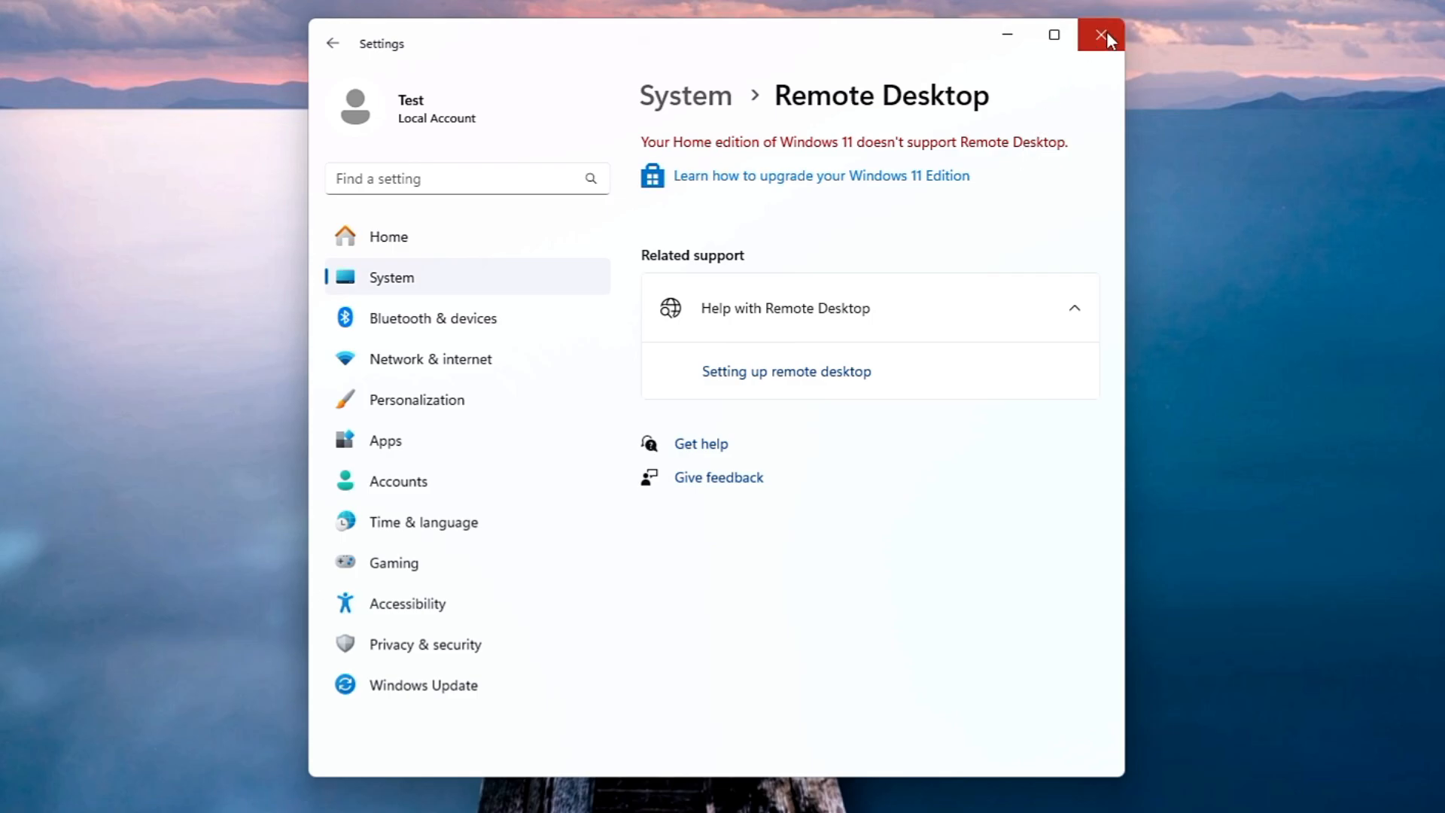
mouse_move(1102, 36)
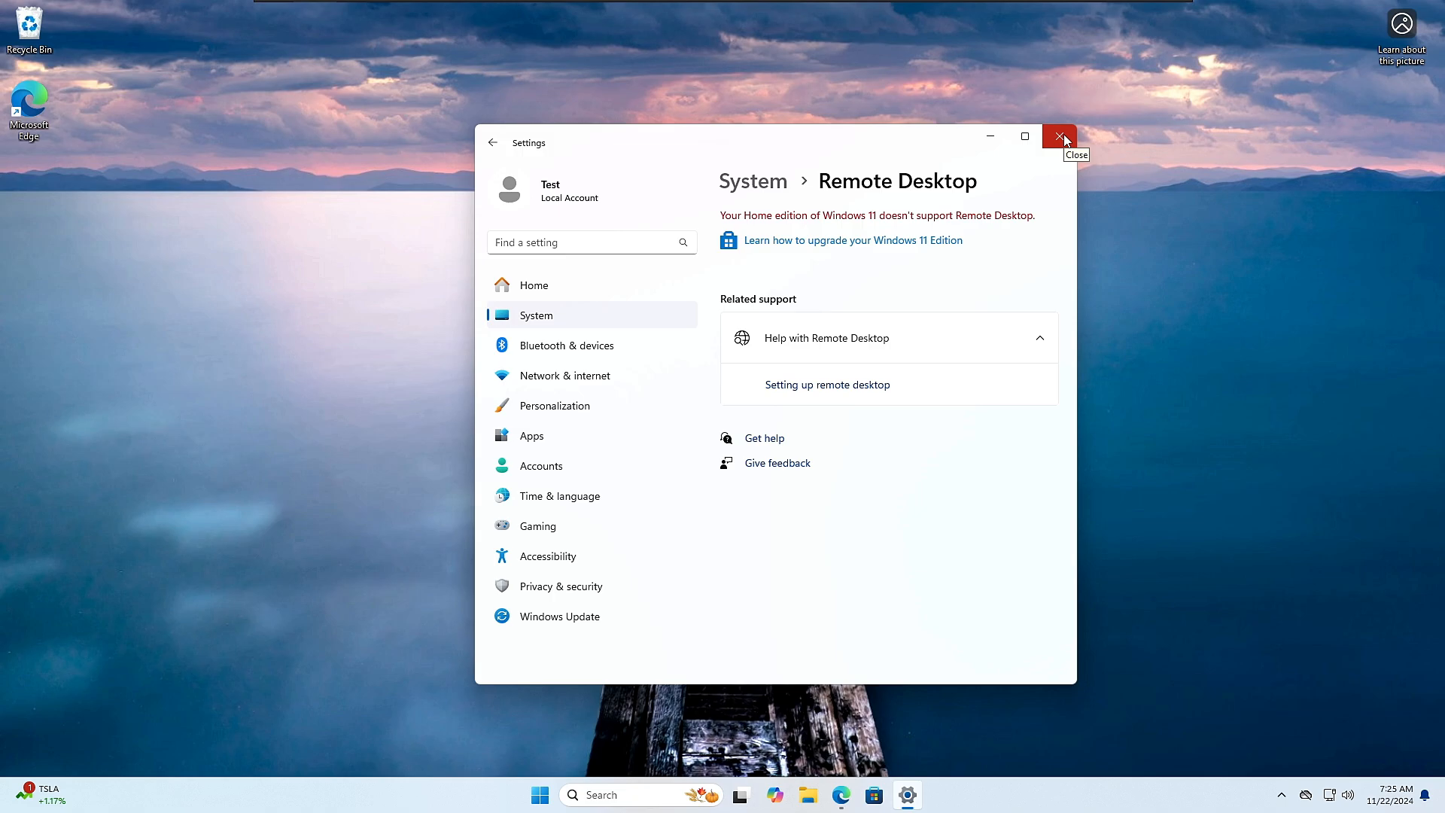
click(1058, 137)
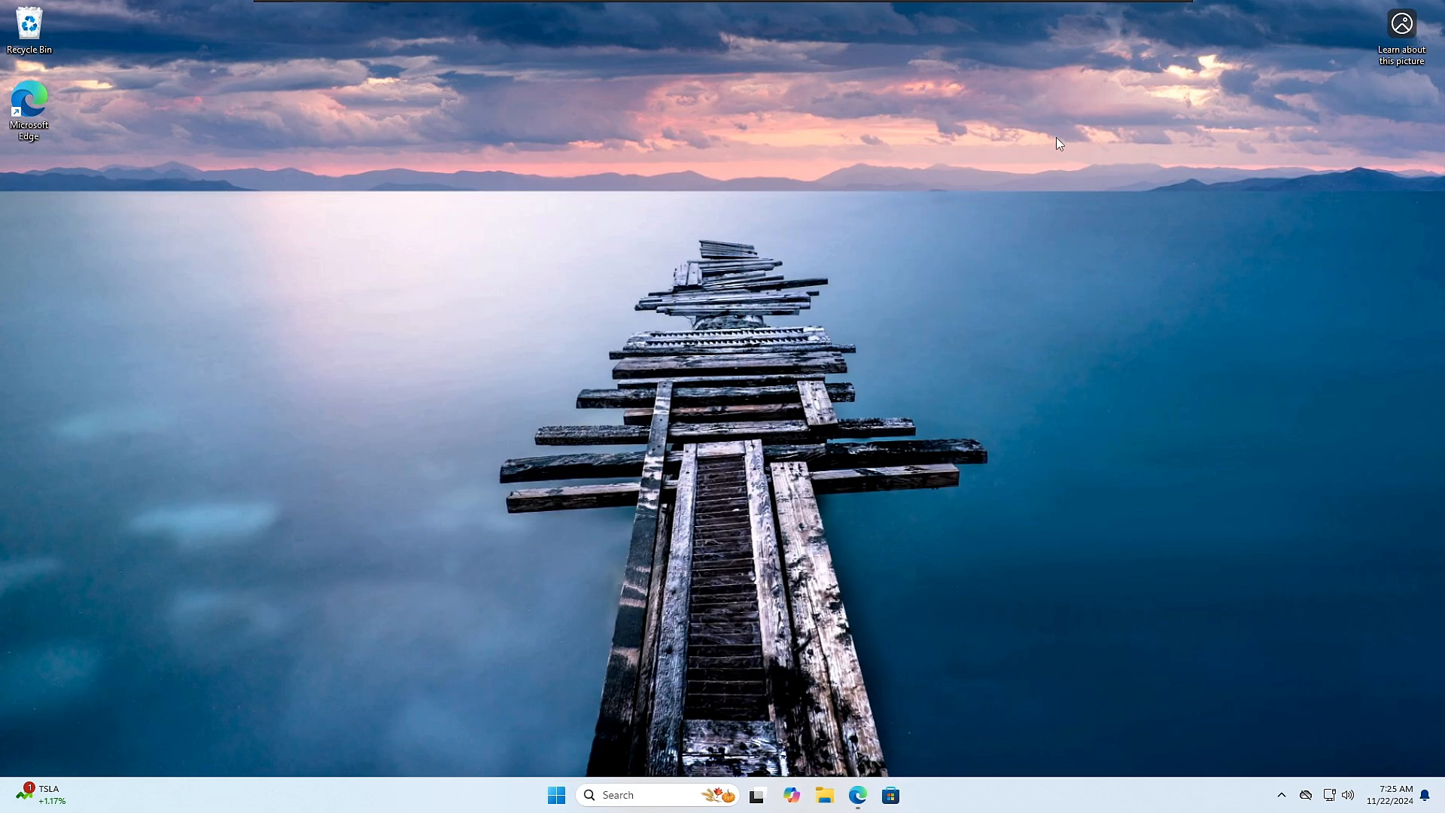
mouse_move(736, 572)
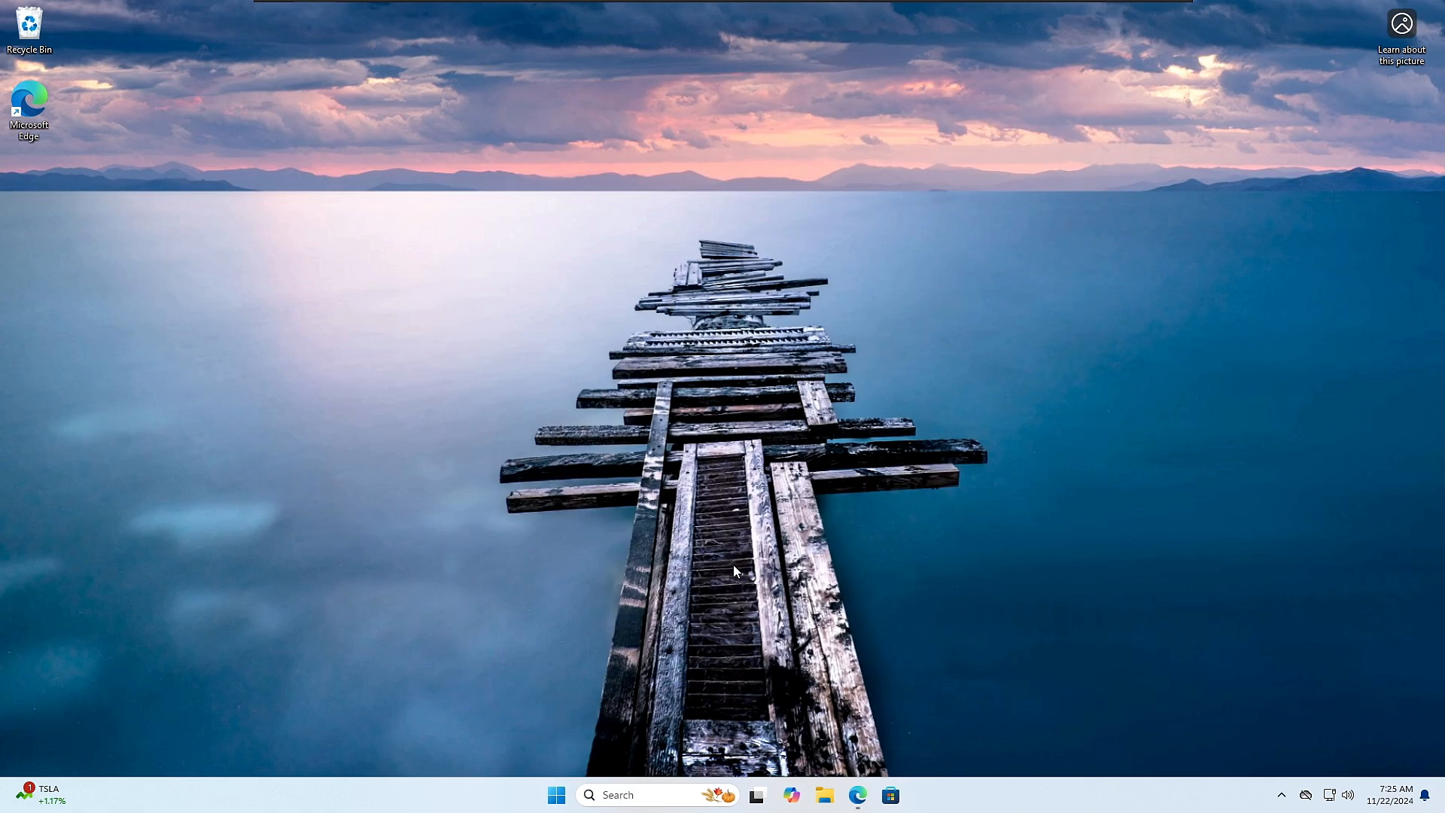
mouse_move(702, 642)
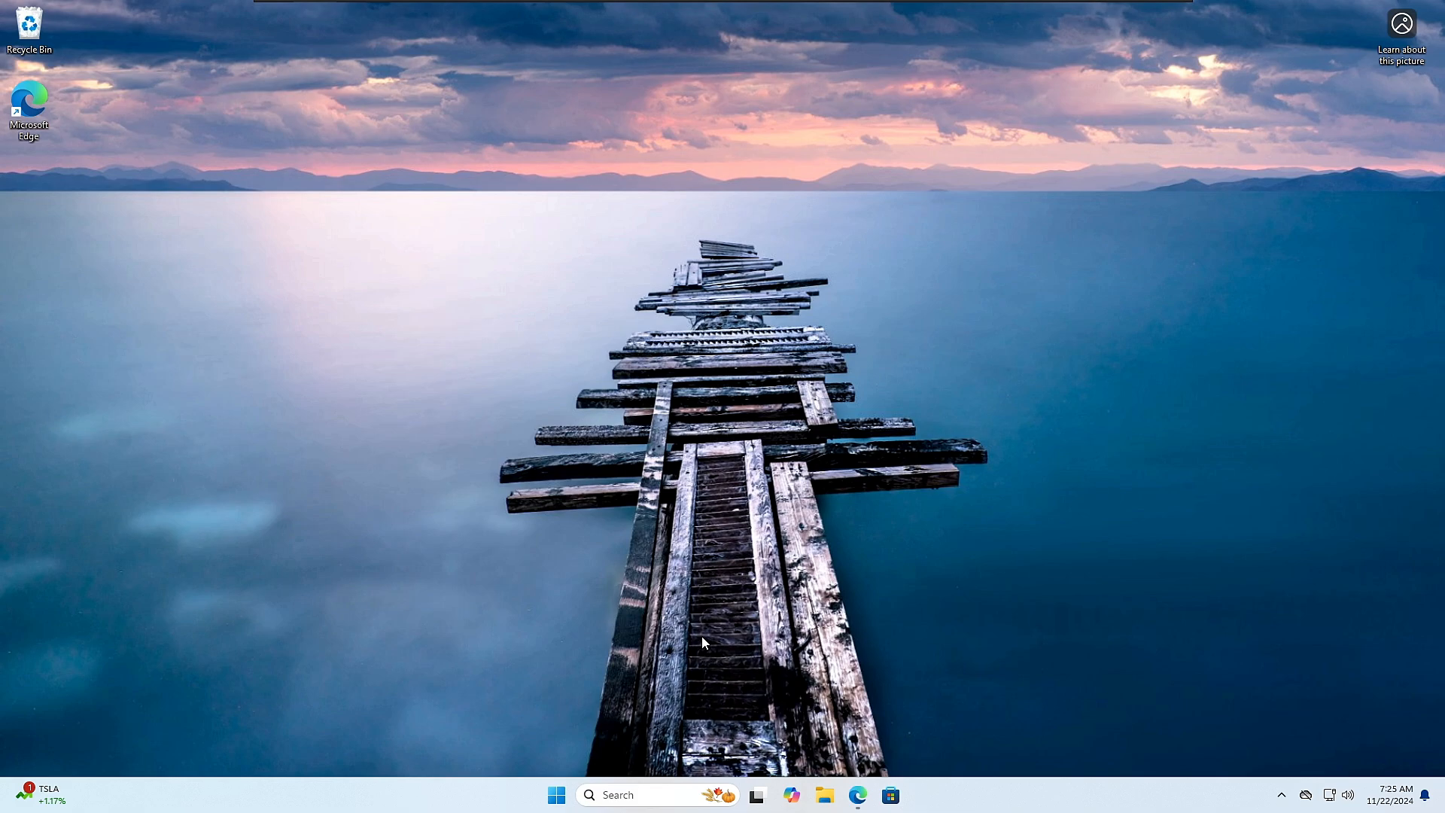
Search rdpwrap in Edge and open the stascorp/rdpwrap GitHub releases page.
click(857, 794)
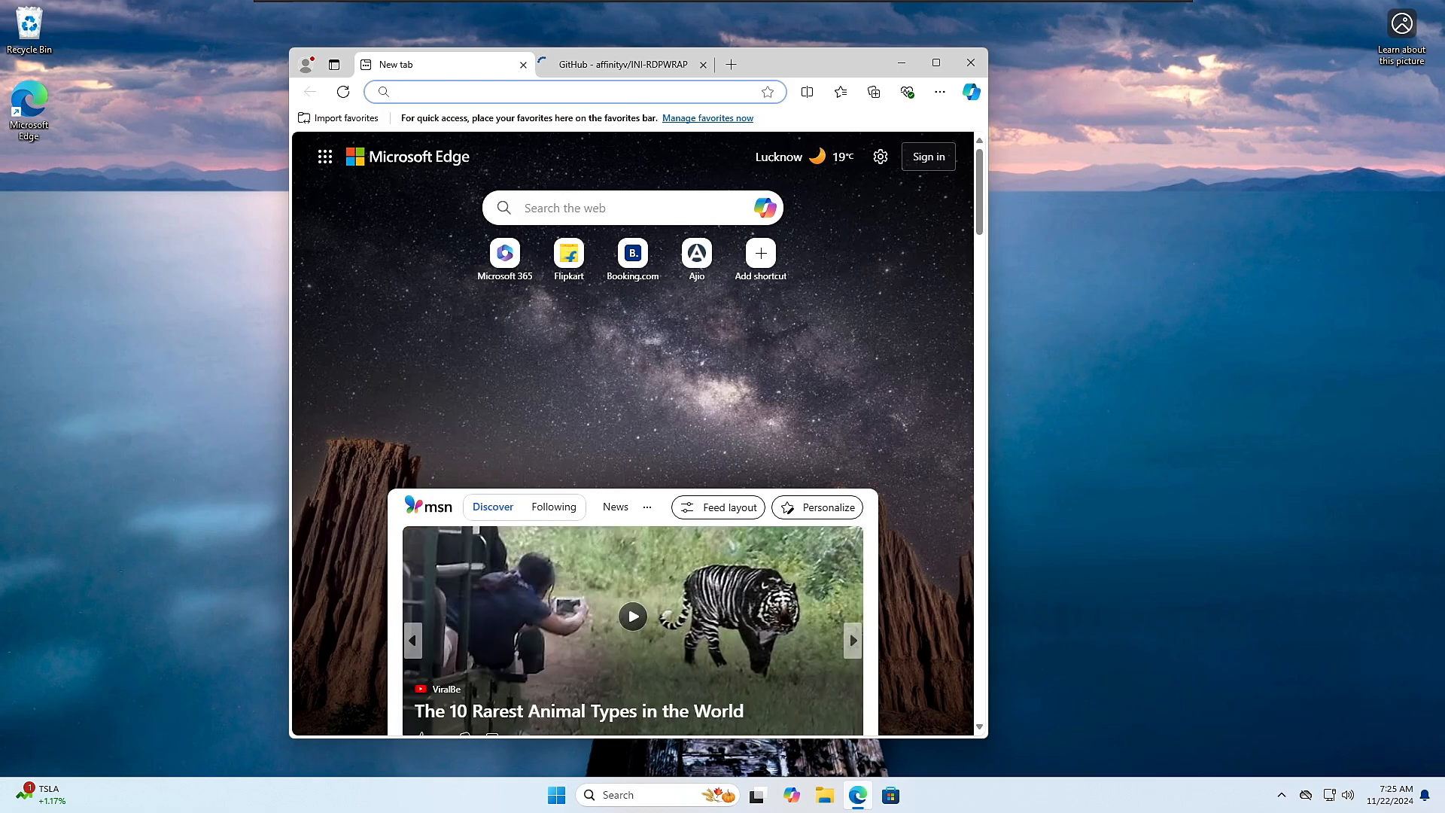
text(rdpwrap&cvid=b6170f352...)
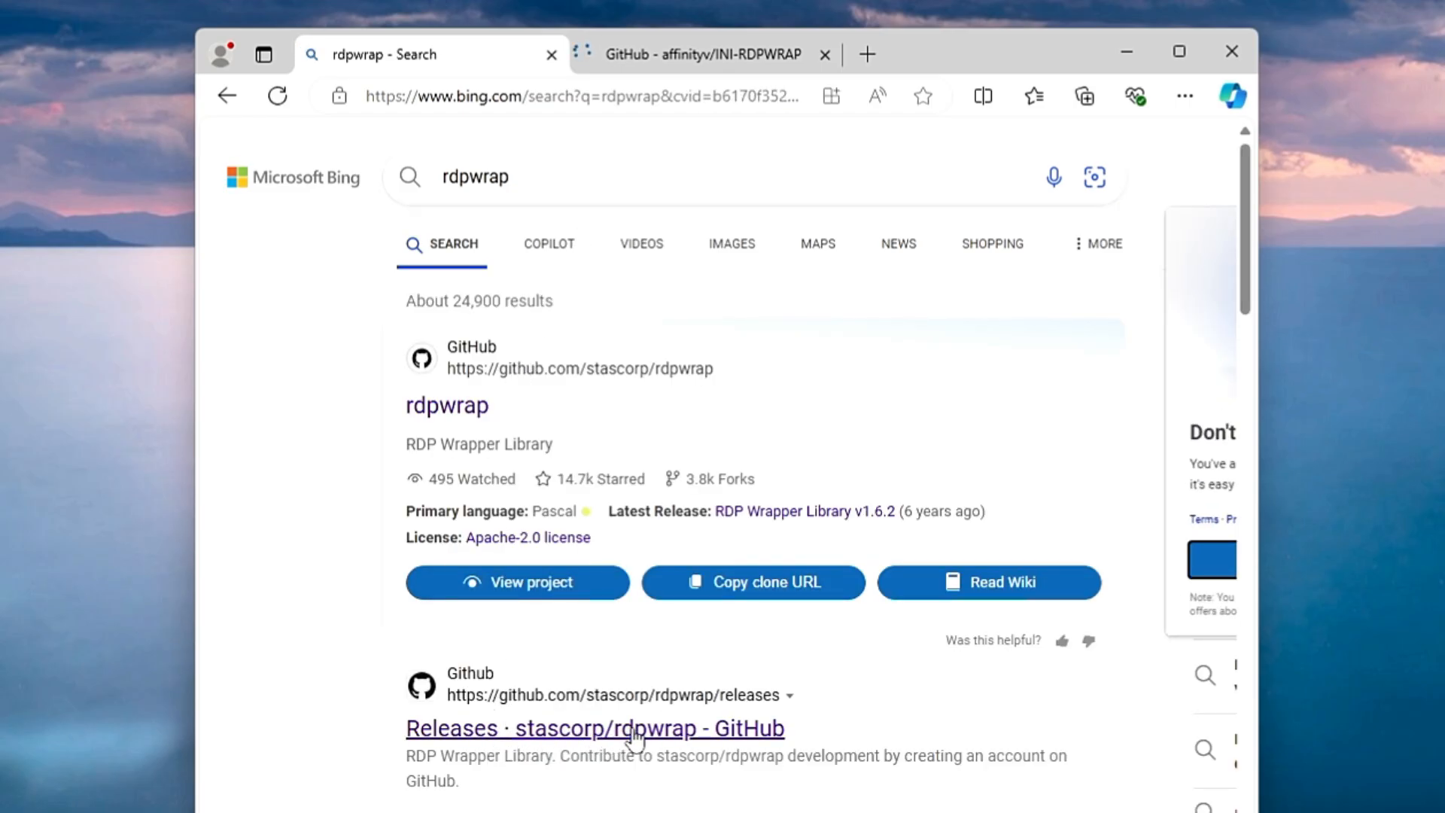
click(594, 728)
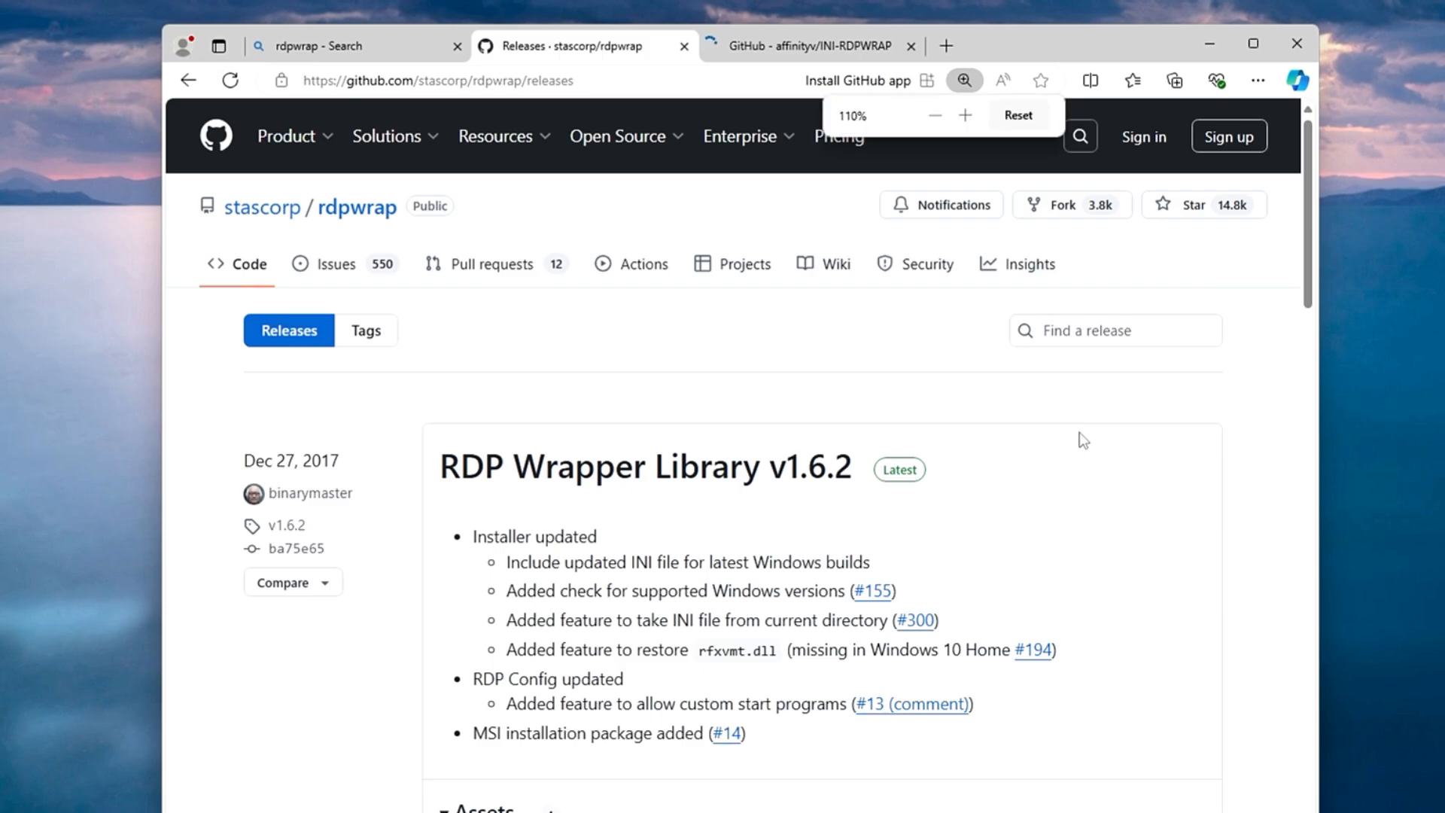
Download RDPWrap-v1.6.2.zip from the v1.6.2 release assets and show it.
click(965, 116)
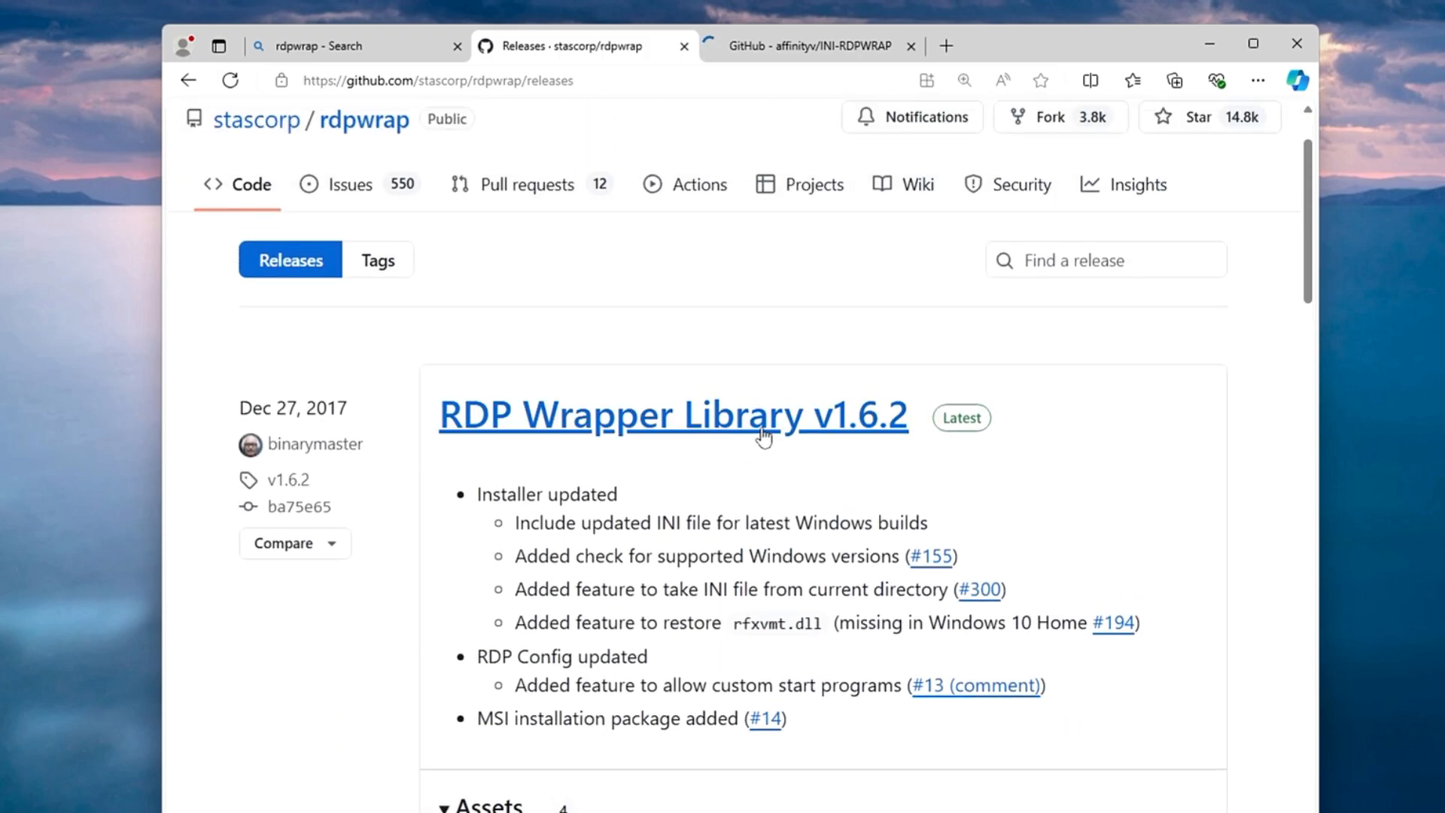
scroll(down, 3)
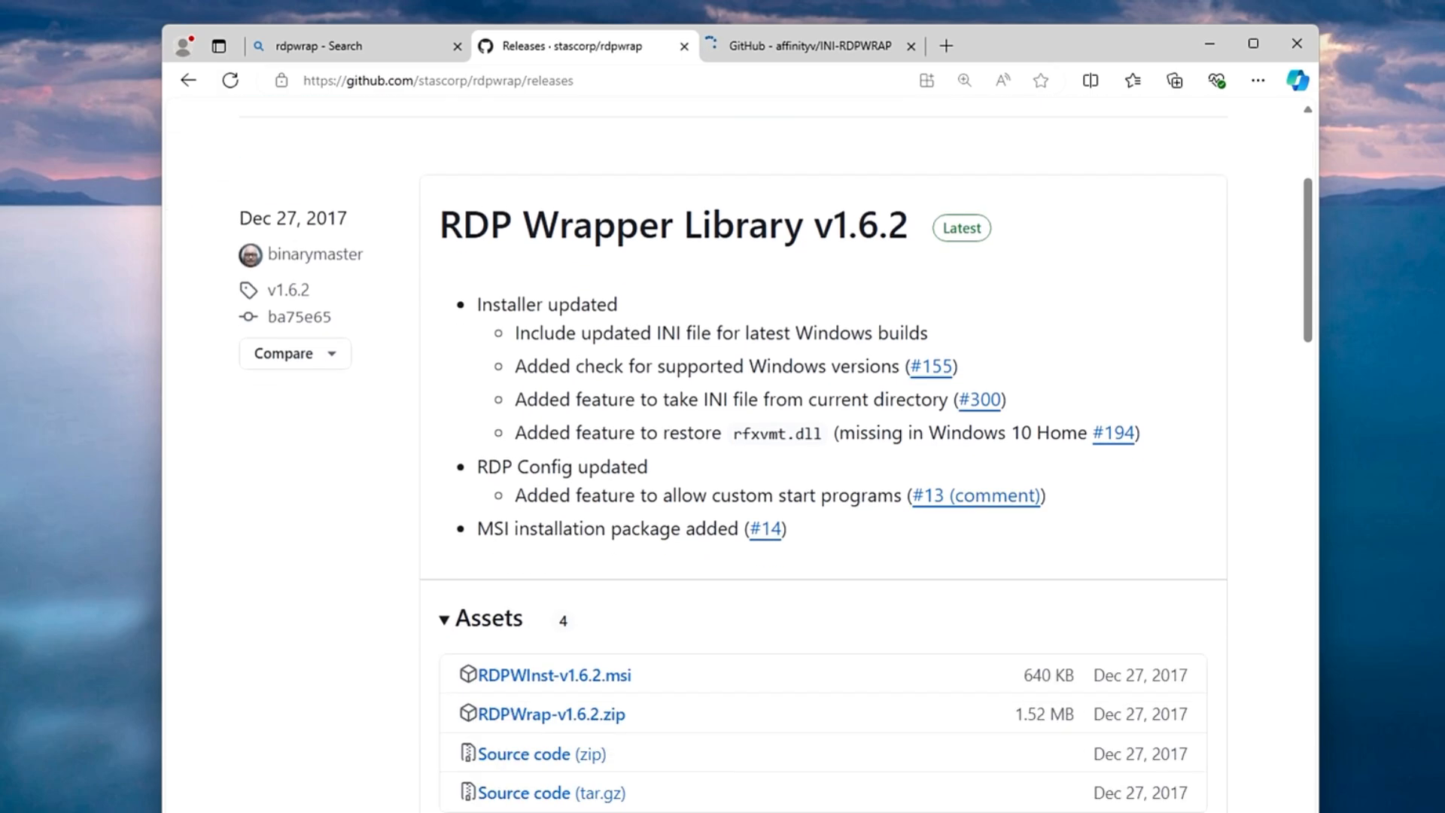
scroll(down, 3)
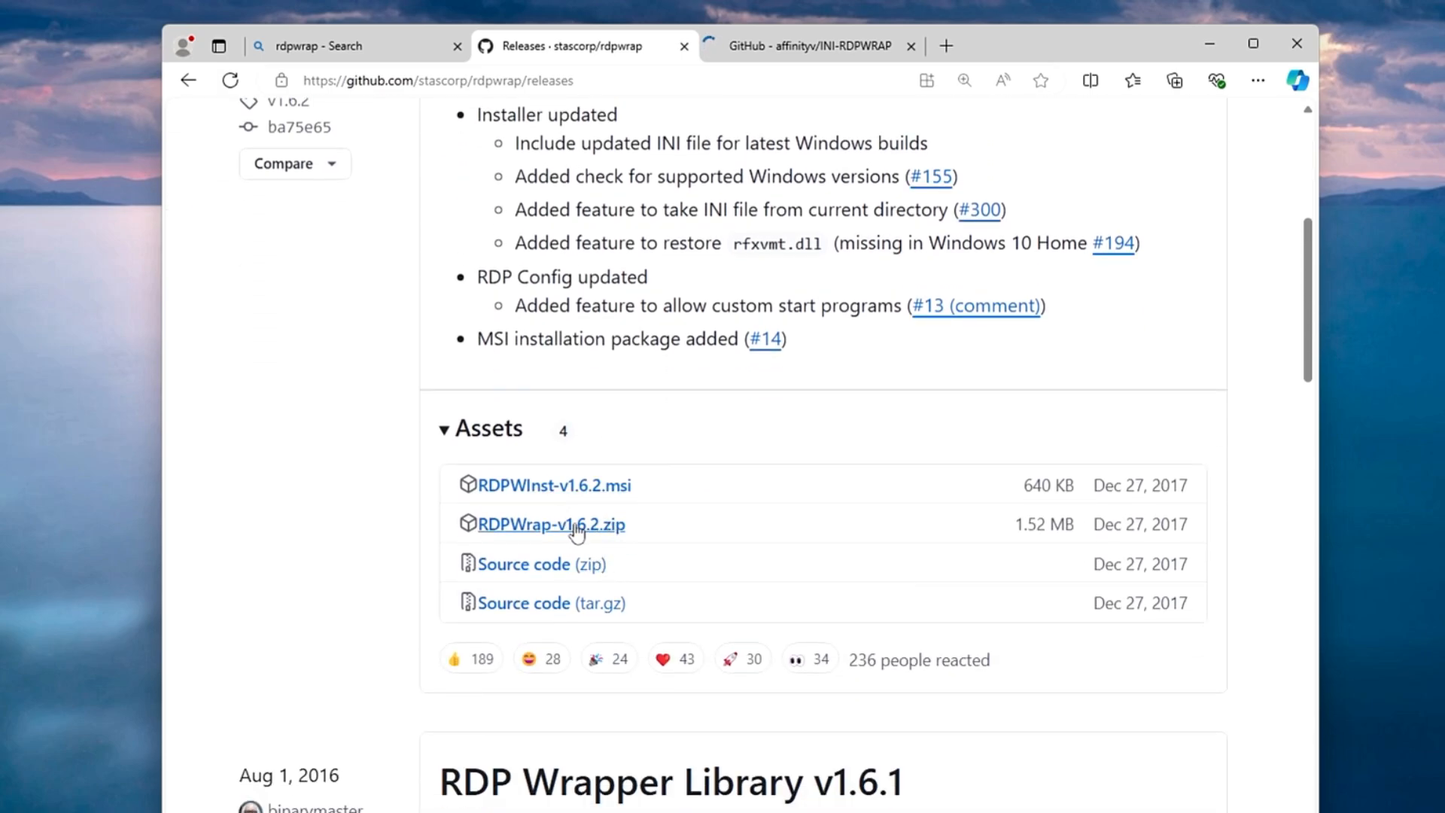
click(551, 525)
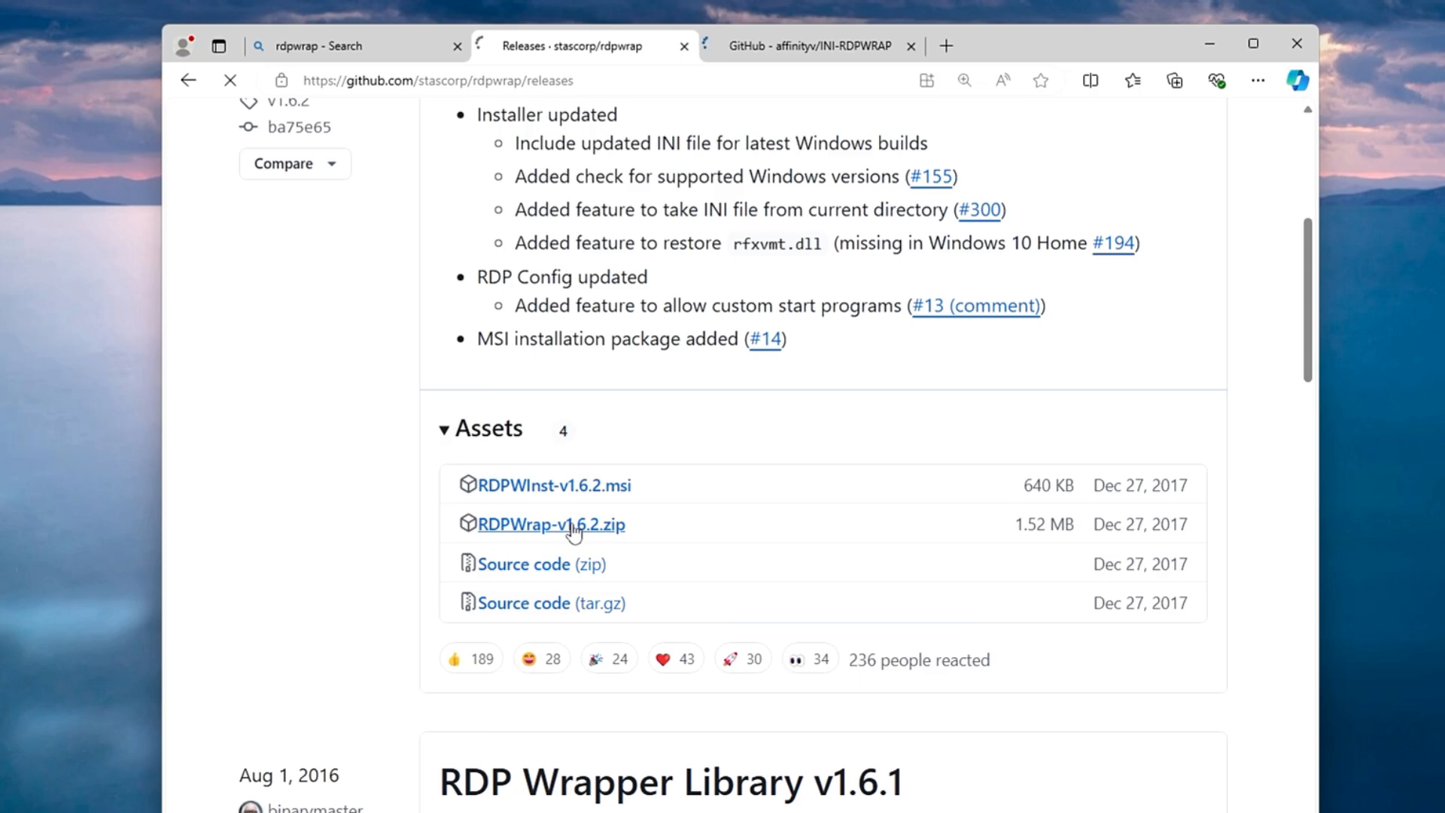
click(550, 524)
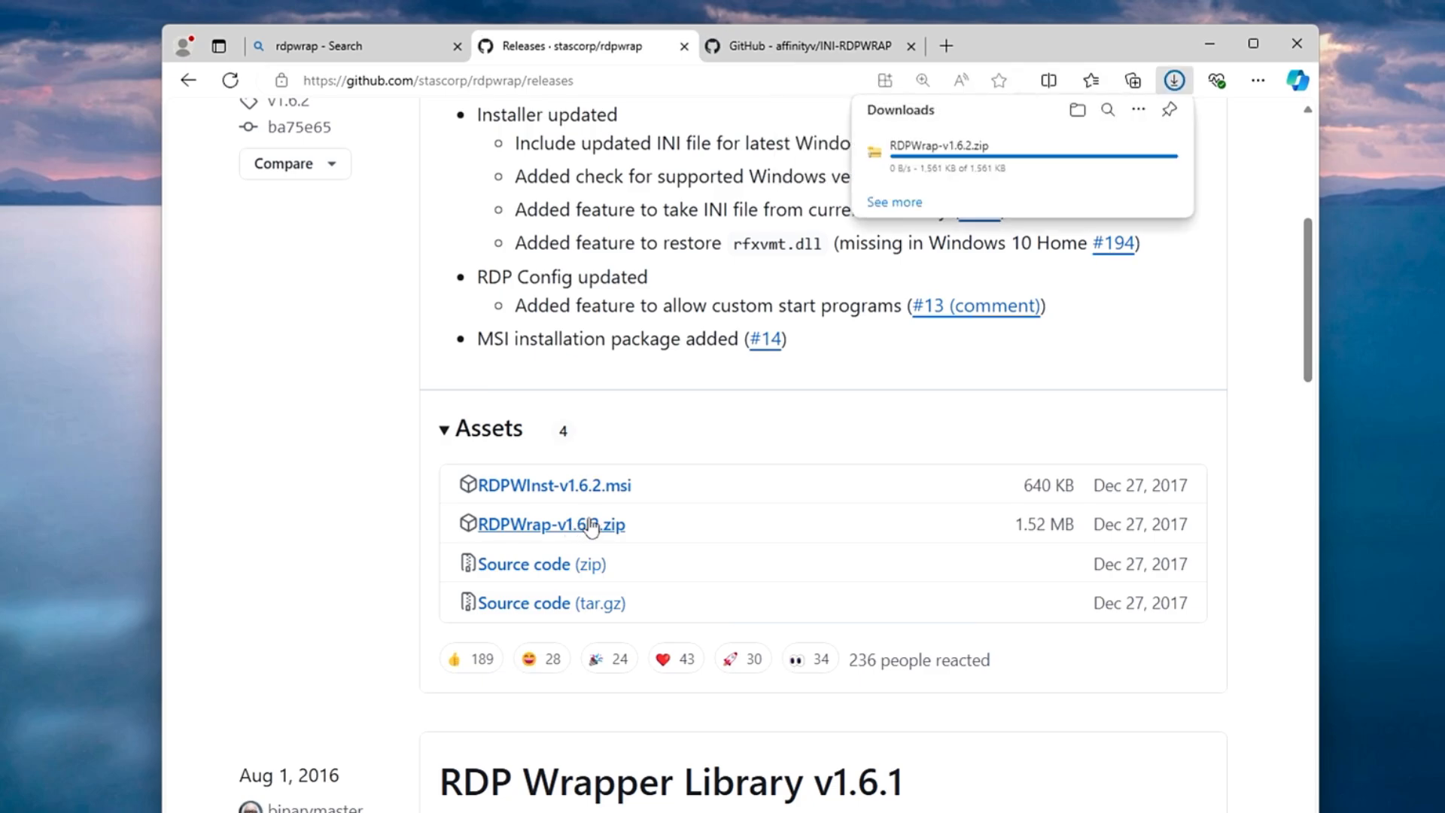
mouse_move(969, 164)
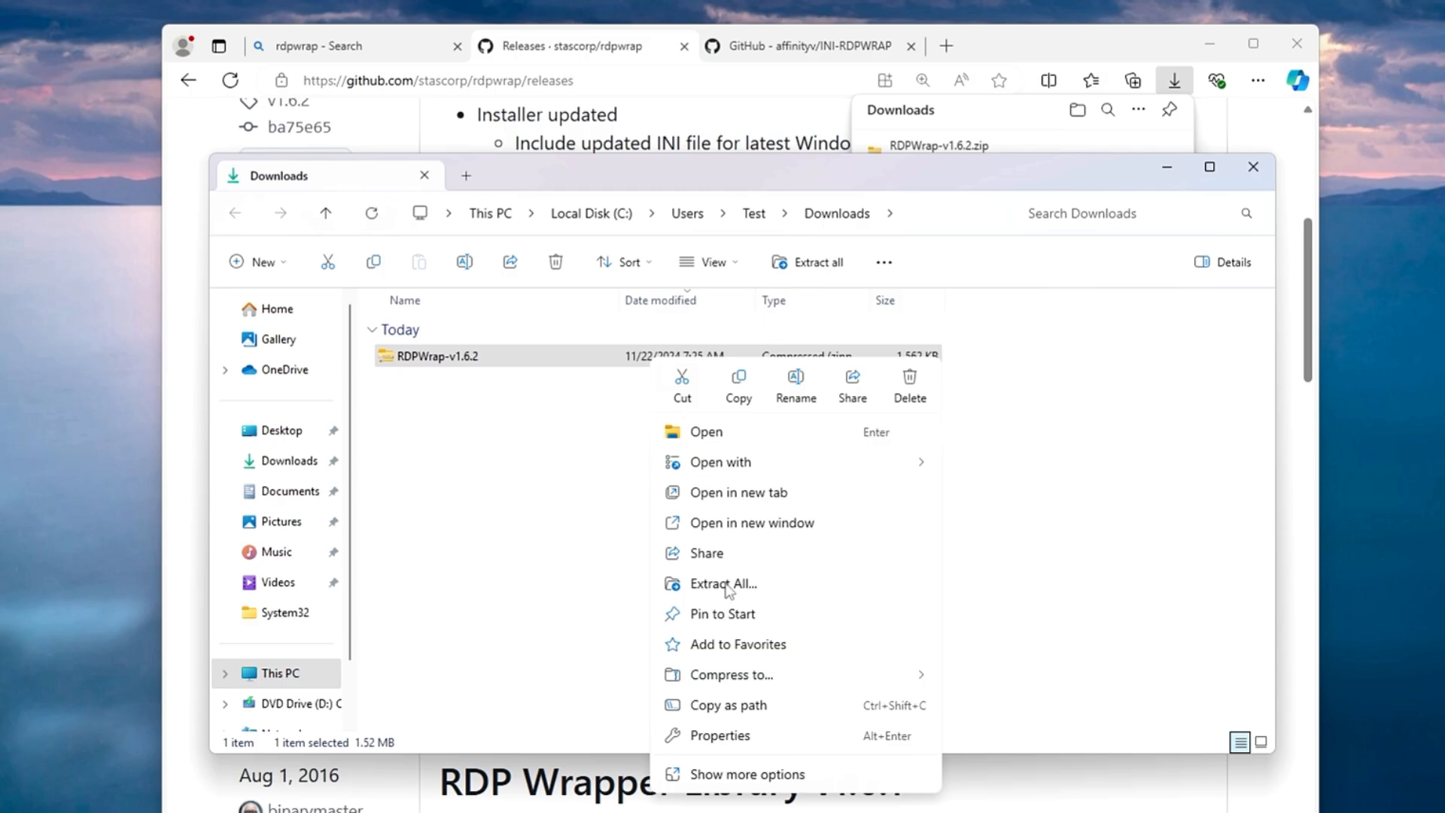
Extract RDPWrap-v1.6.2.zip into its RDPWrap-v1.6.2 folder.
click(723, 583)
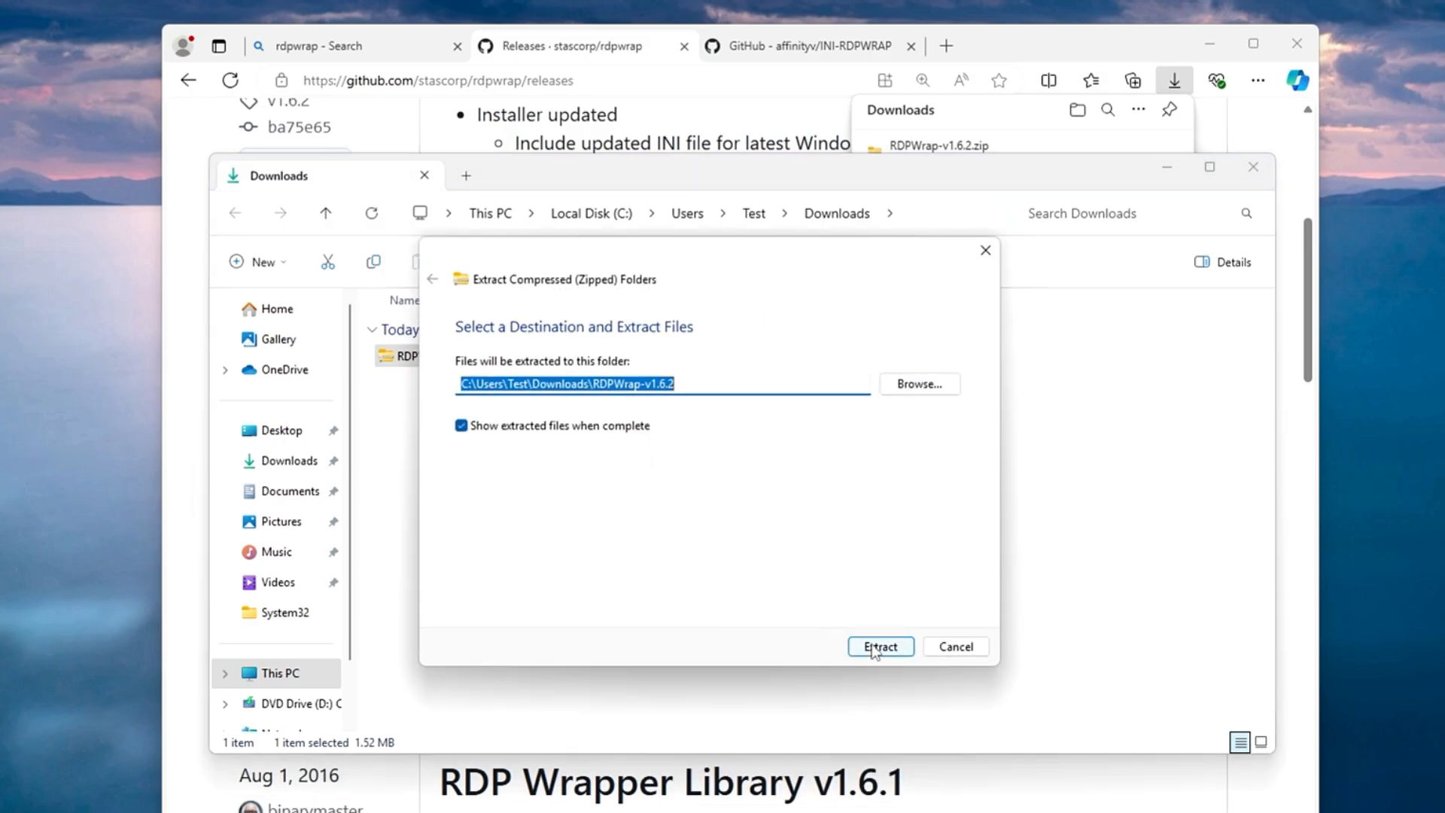
click(879, 646)
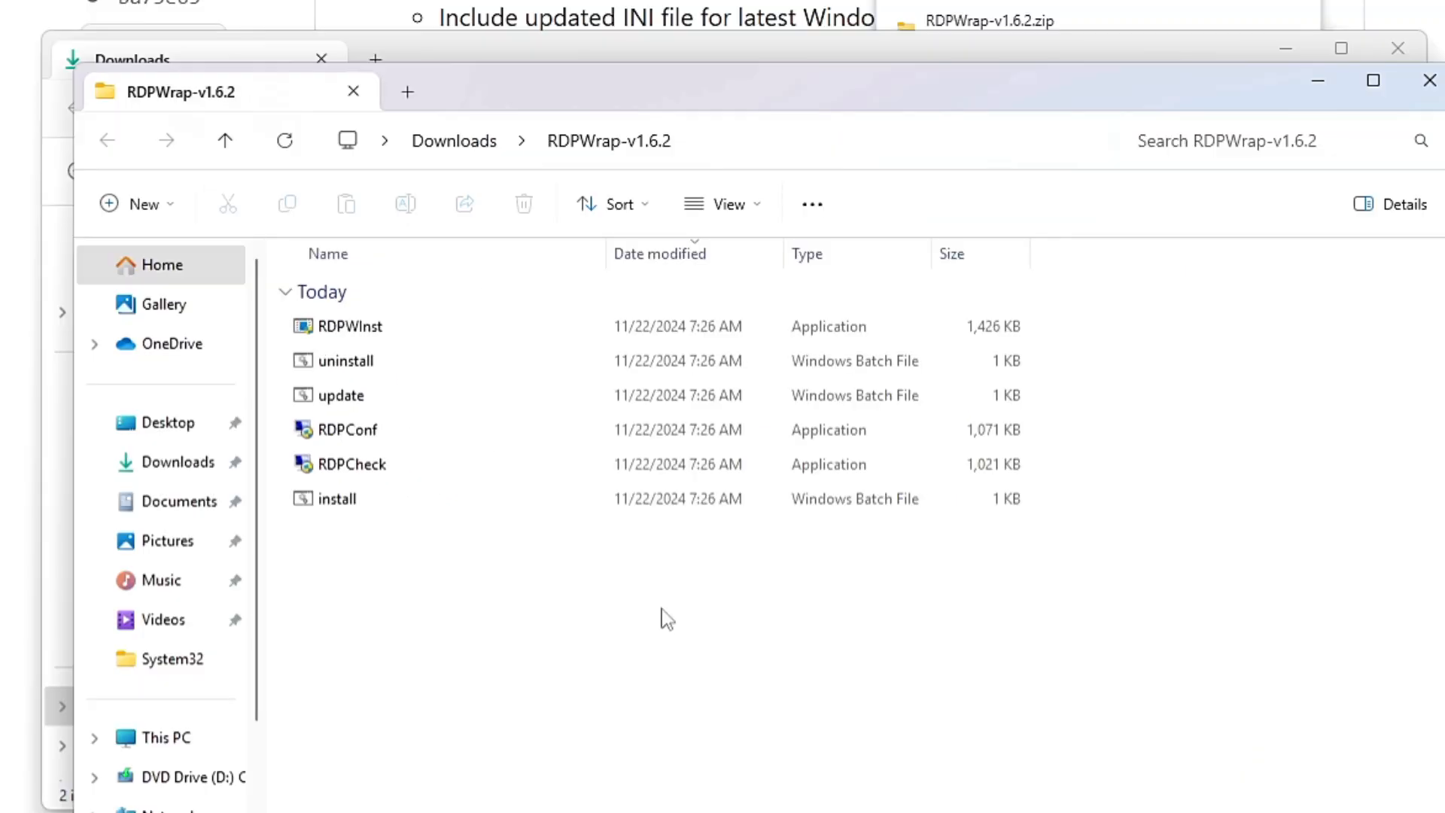
Run install.bat as administrator and dismiss the console after 'Successfully installed'.
click(338, 498)
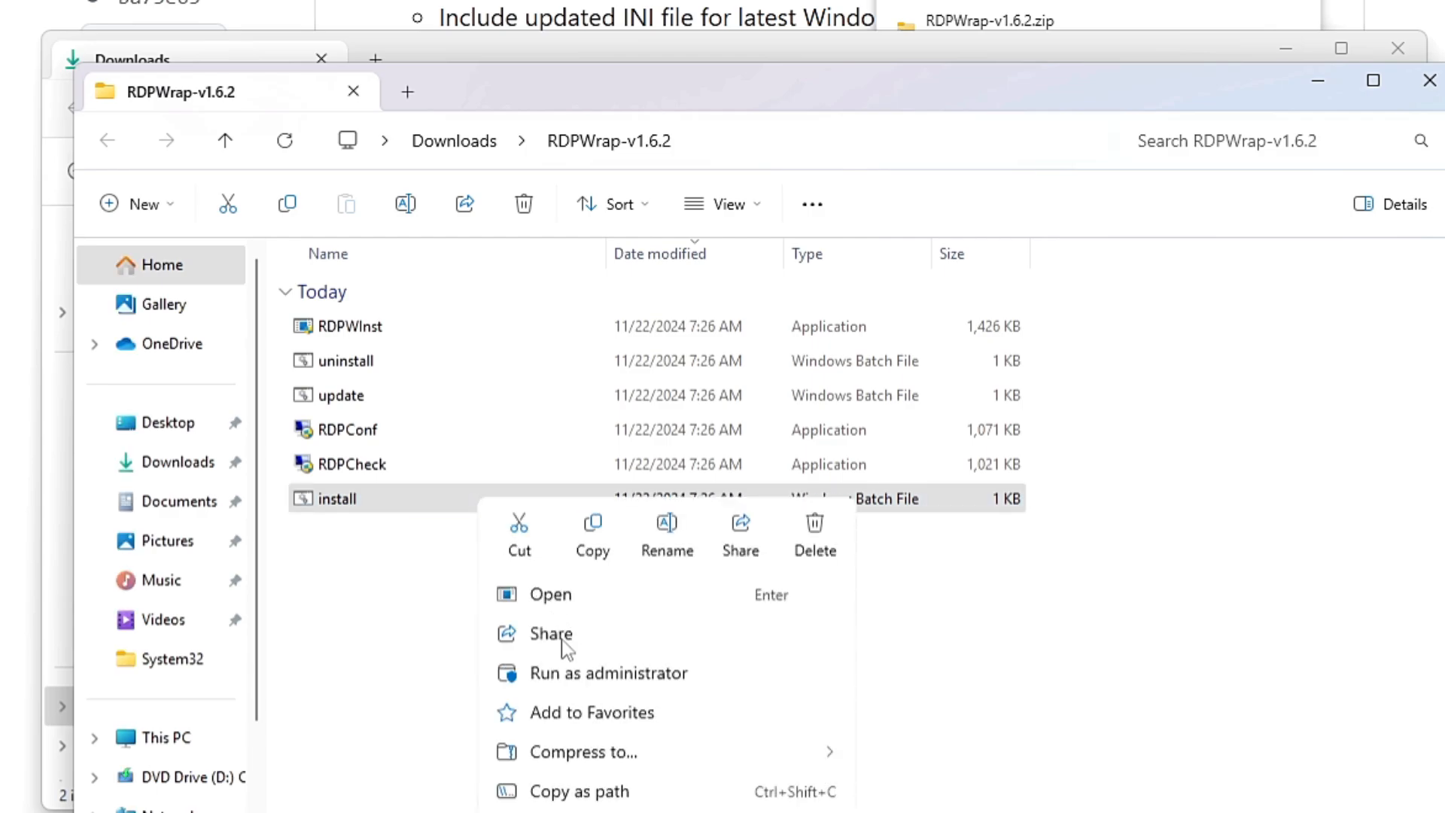
mouse_move(579, 682)
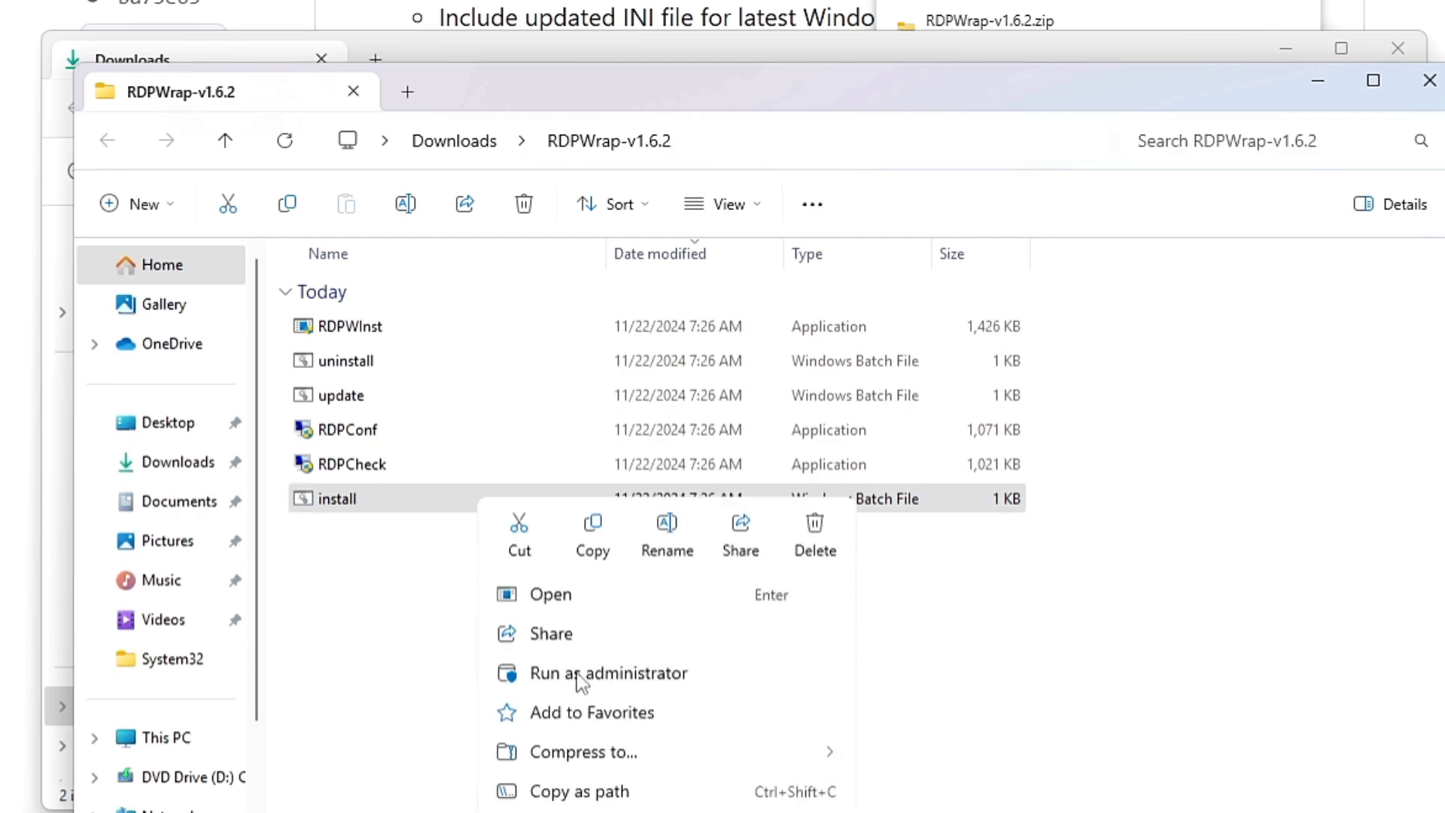
click(607, 672)
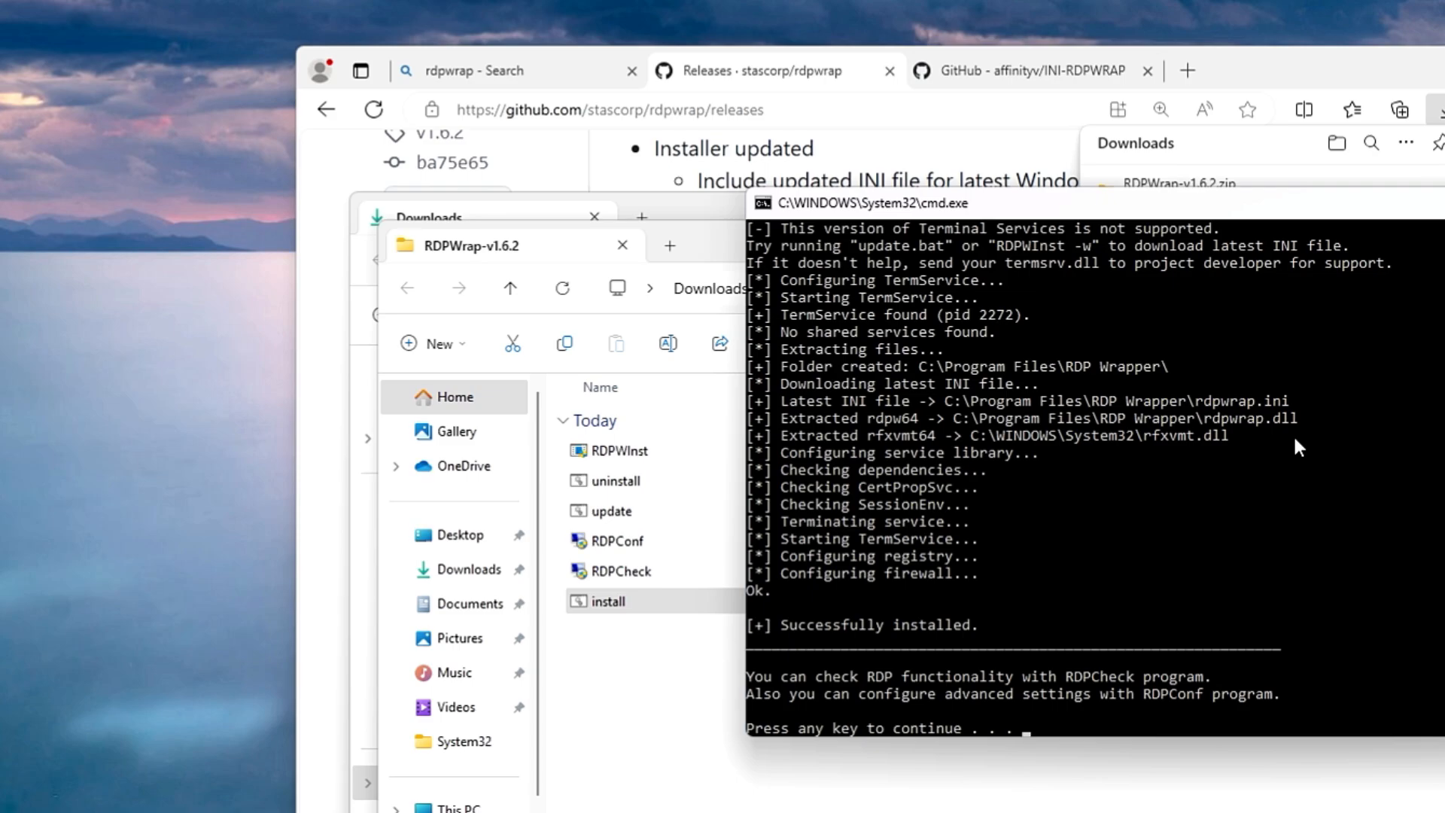
key(enter)
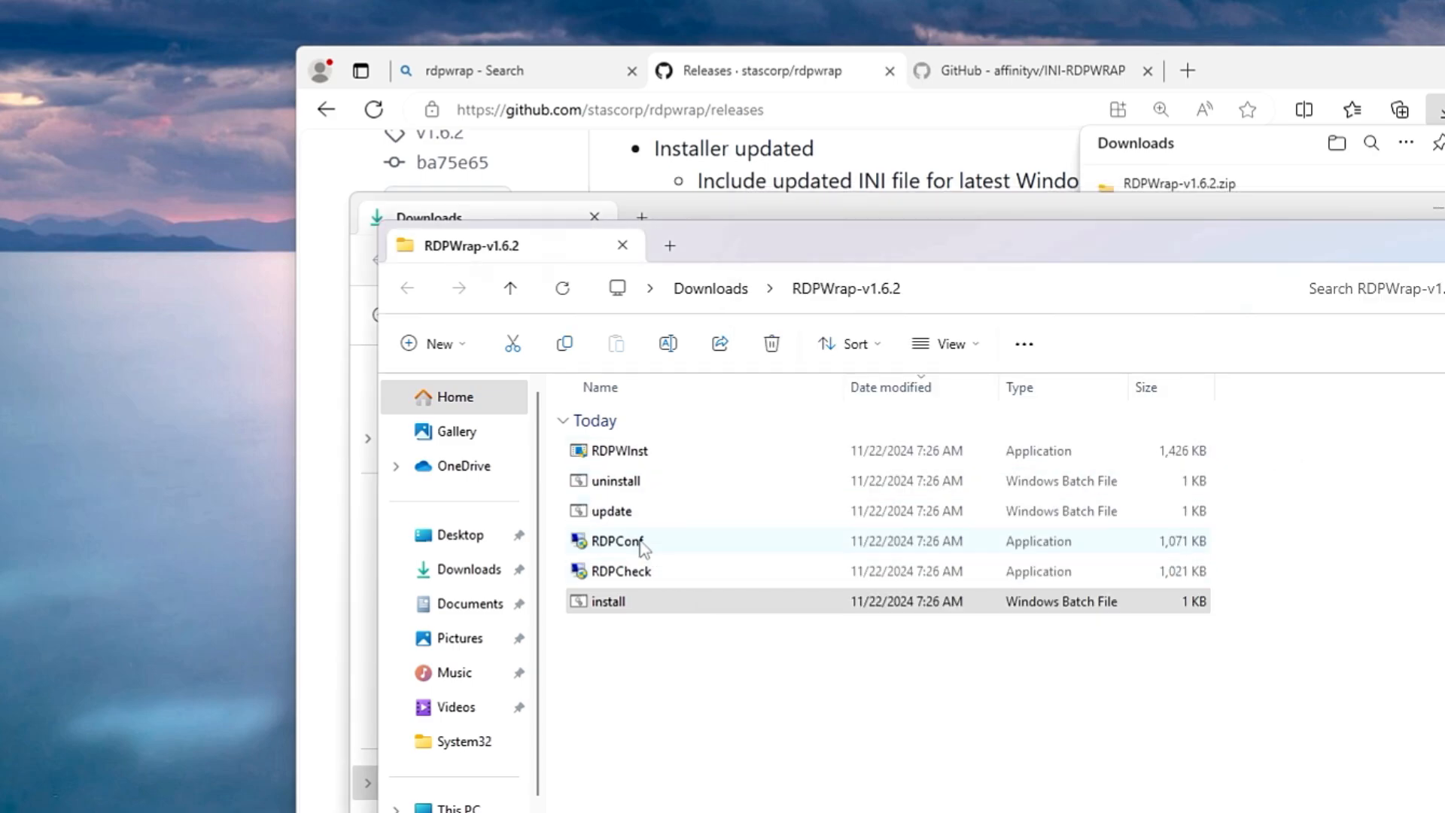
double_click(615, 541)
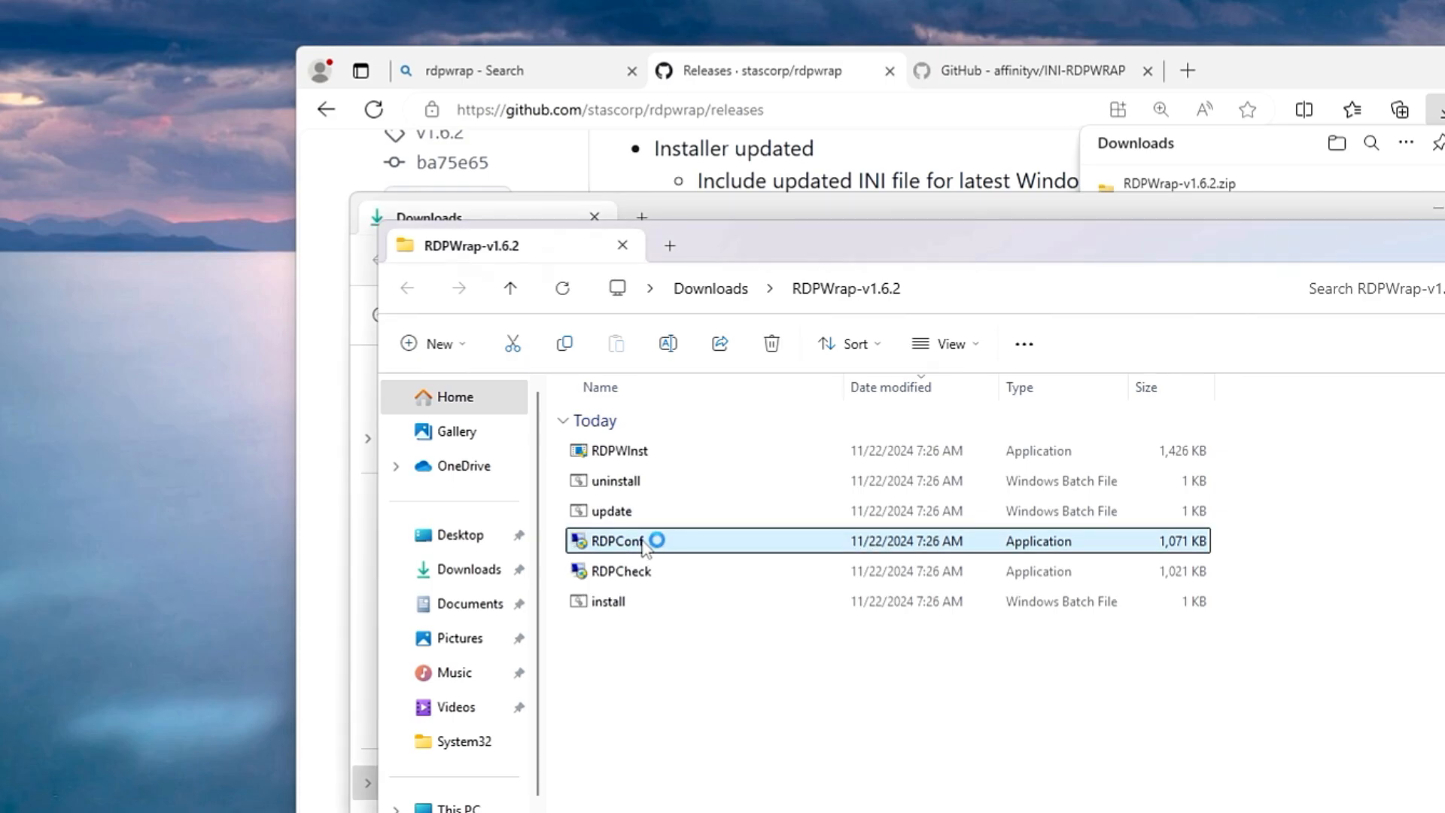
double_click(615, 541)
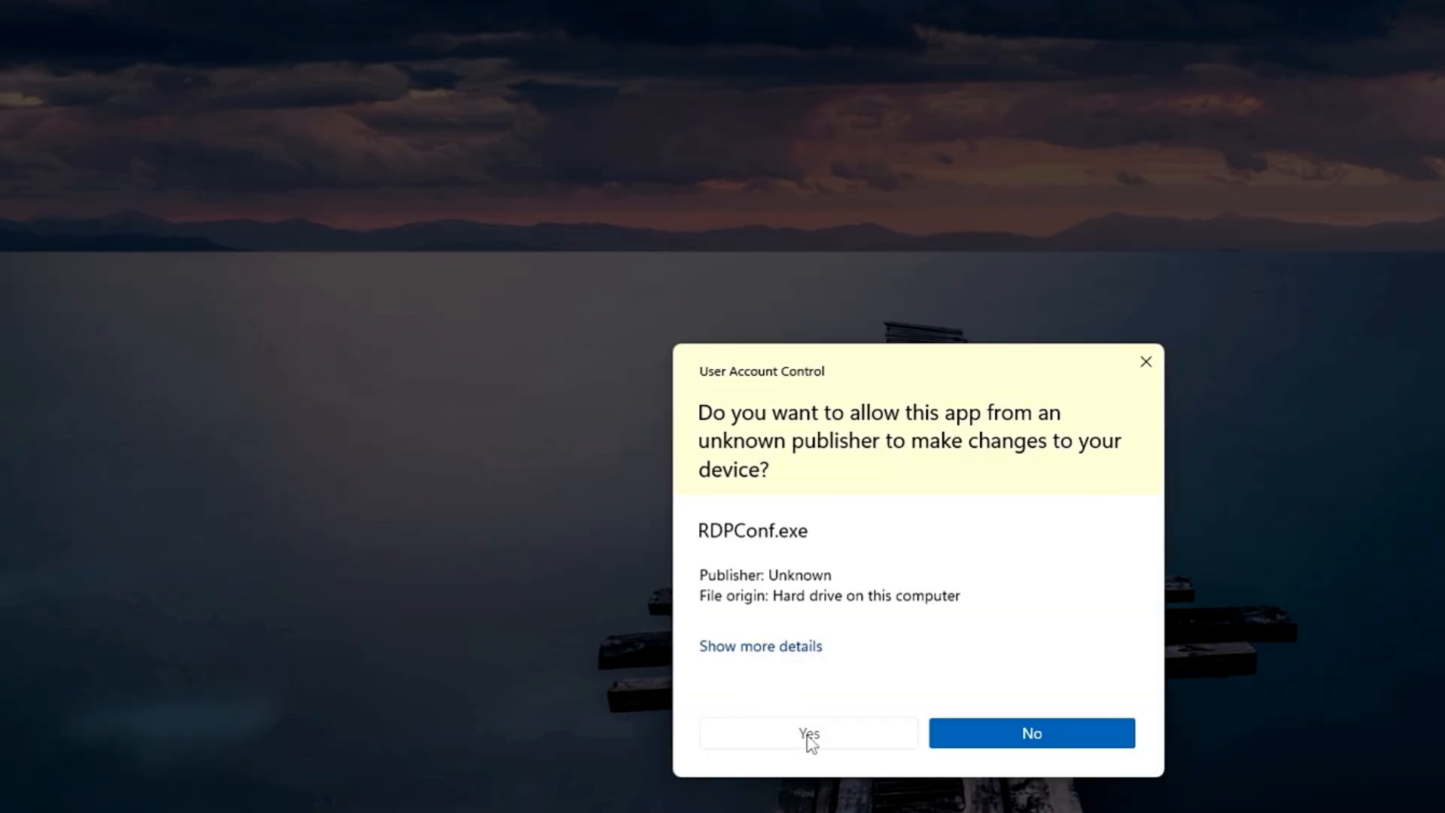
click(808, 732)
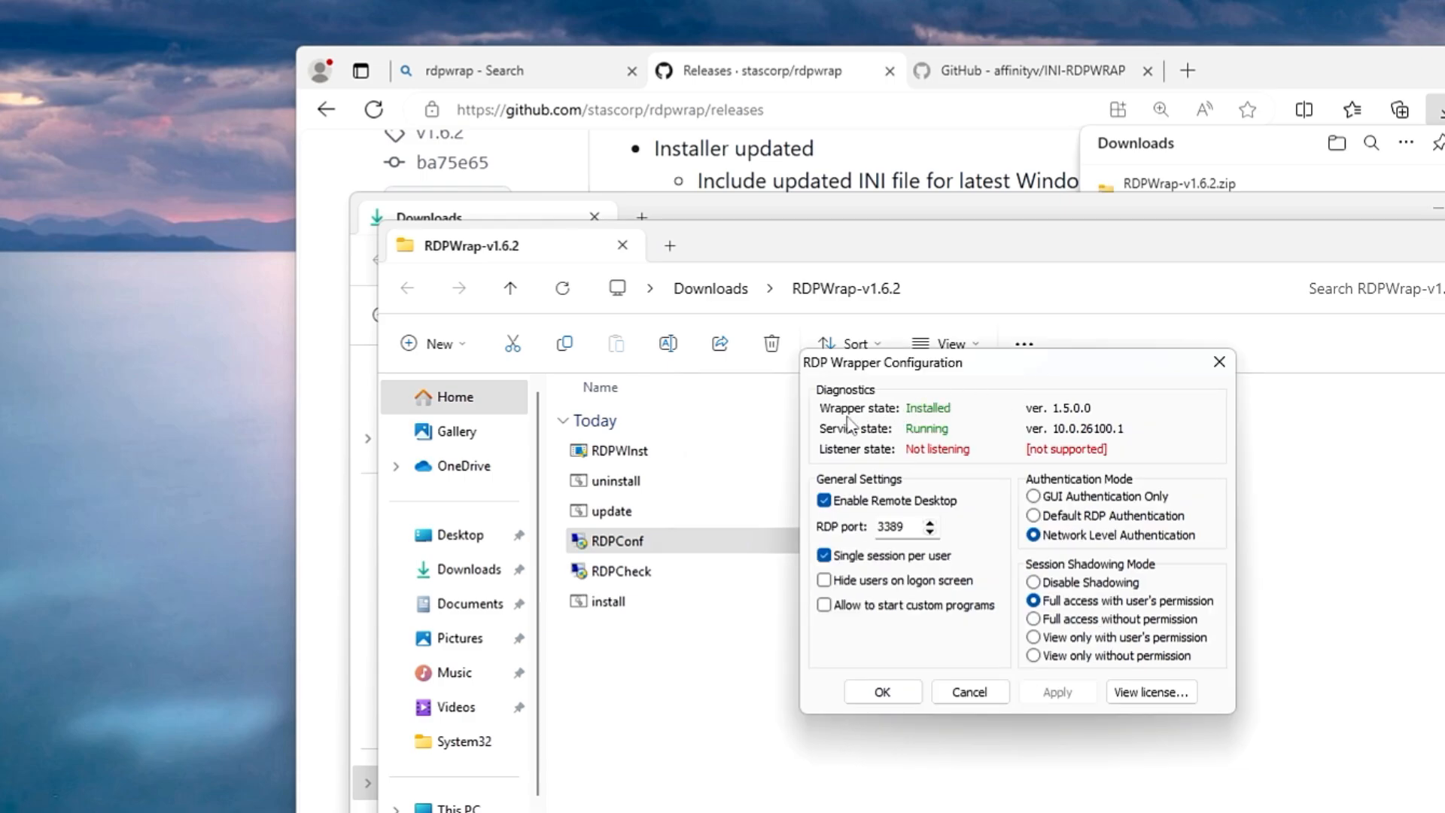
mouse_move(937, 440)
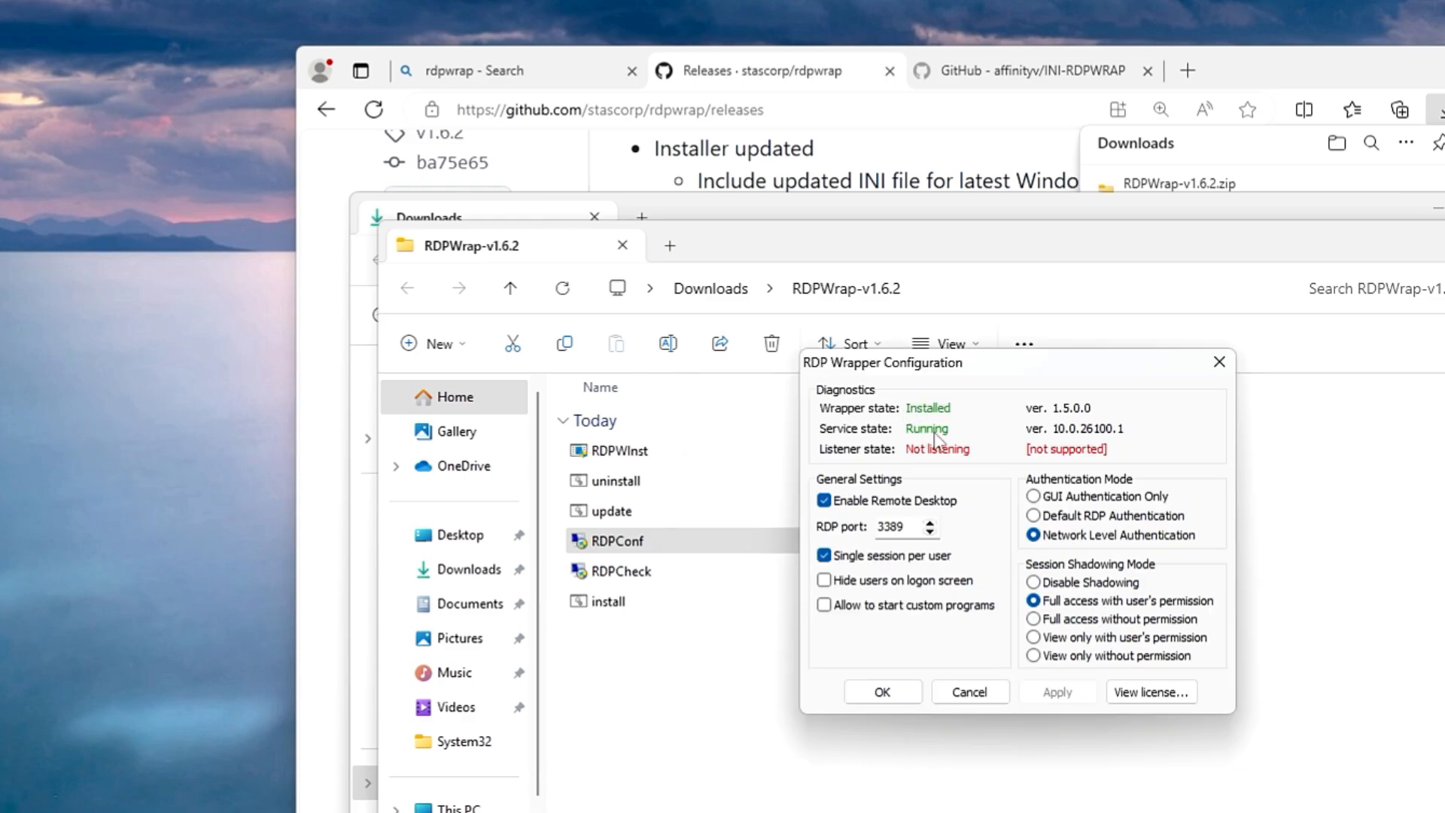
mouse_move(990, 460)
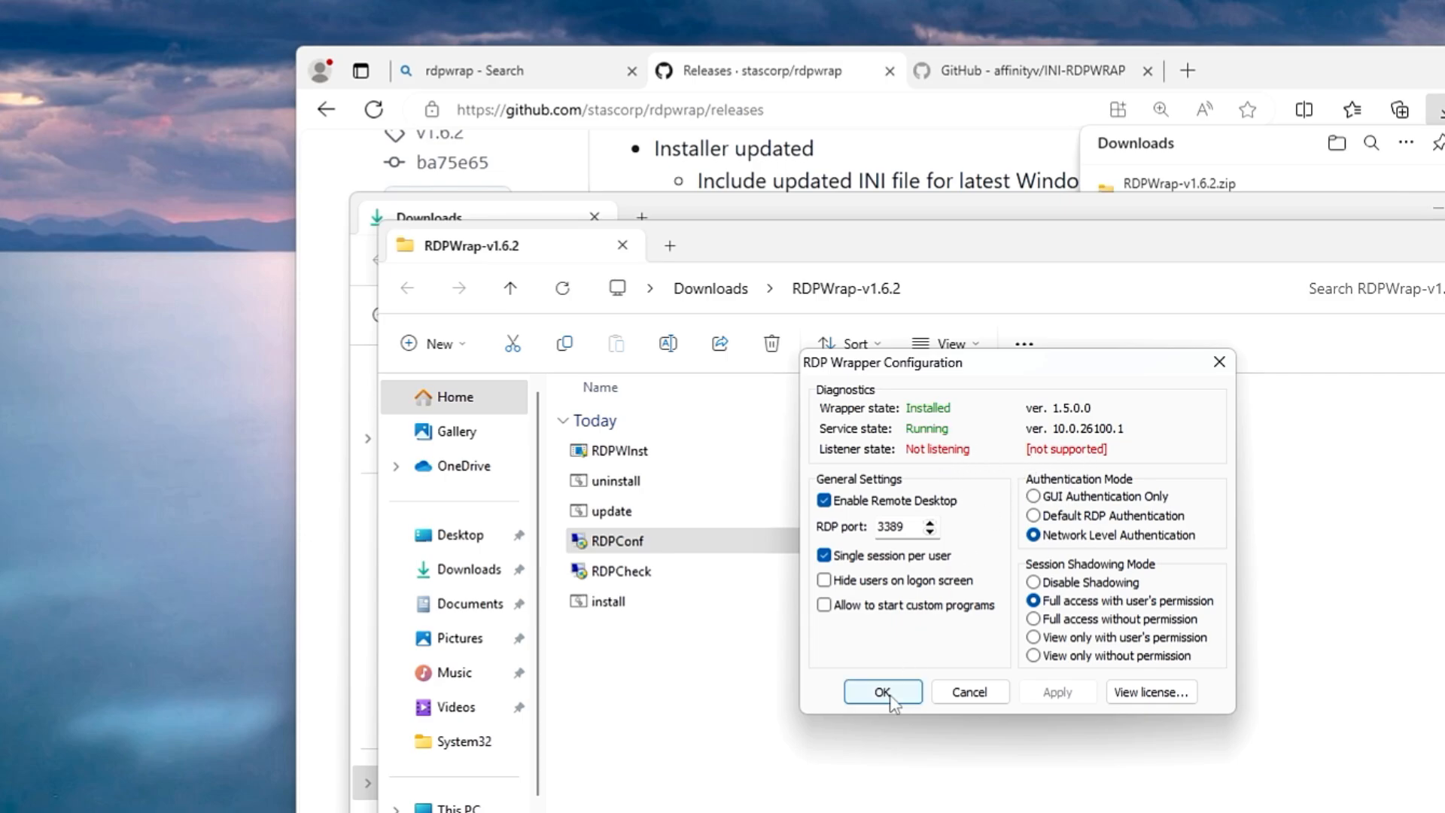
click(881, 692)
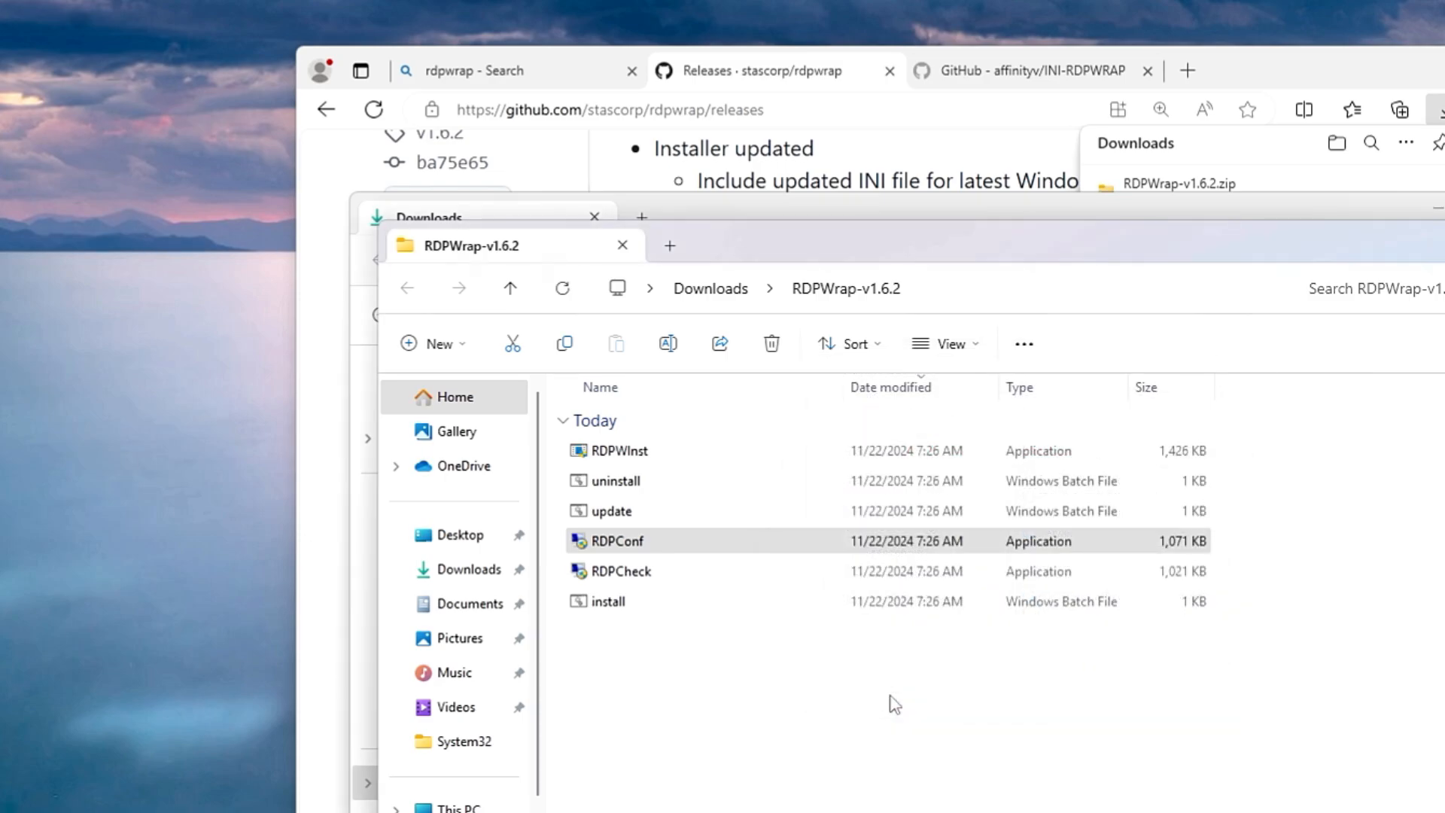
mouse_move(833, 686)
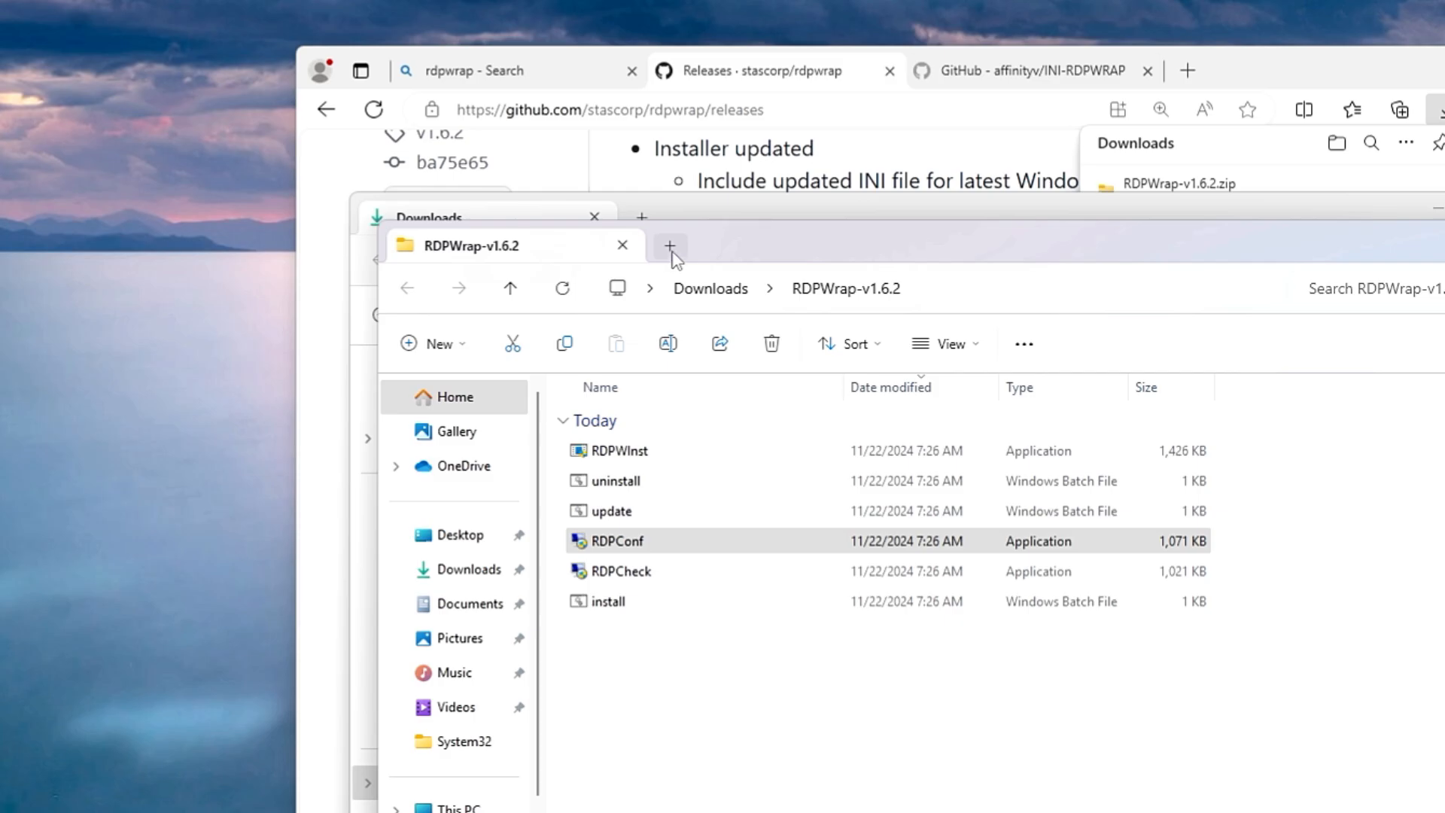
Open C:\Program Files\RDP Wrapper in a new File Explorer tab.
click(669, 245)
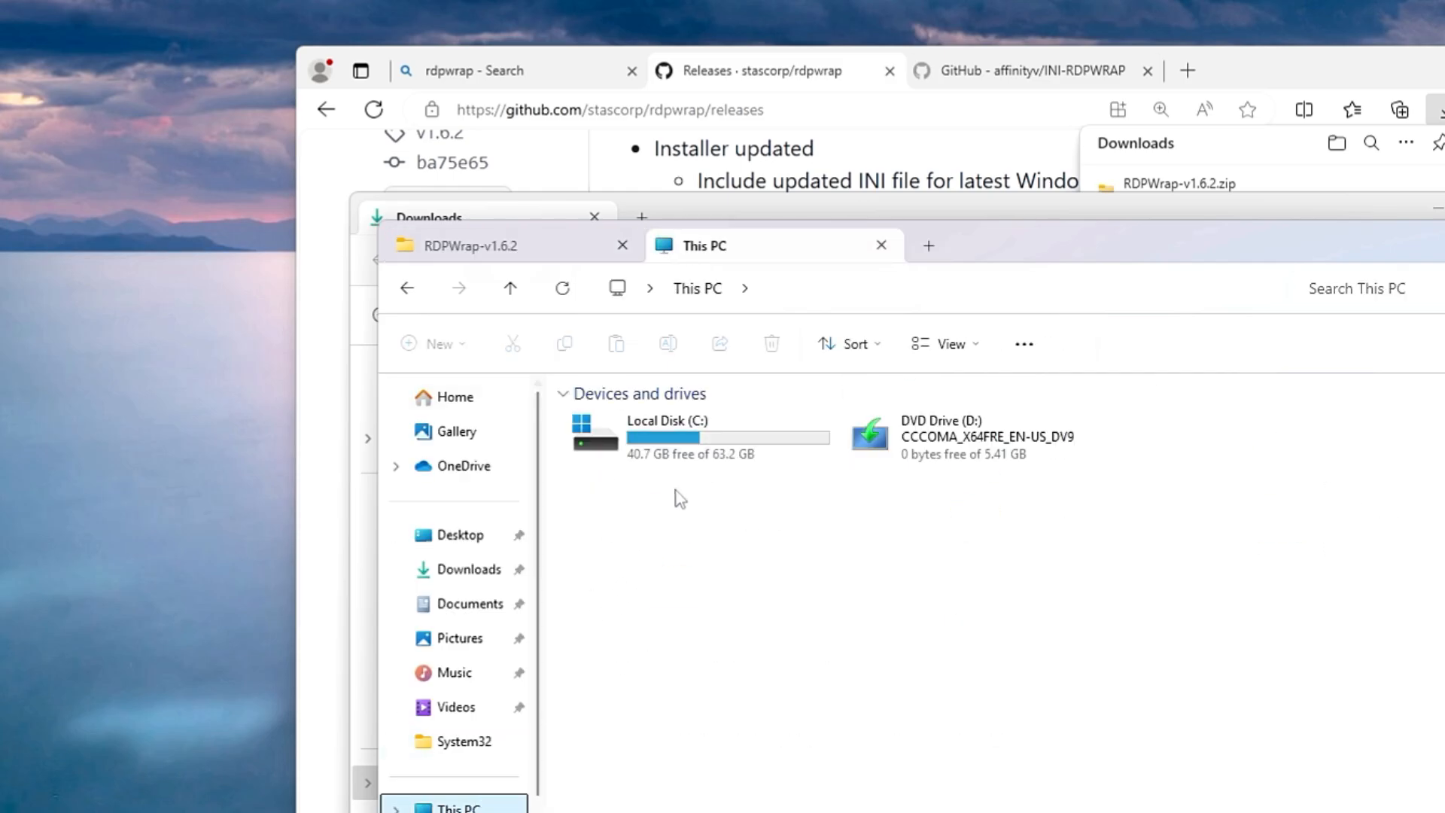
double_click(662, 437)
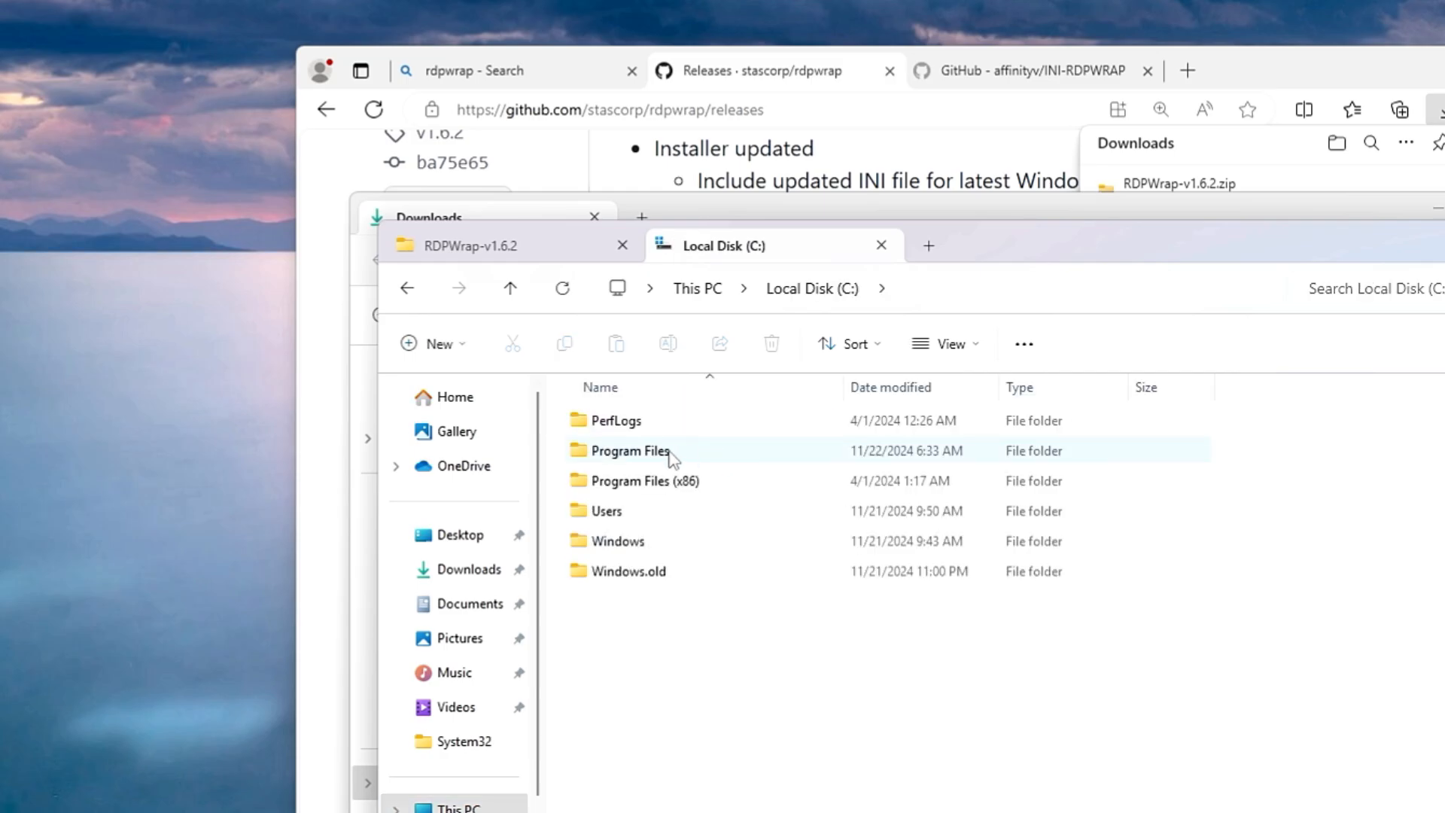
double_click(629, 451)
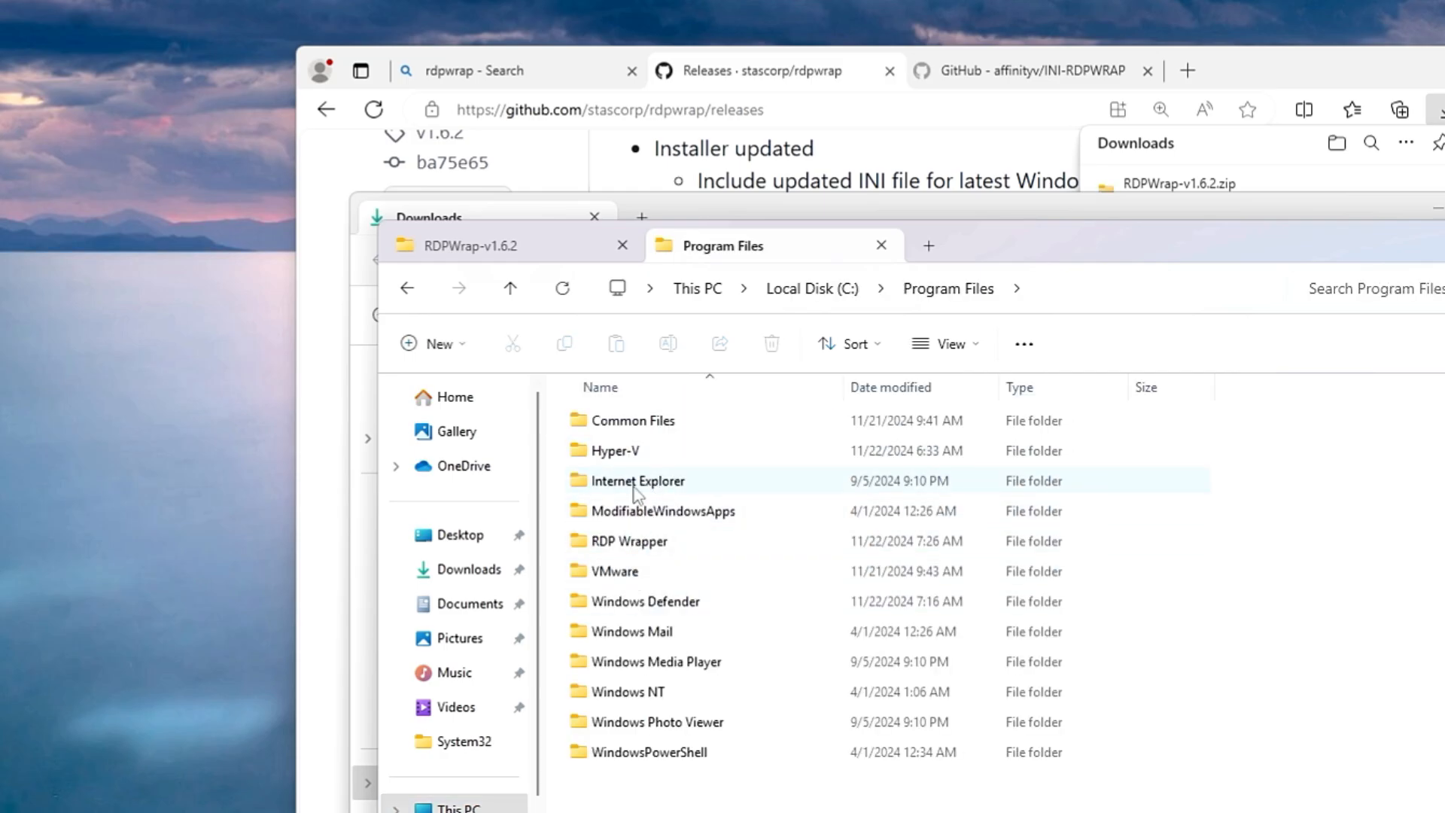
click(629, 541)
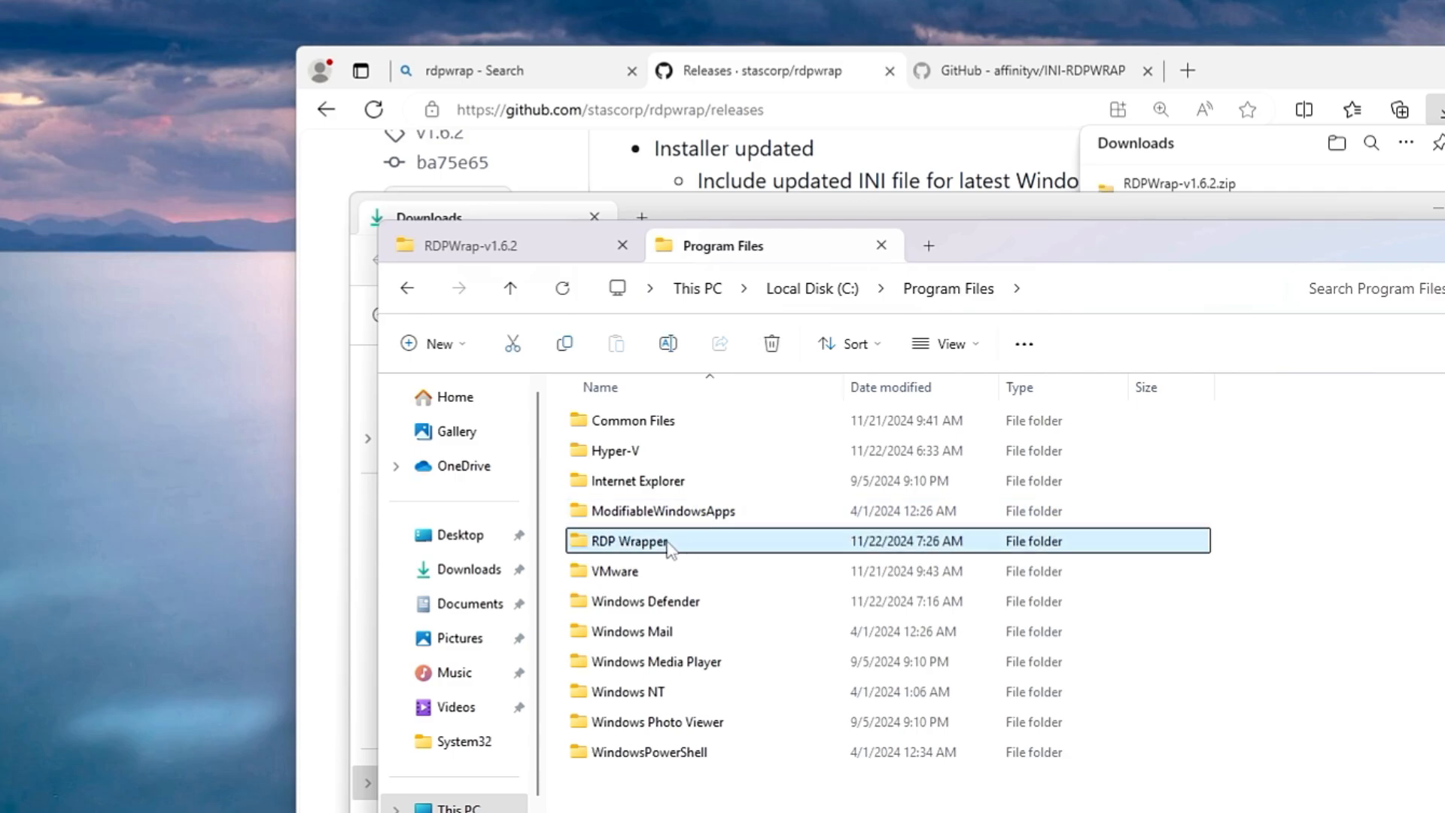
double_click(627, 541)
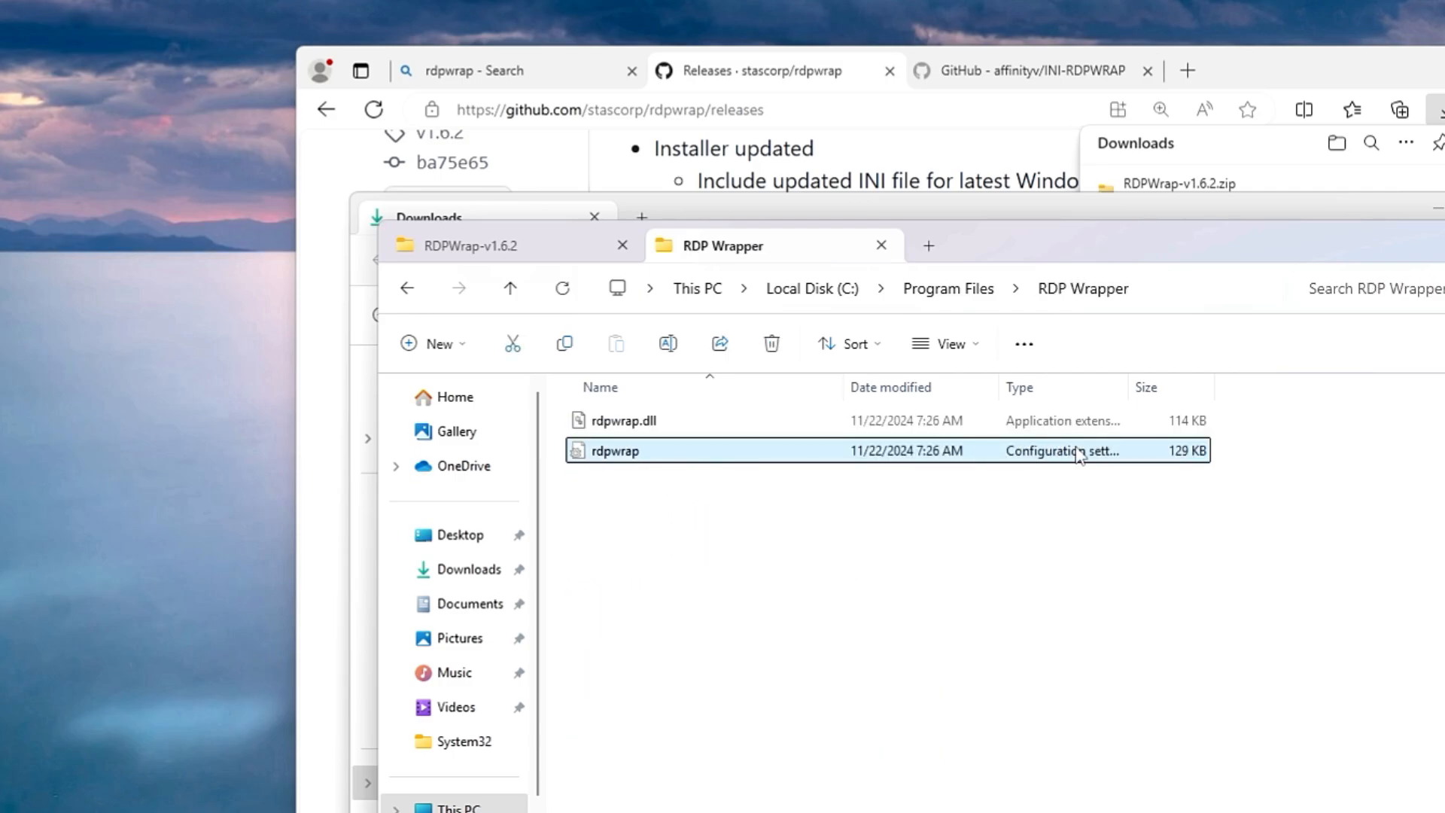
mouse_move(744, 466)
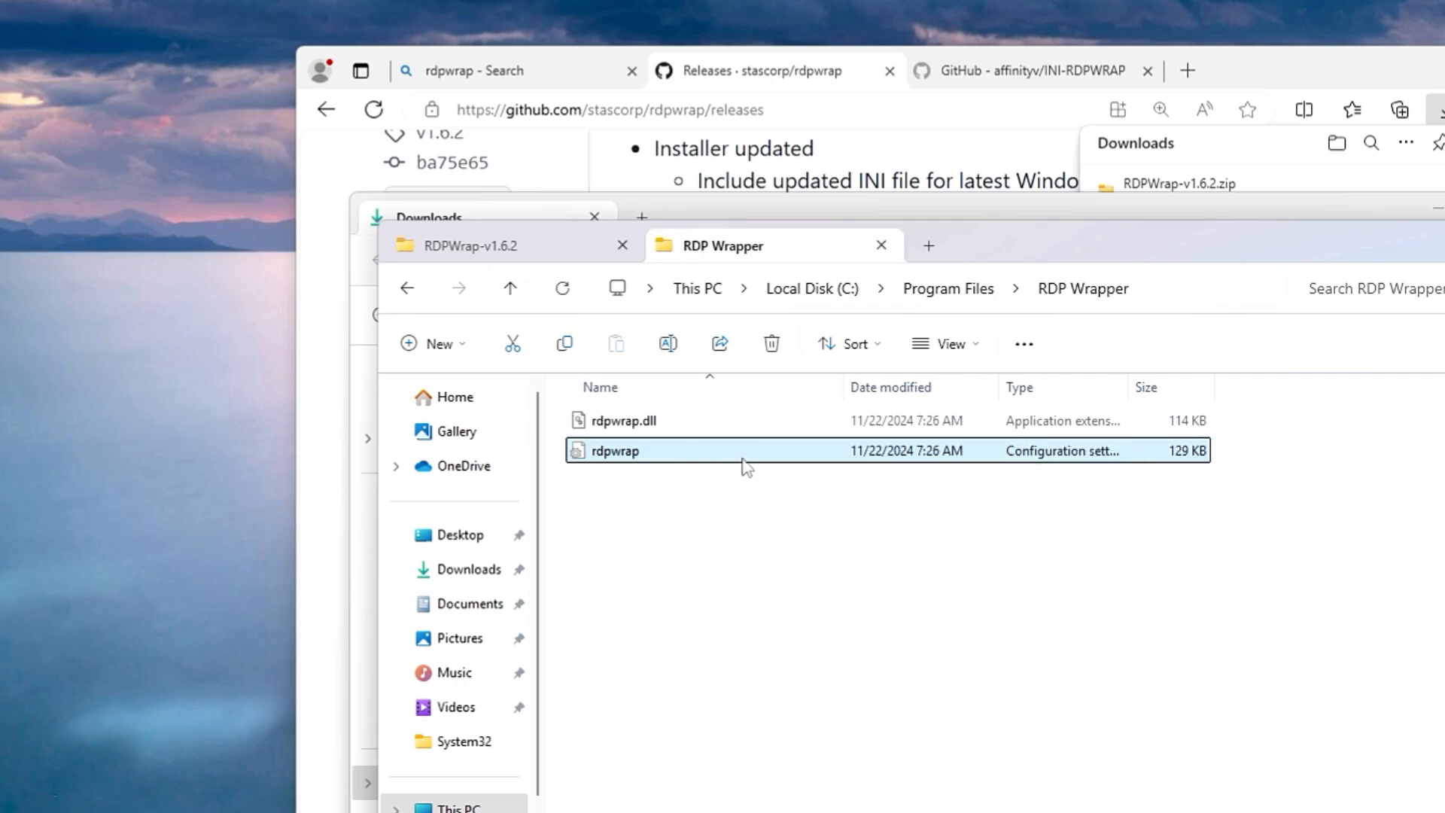
mouse_move(632, 461)
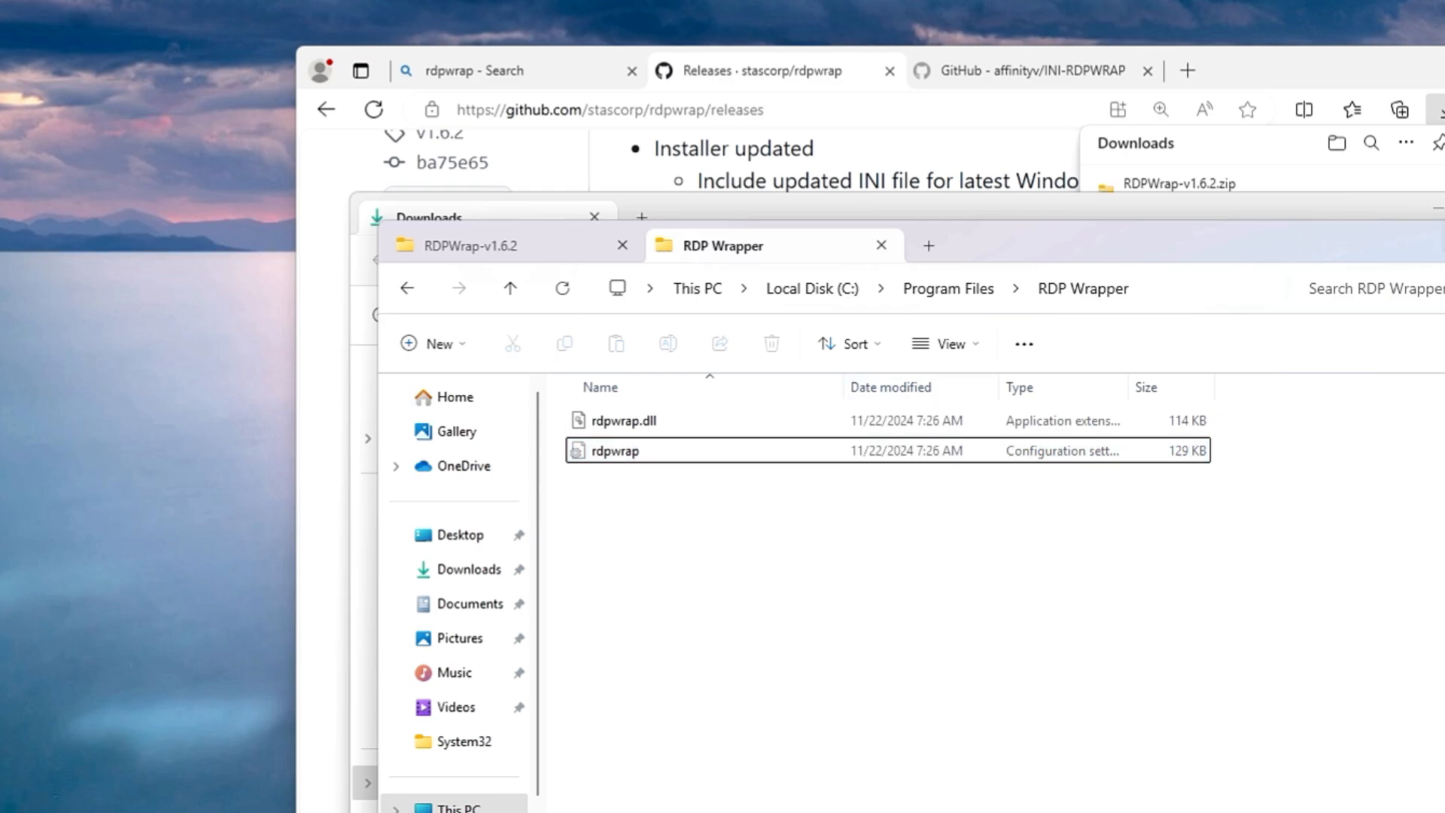
click(1032, 70)
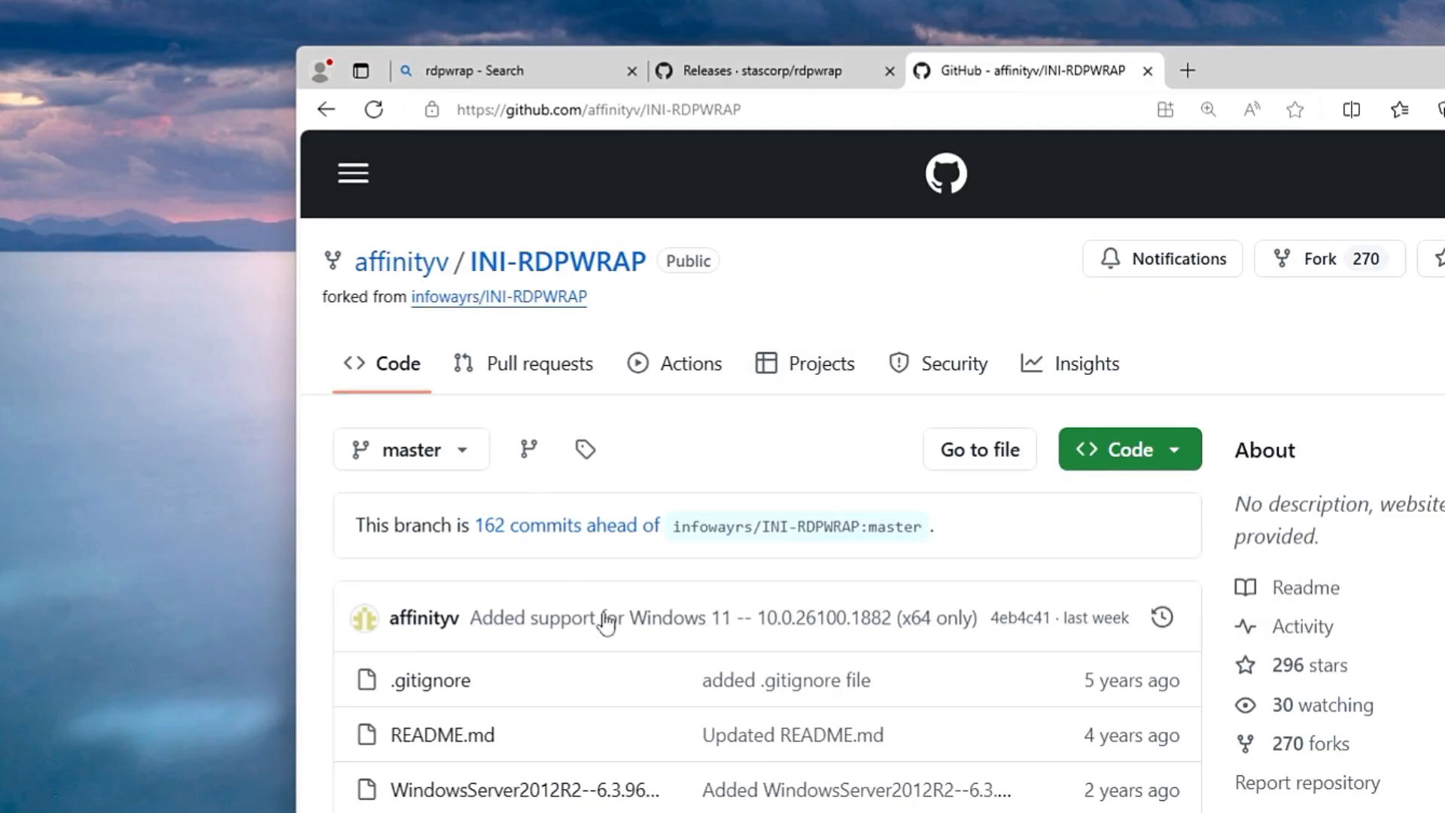
mouse_move(607, 516)
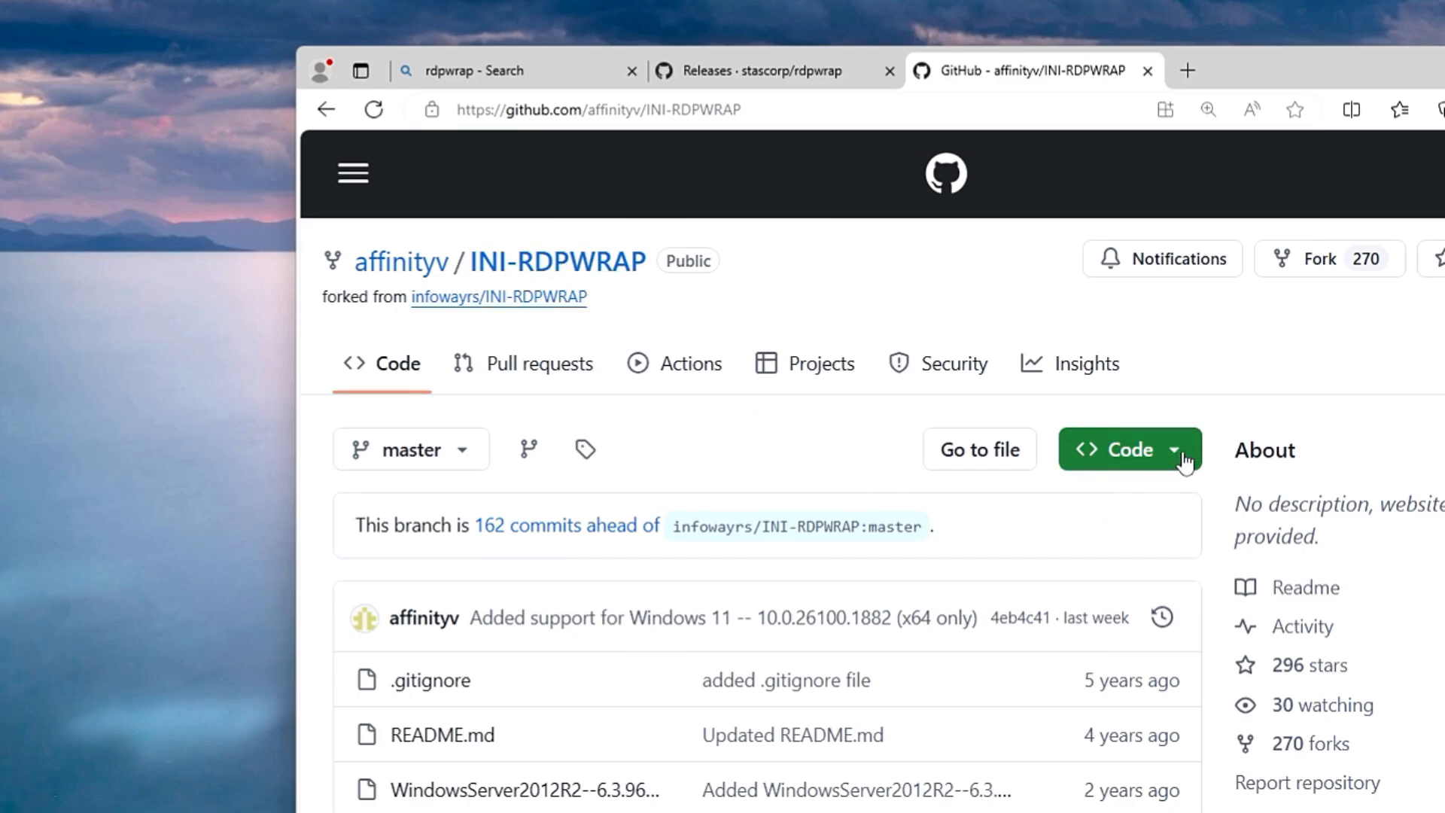
mouse_move(1182, 461)
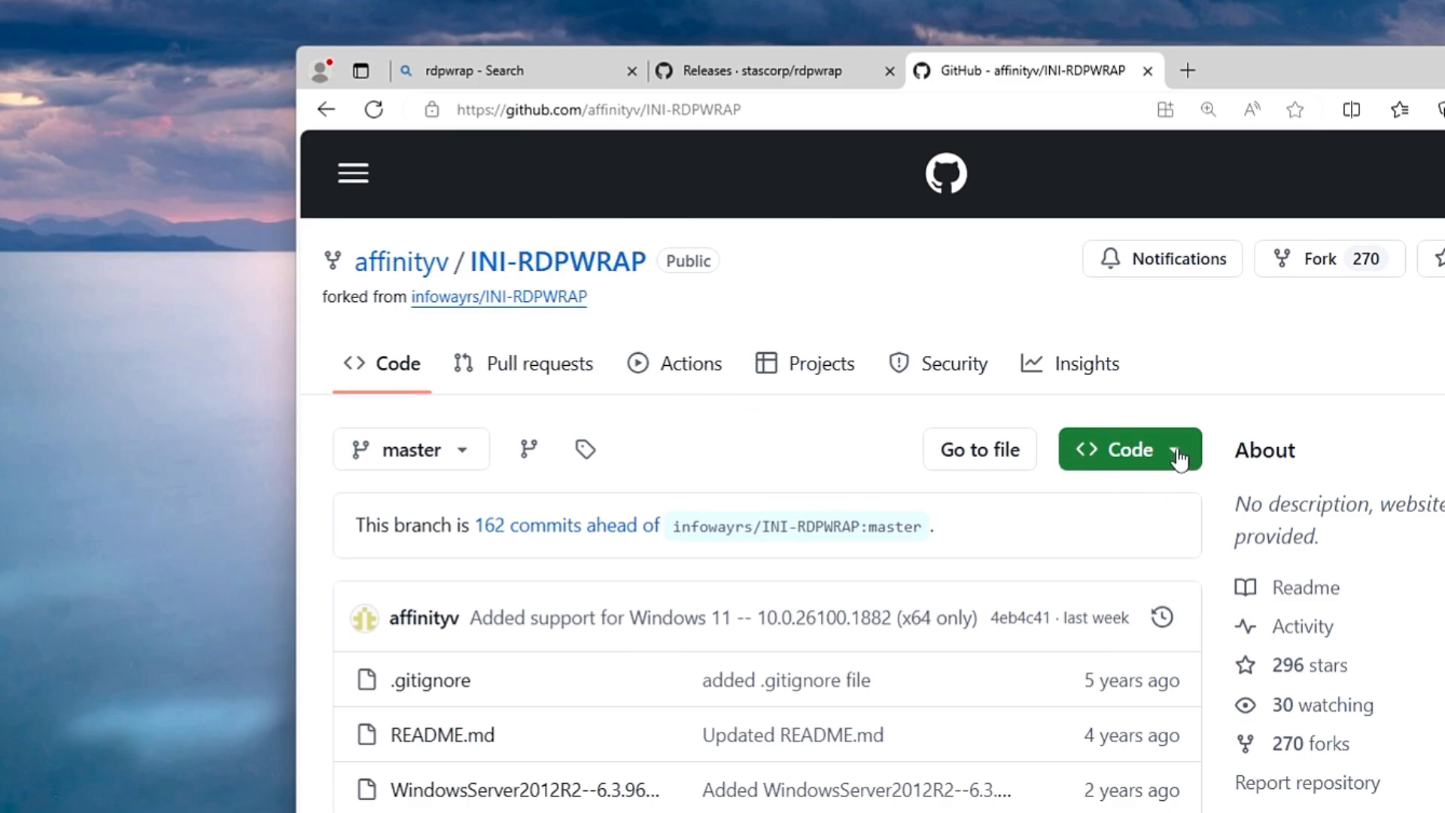
Download the INI-RDPWRAP repository as a zip from the Code menu.
click(1128, 450)
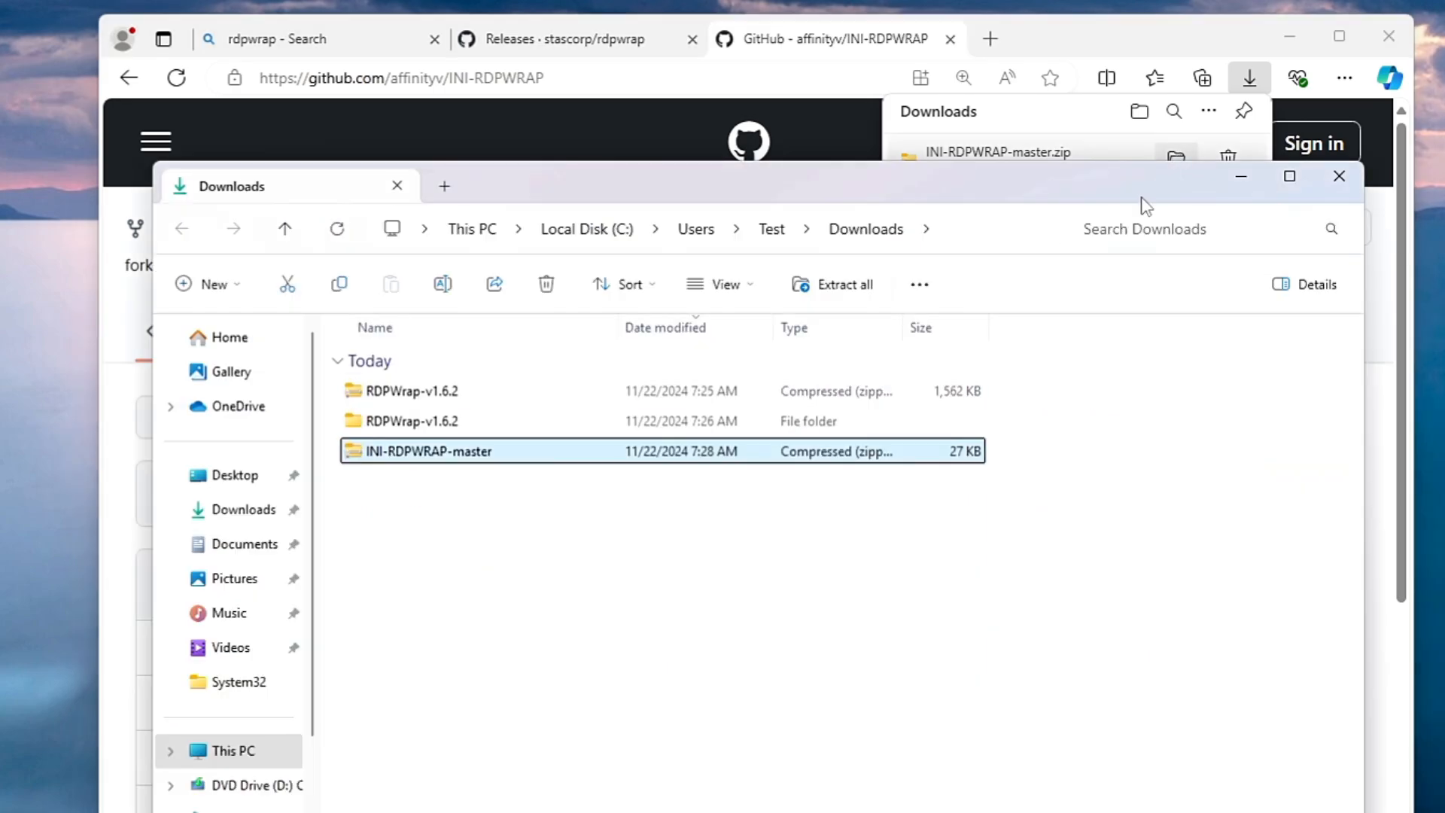
Extract INI-RDPWRAP-master.zip and copy its rdpwrap.ini file.
right_click(428, 451)
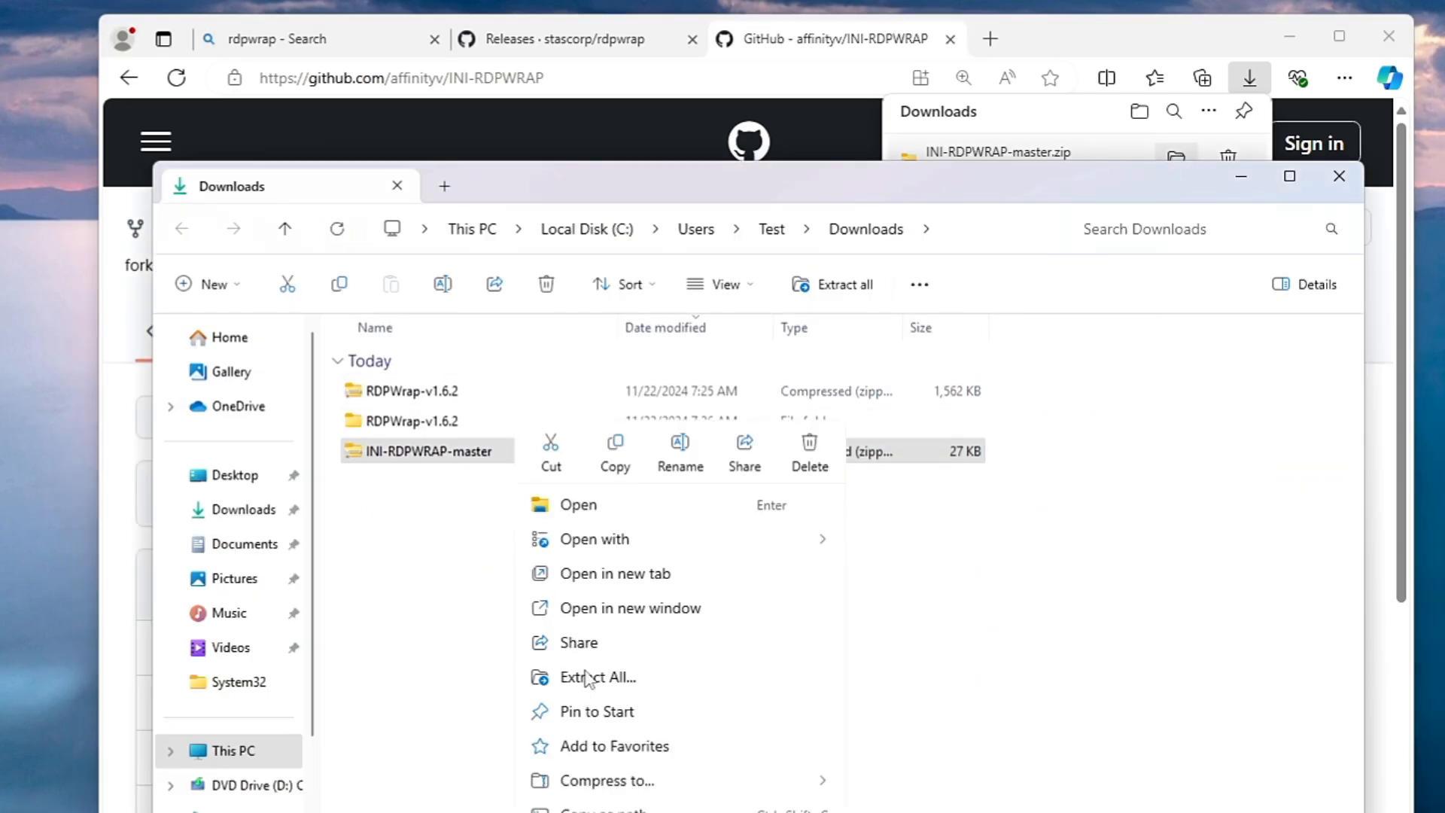
click(597, 676)
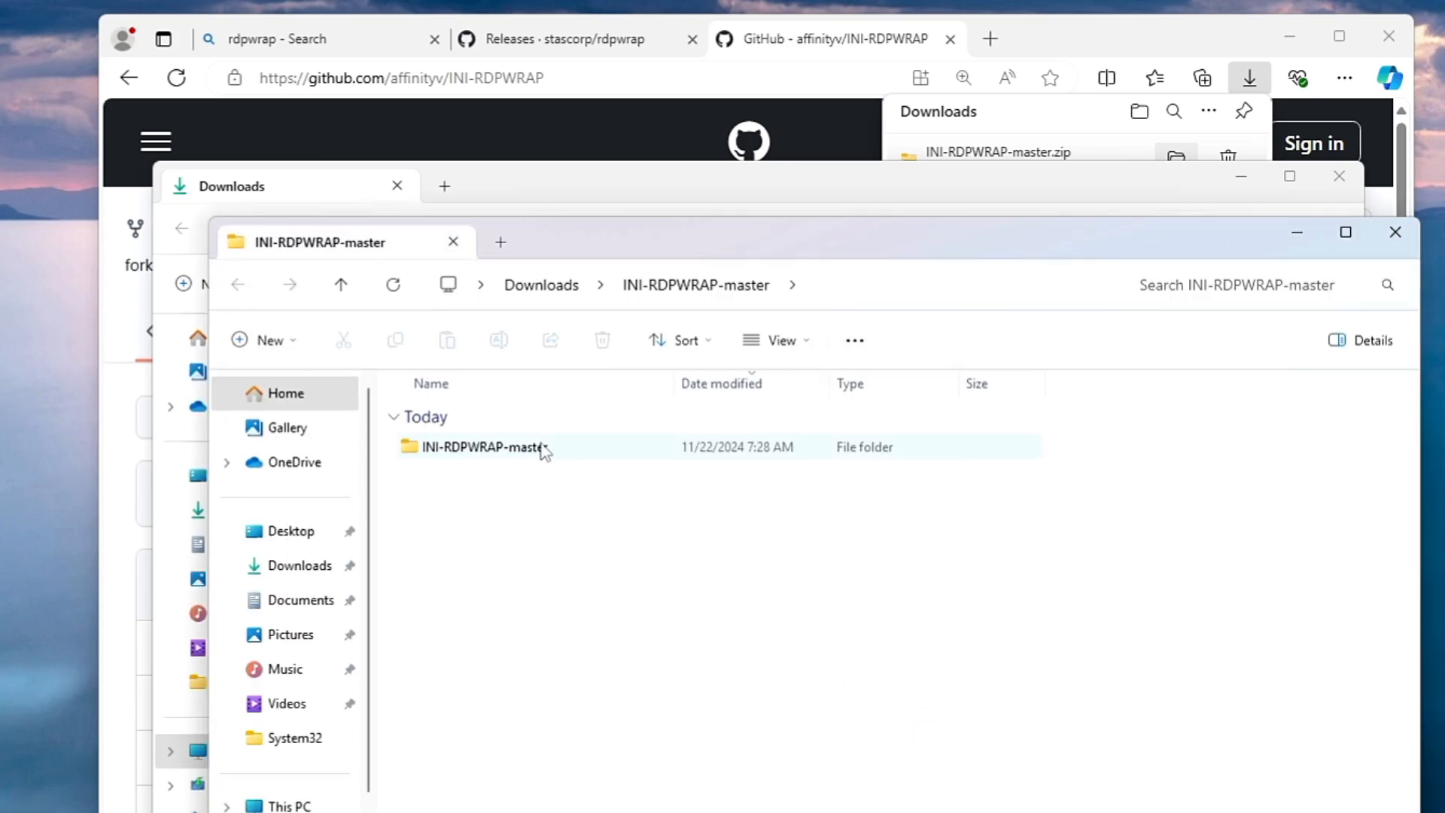
double_click(477, 447)
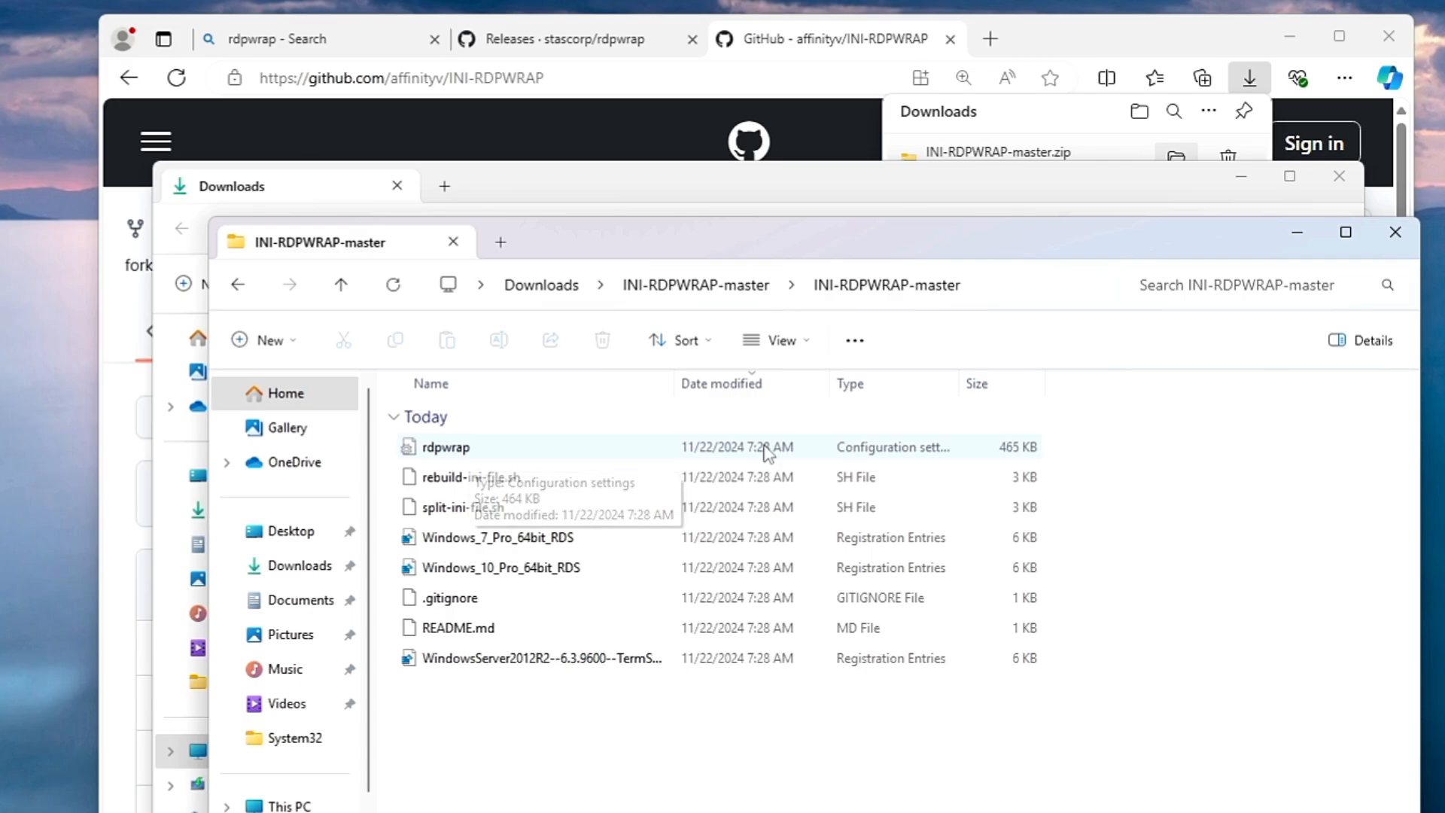
click(444, 446)
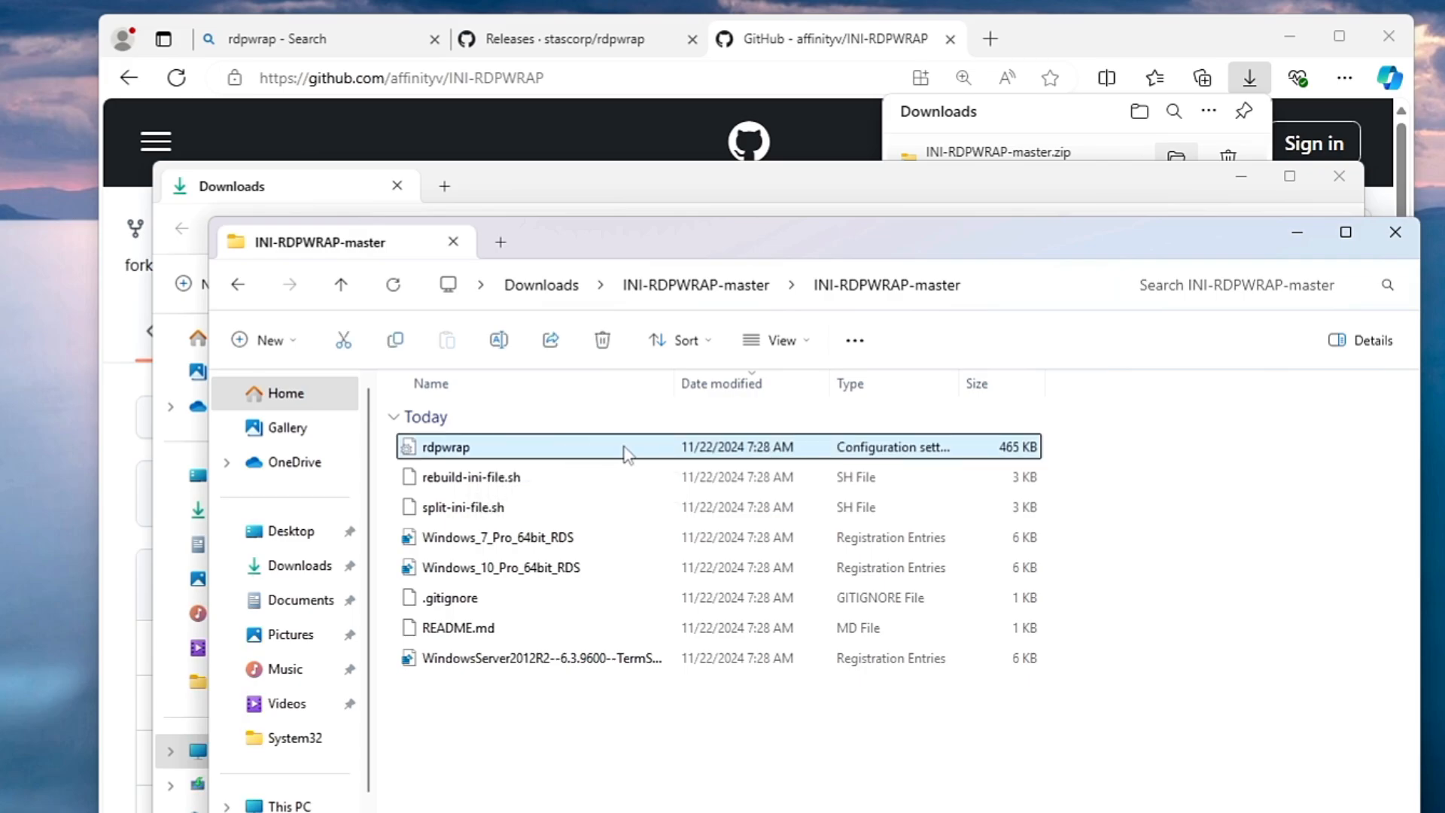
right_click(444, 447)
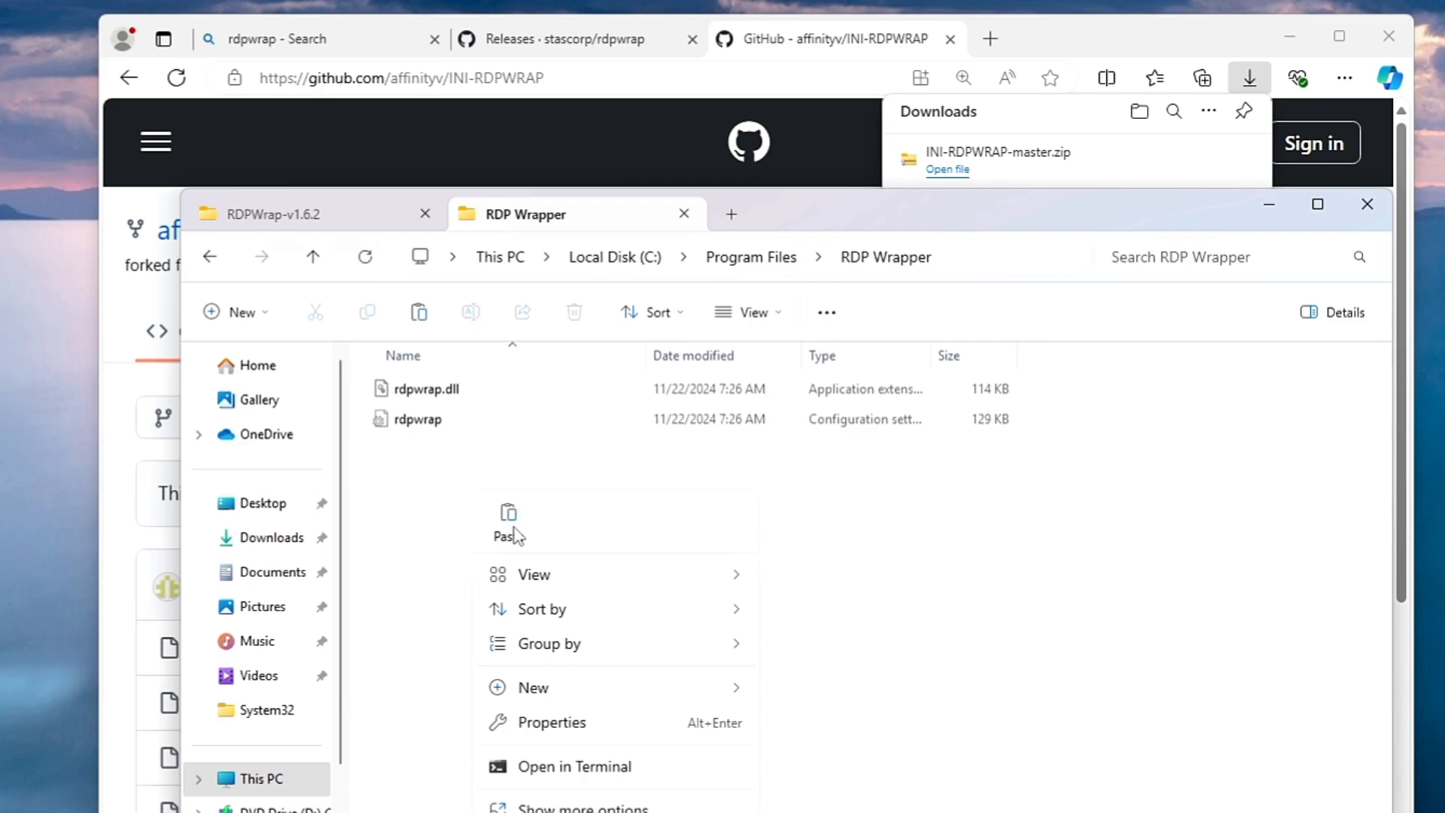
Paste rdpwrap.ini into RDP Wrapper, replacing the old file with admin permission.
click(508, 521)
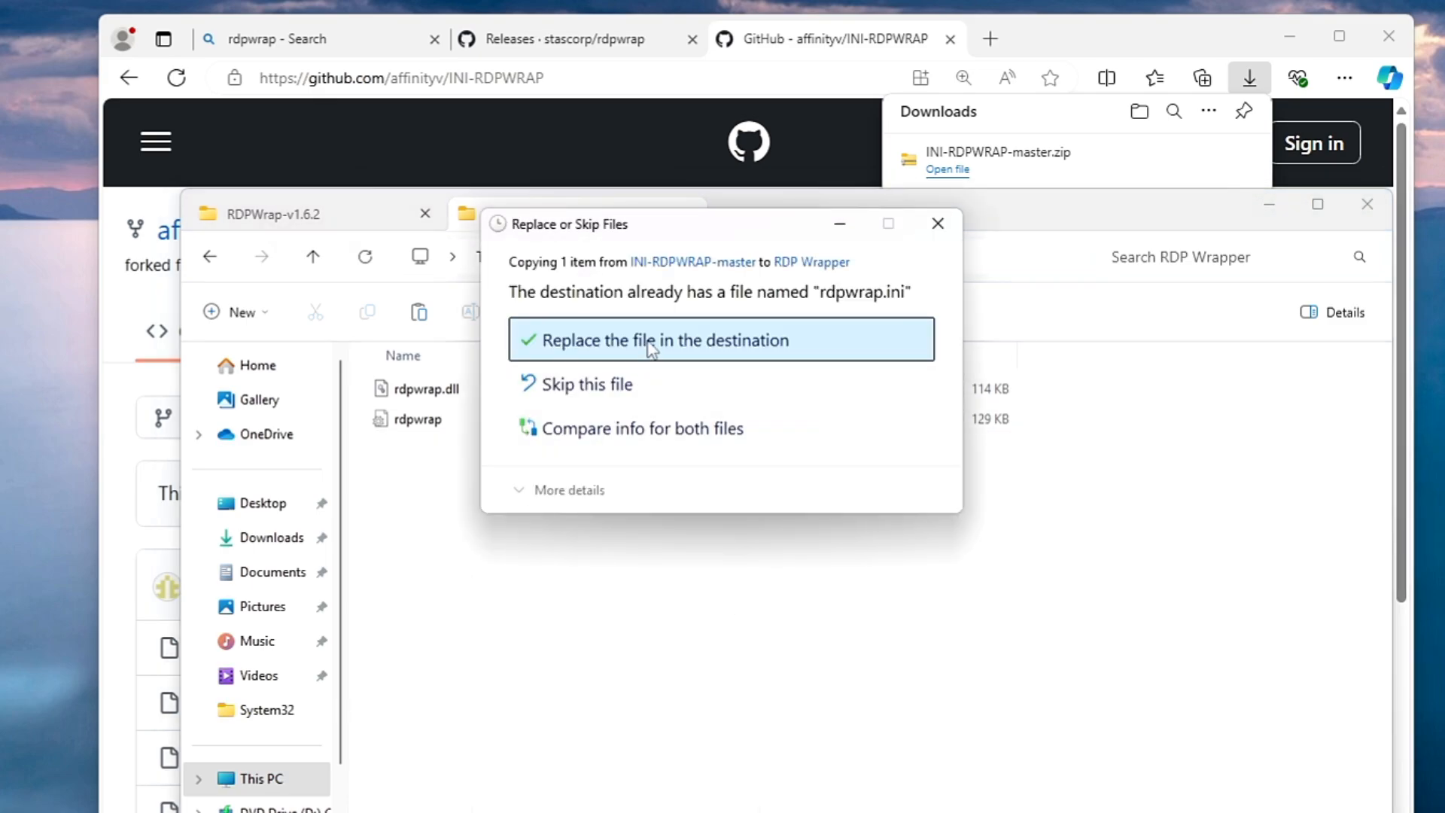
mouse_move(686, 347)
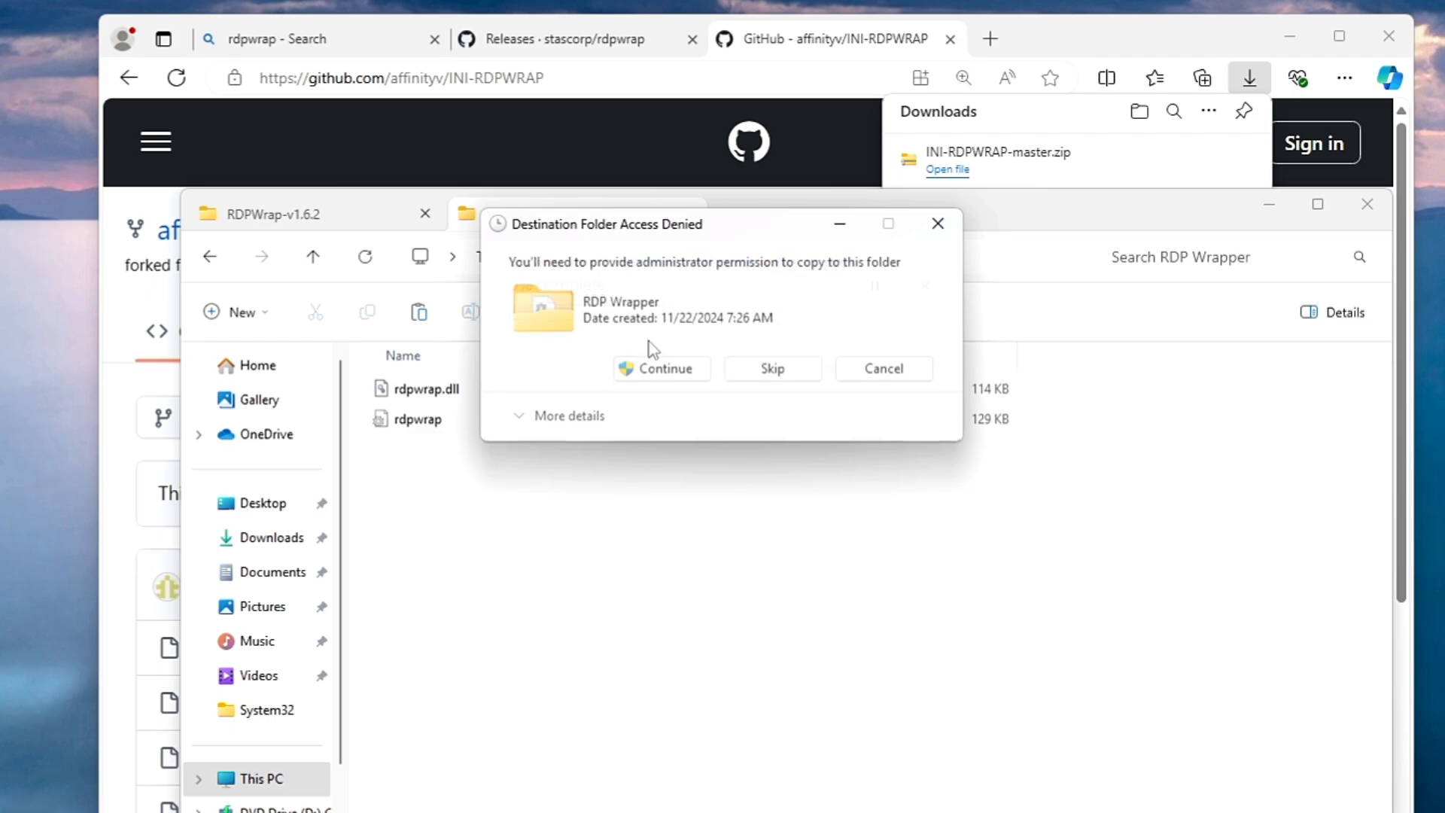
click(661, 368)
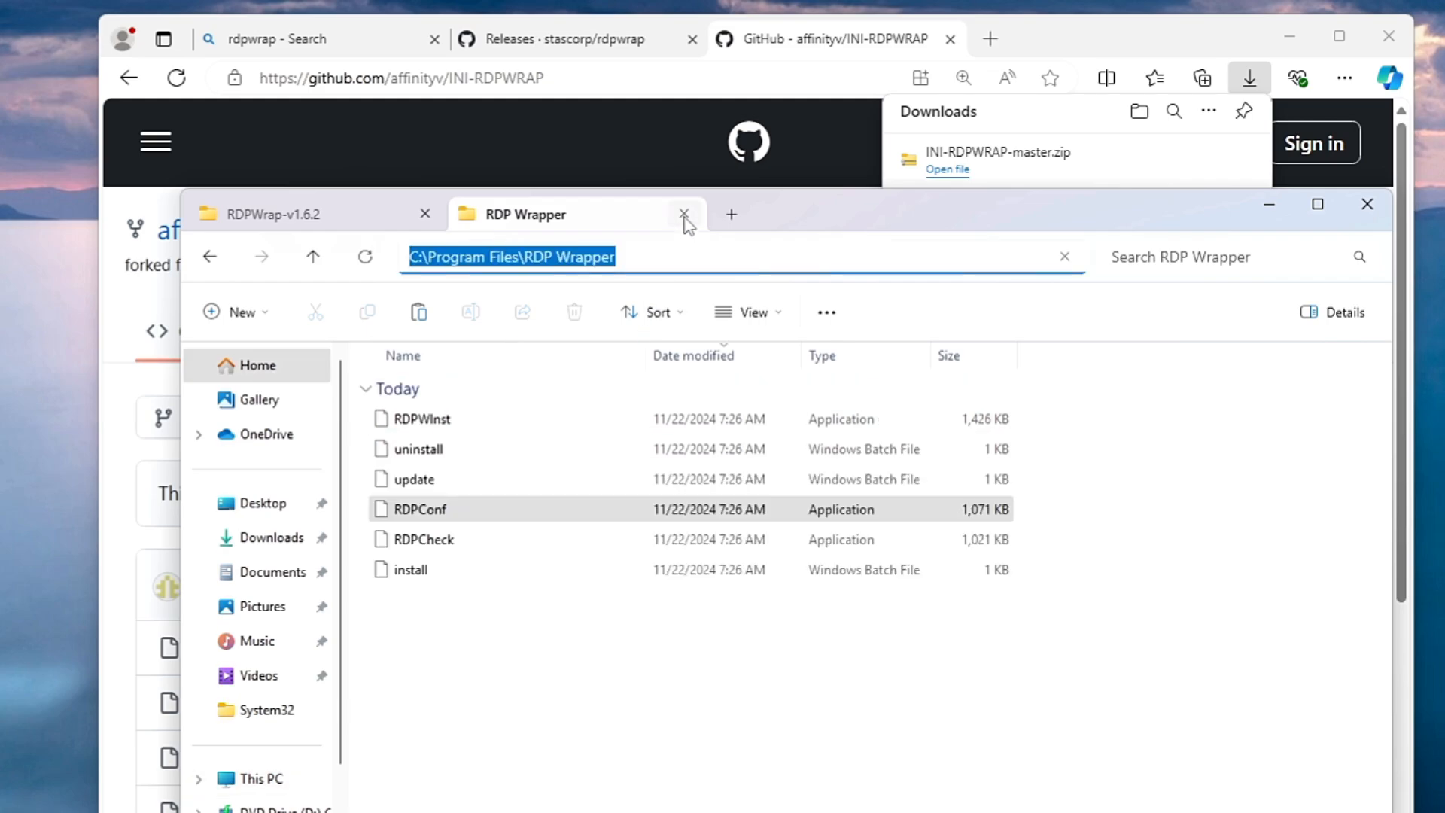
click(684, 214)
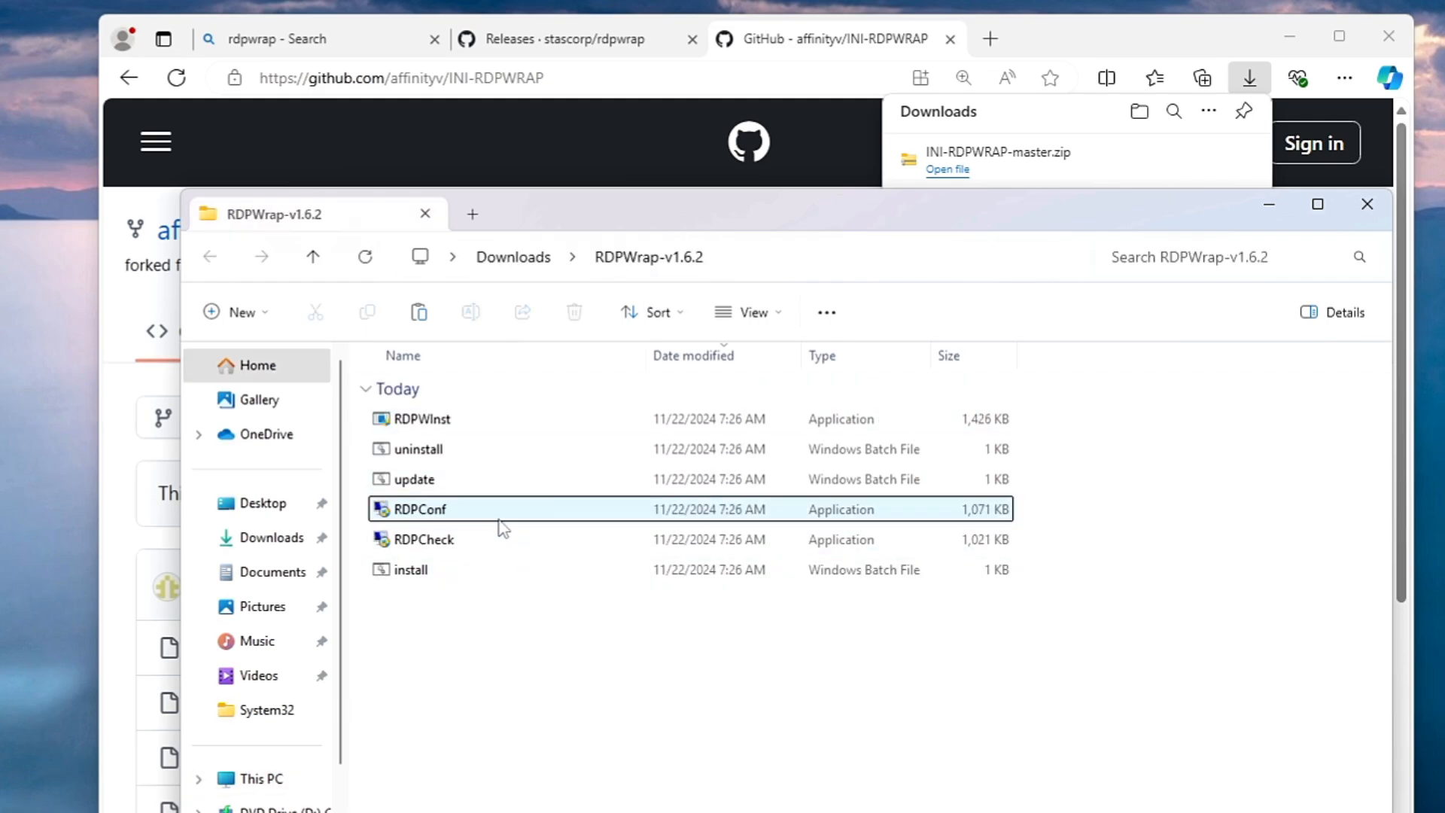
Run RDPConf, see Listener state Not listening, cancel it and close File Explorer.
double_click(419, 508)
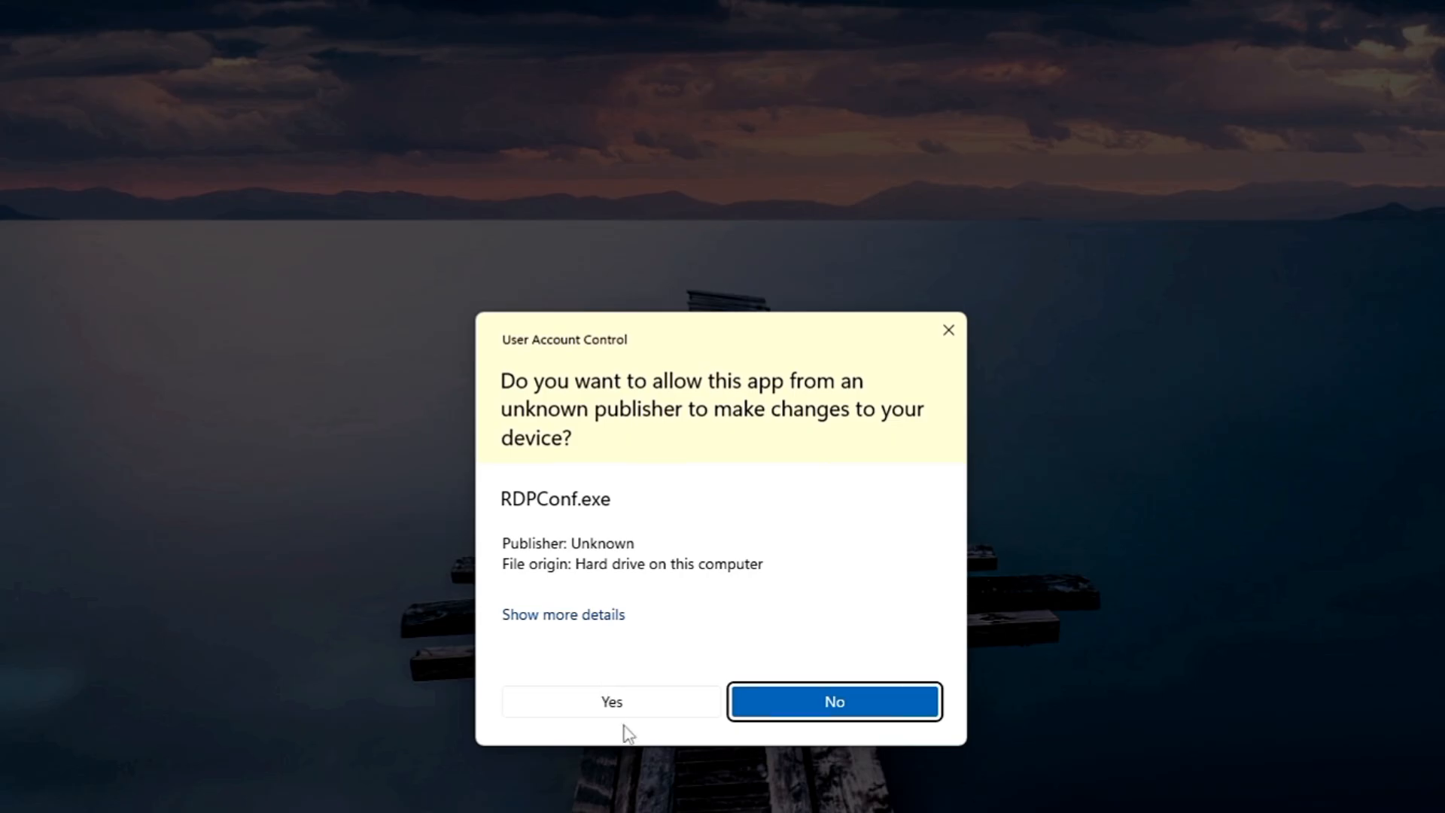
click(610, 701)
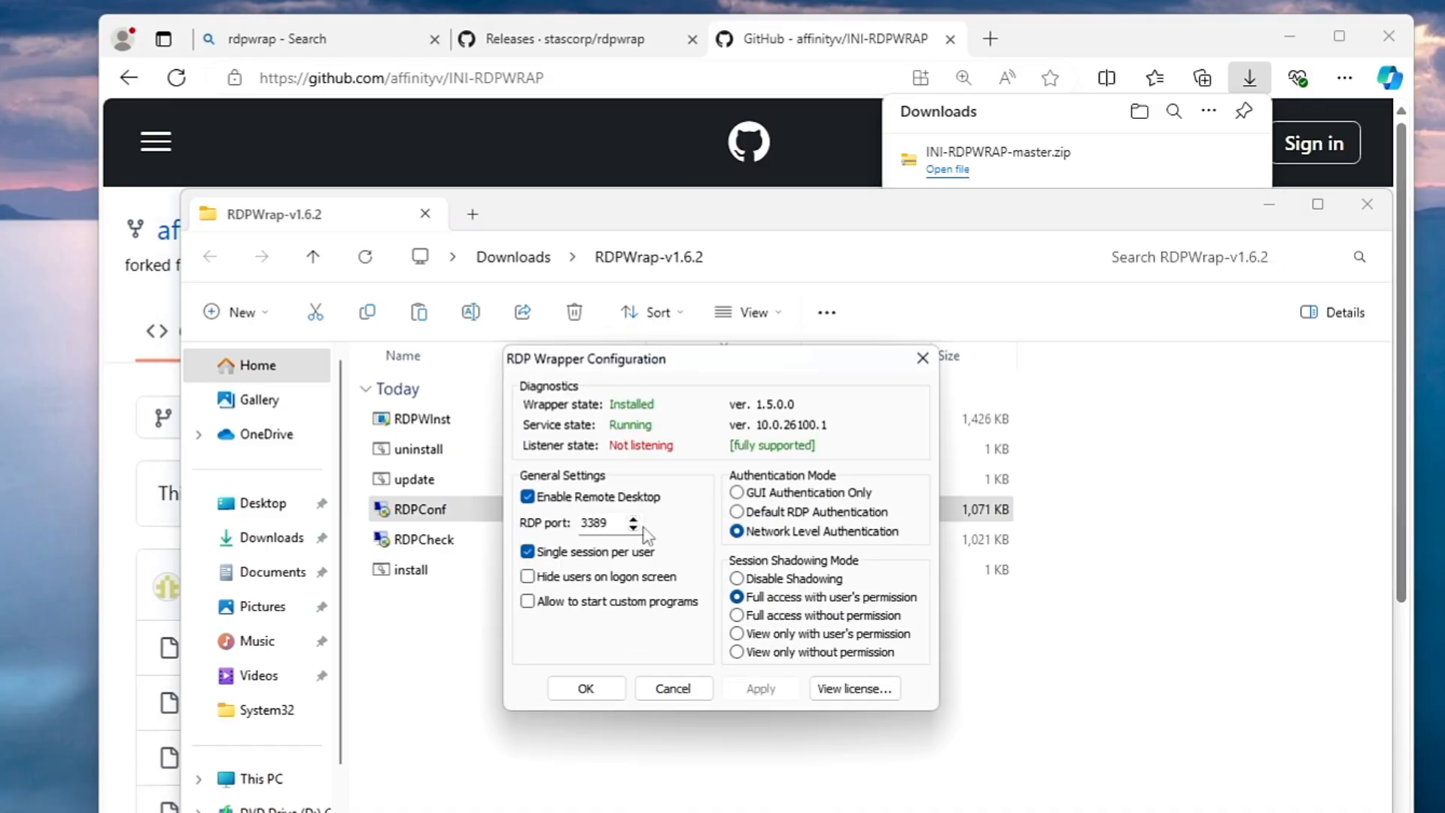
mouse_move(726, 689)
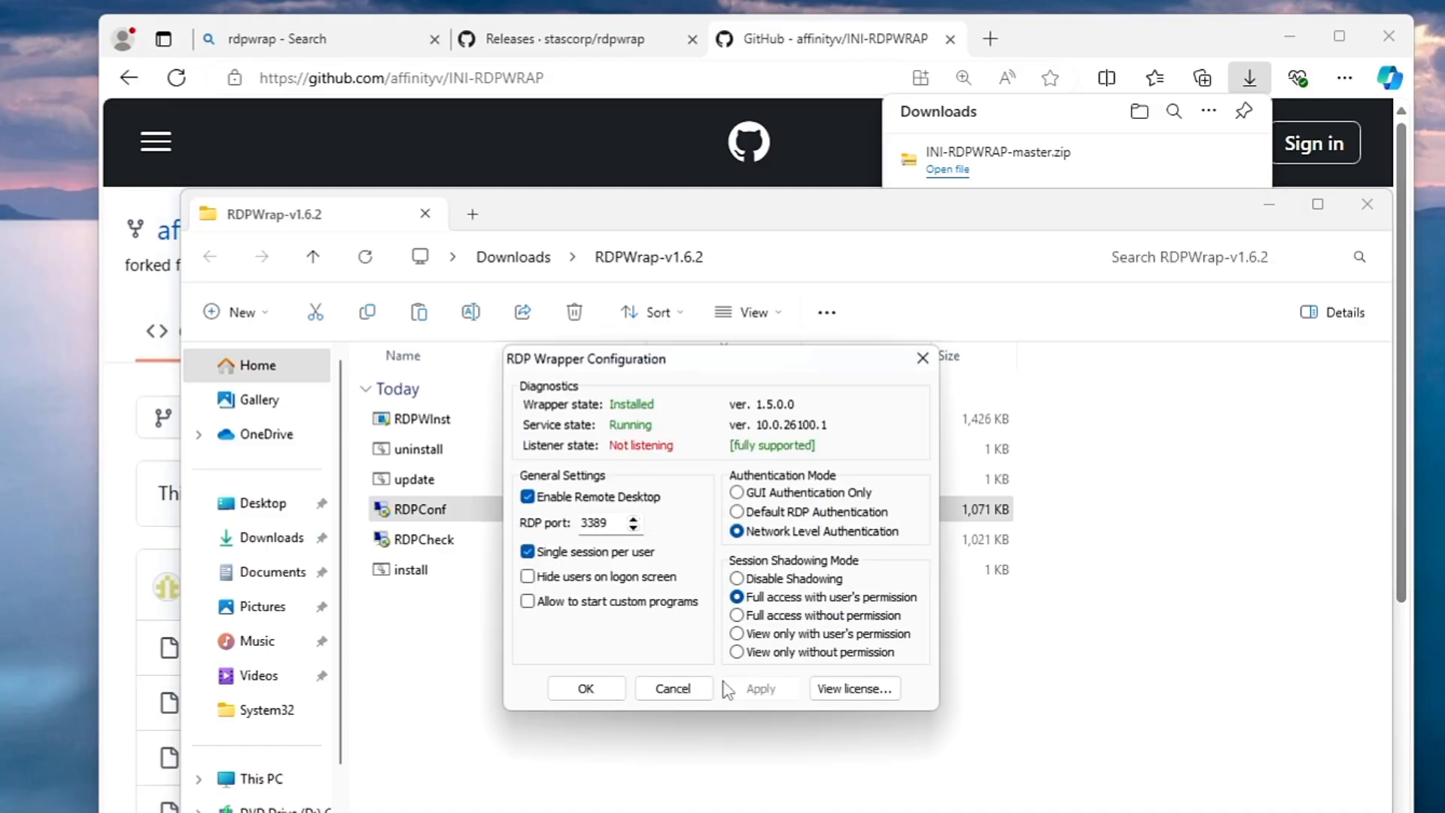
click(672, 688)
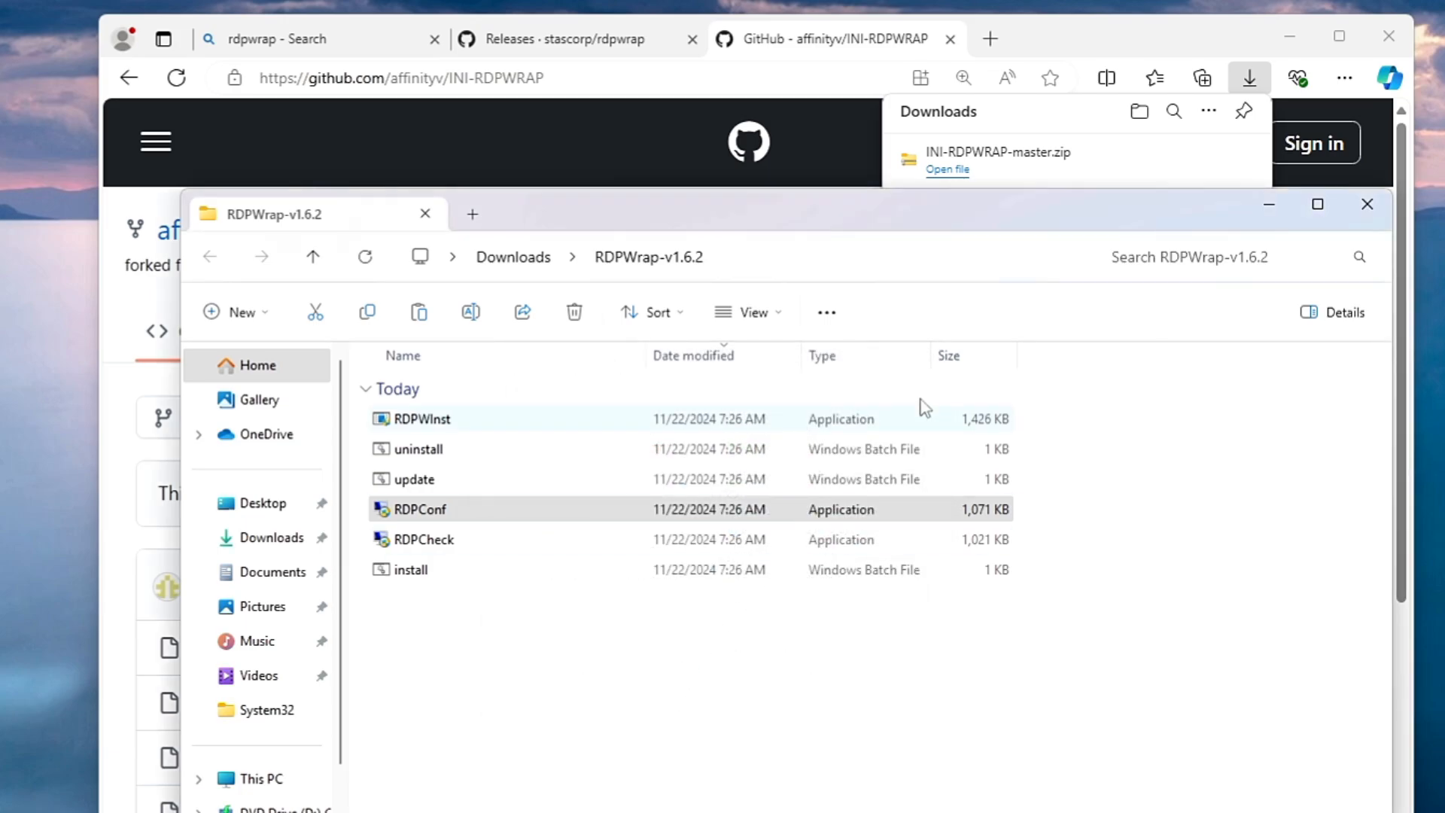
mouse_move(1367, 204)
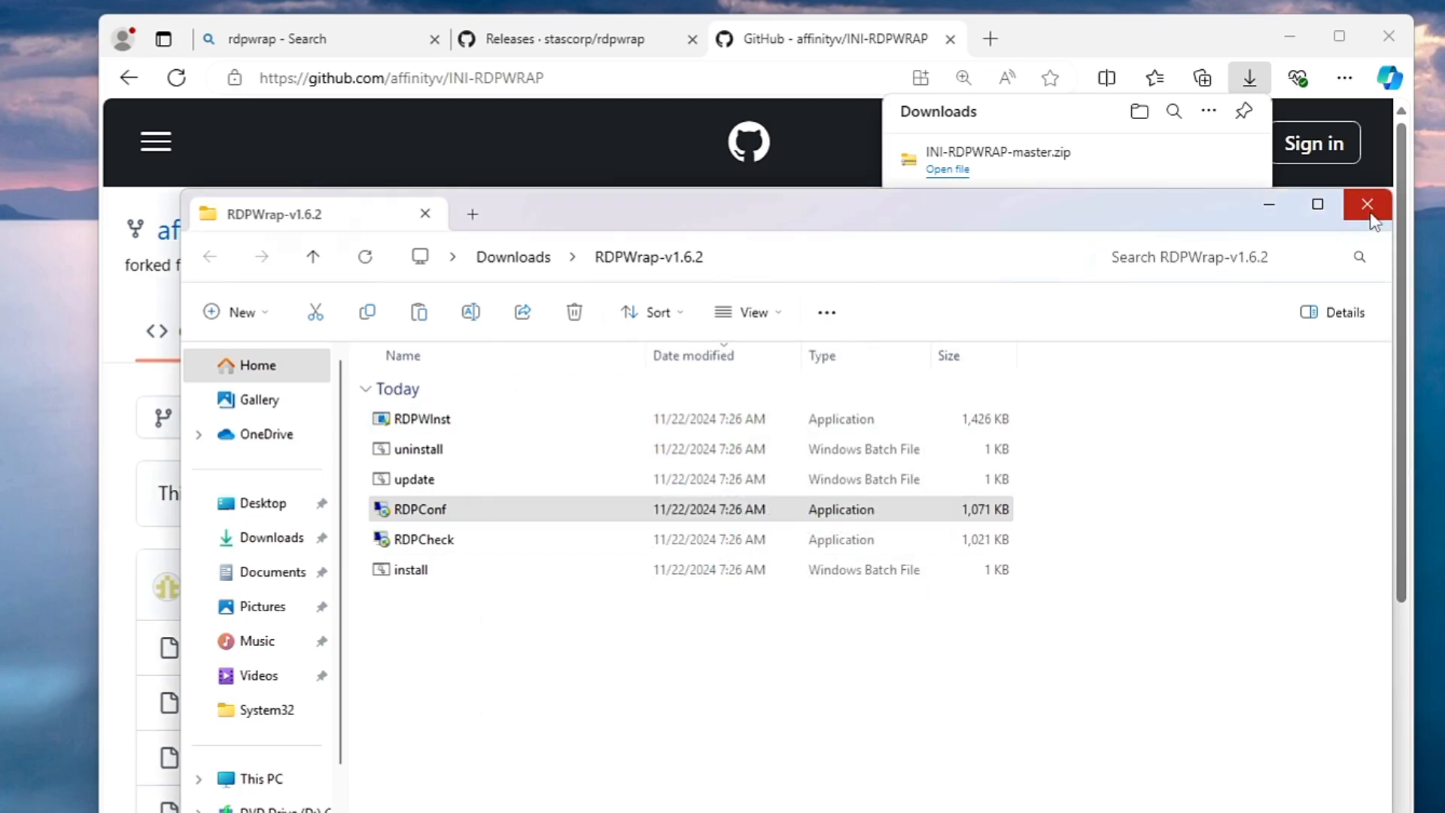
click(1368, 204)
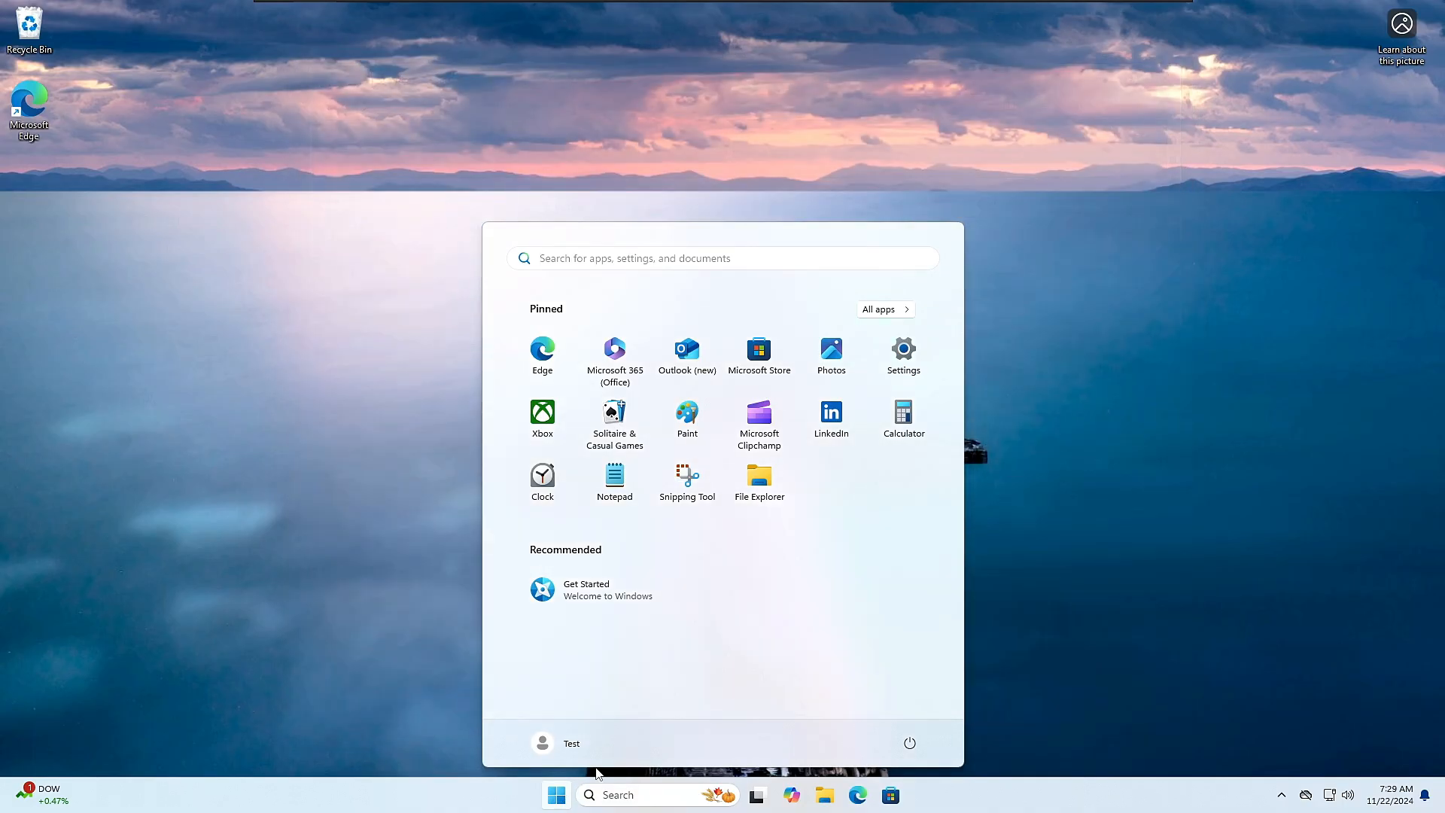
mouse_move(914, 718)
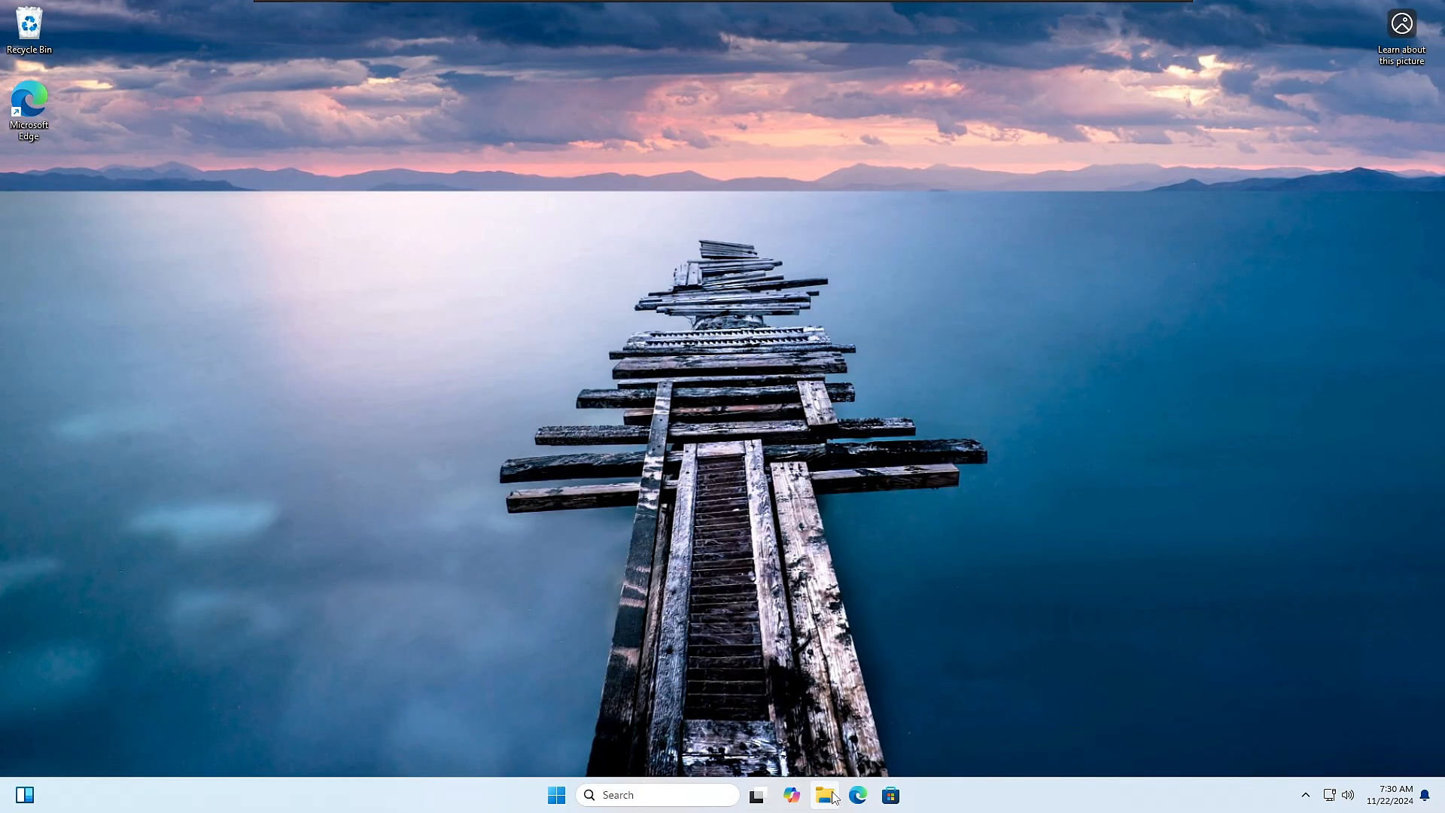
Launch RDPConf from Downloads > RDPWrap-v1.6.2 to confirm the listener reads Listening.
click(823, 795)
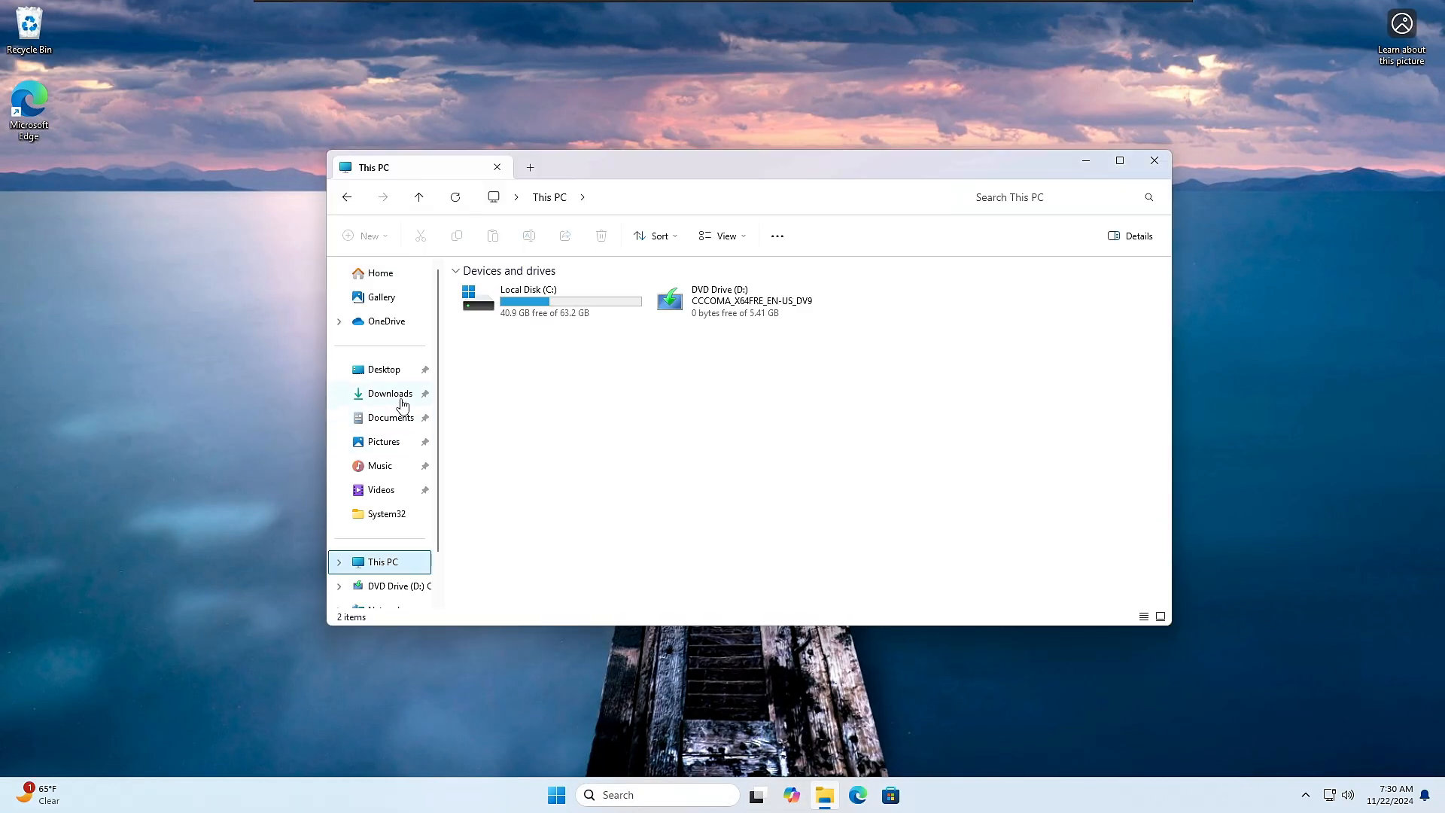
click(388, 393)
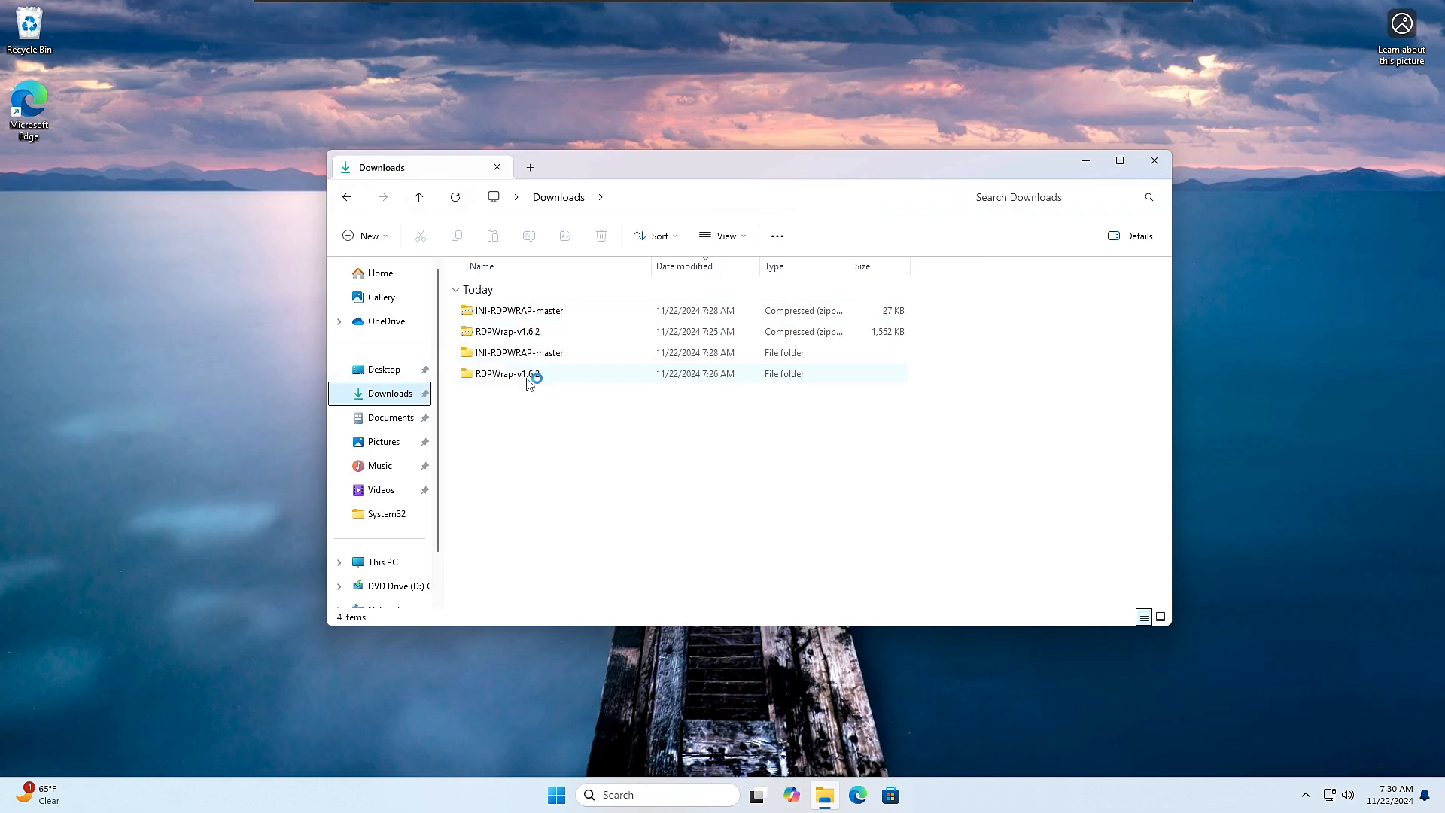
double_click(505, 373)
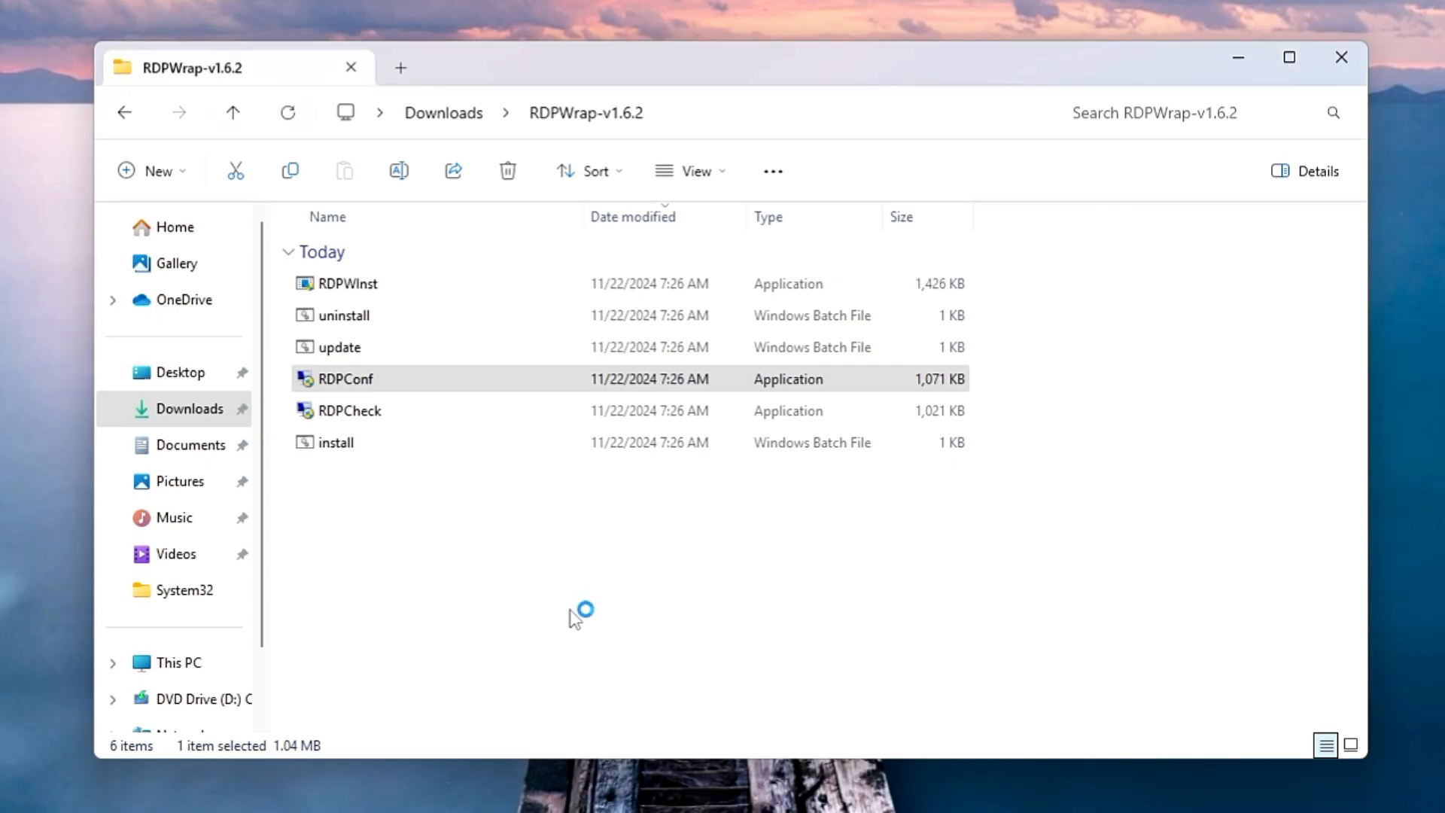
double_click(345, 377)
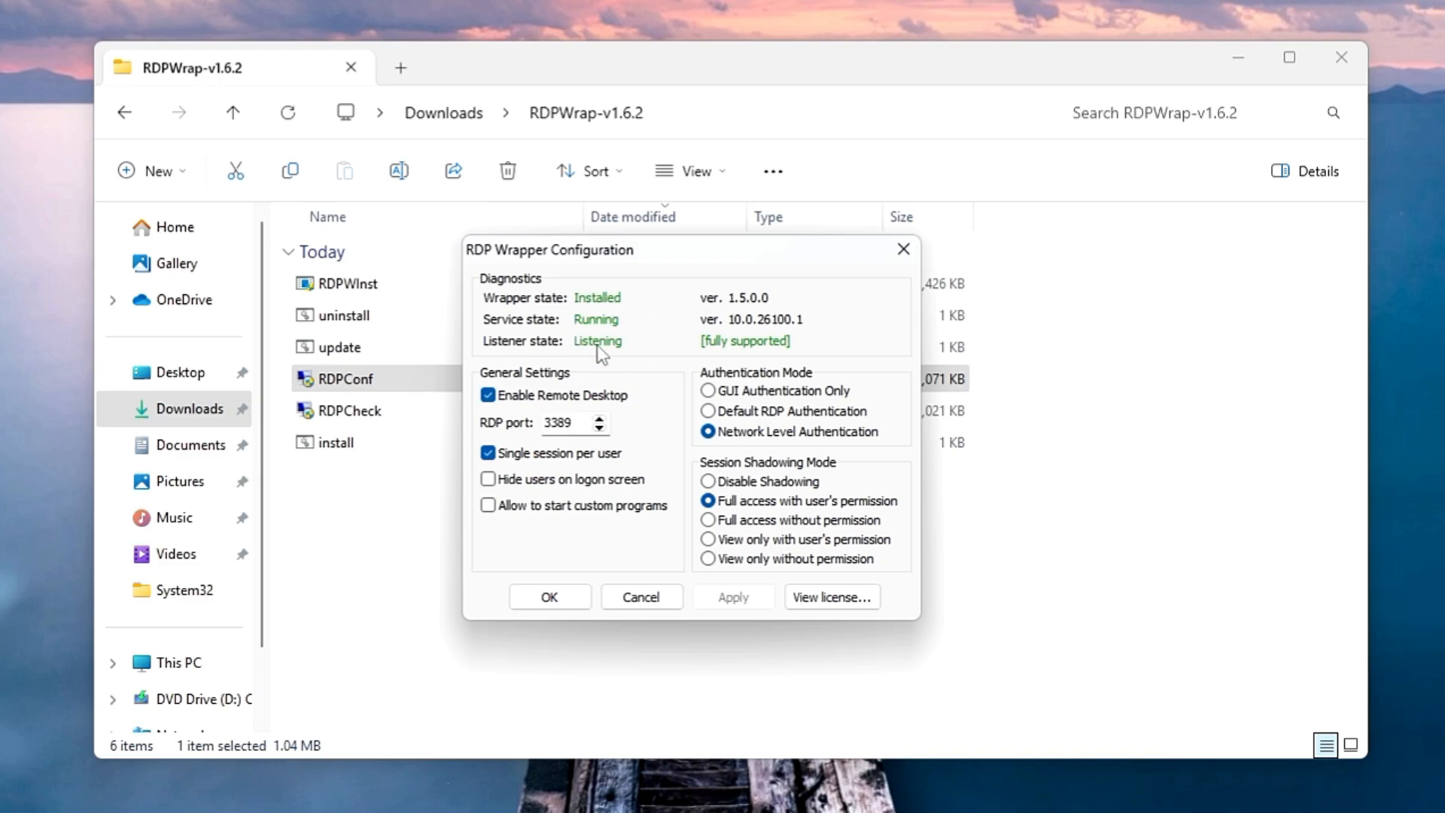
mouse_move(890, 286)
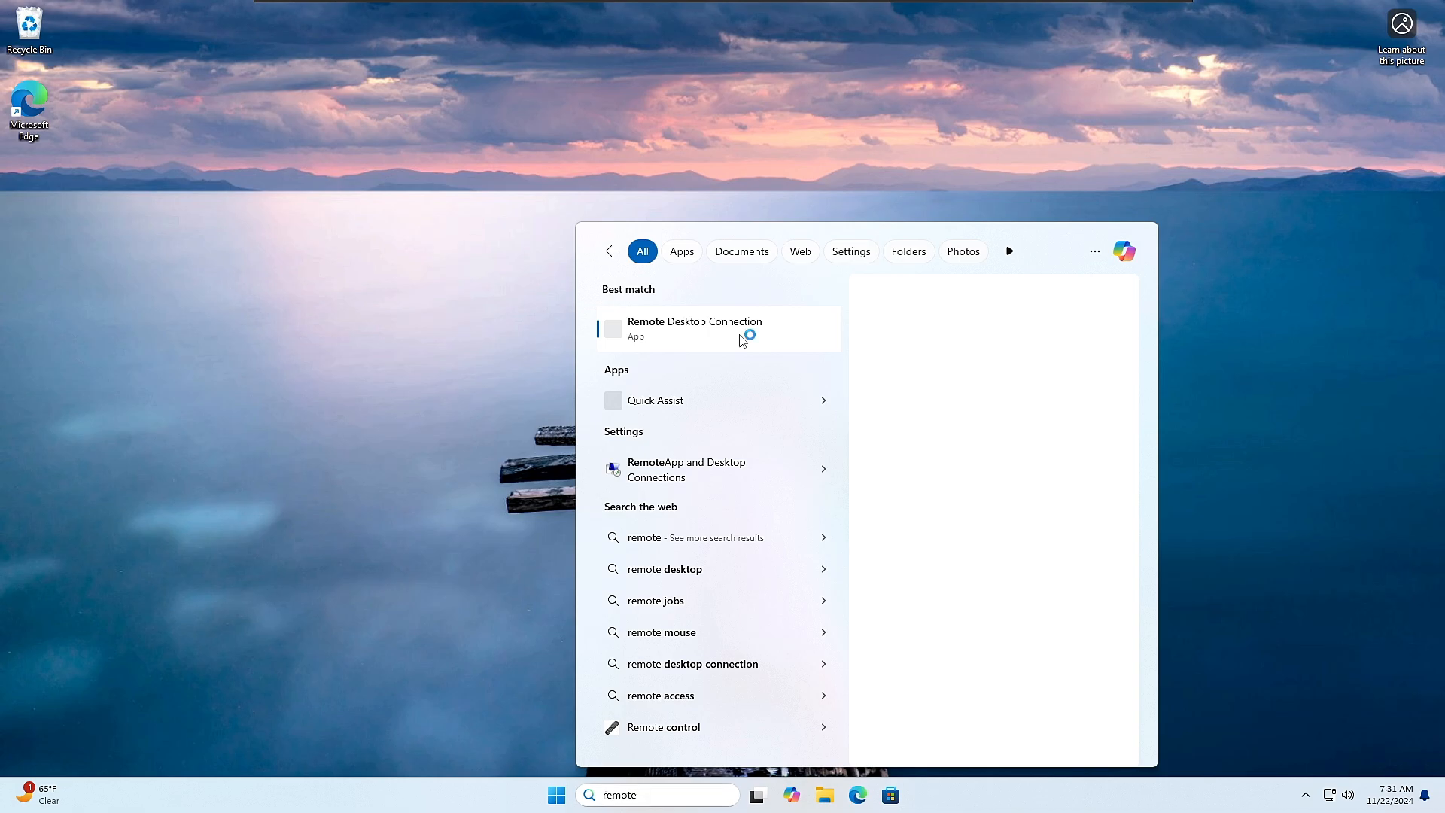
Launch Remote Desktop Connection and connect to computer 192.168.1.2.
click(694, 328)
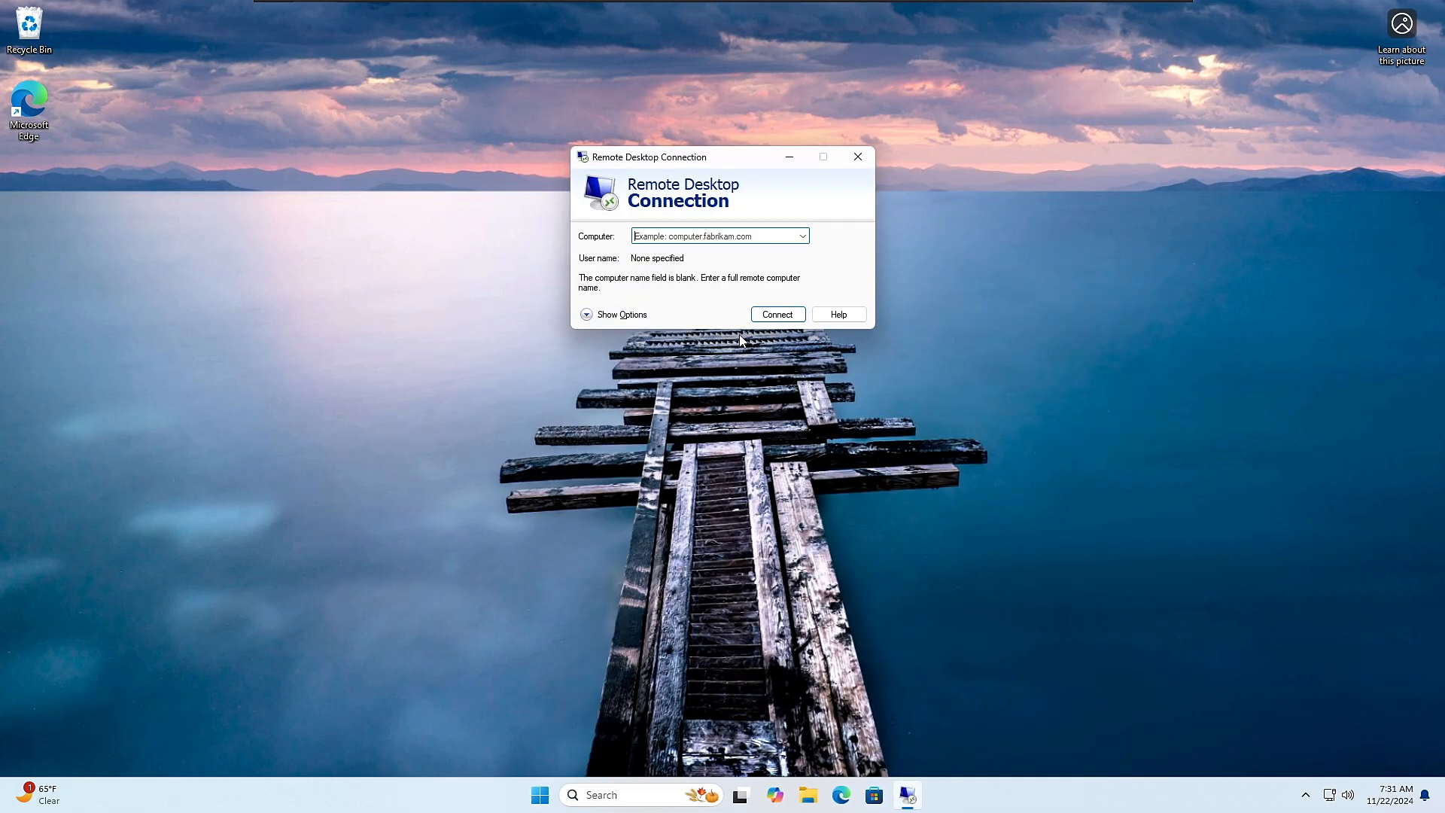
text(192.168.1.2)
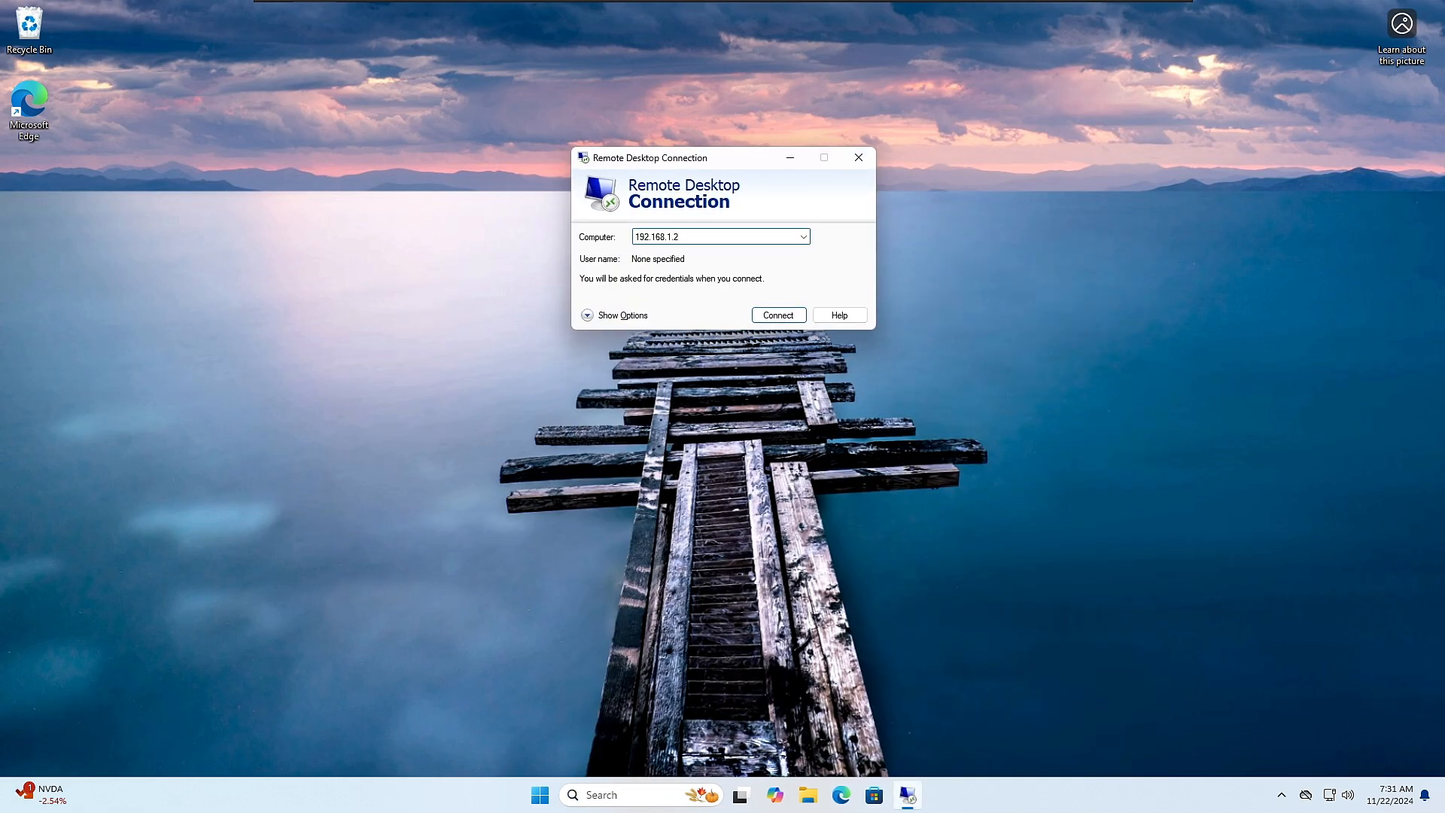
click(777, 315)
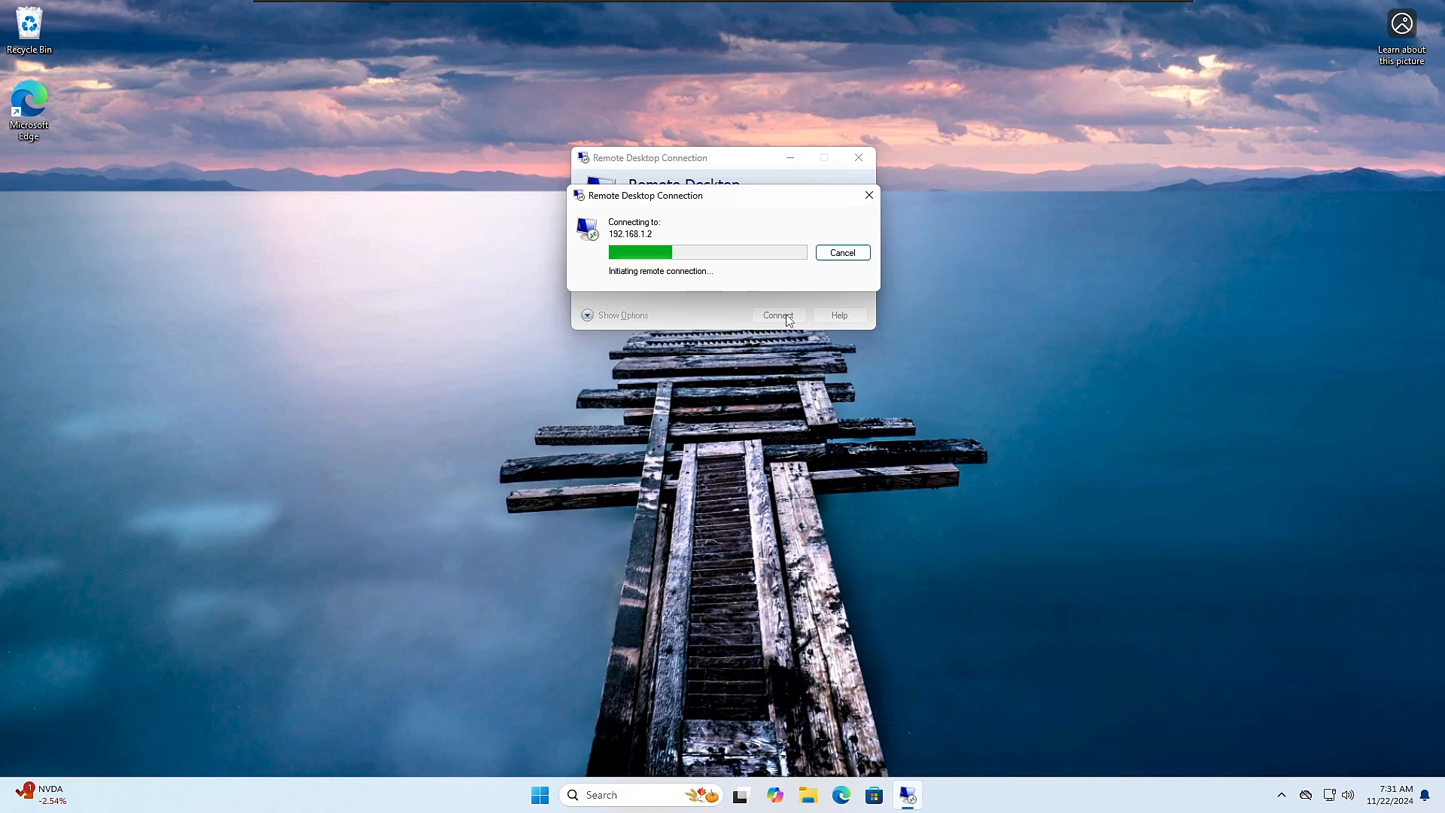